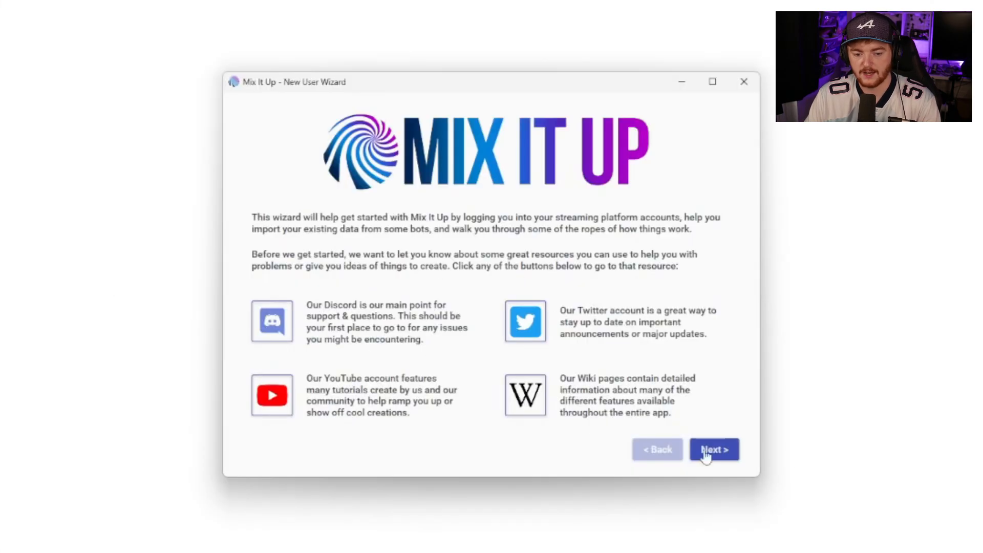
# Step: Close the New User Wizard and log in with the existing streamer profile
pyautogui.click(713, 450)
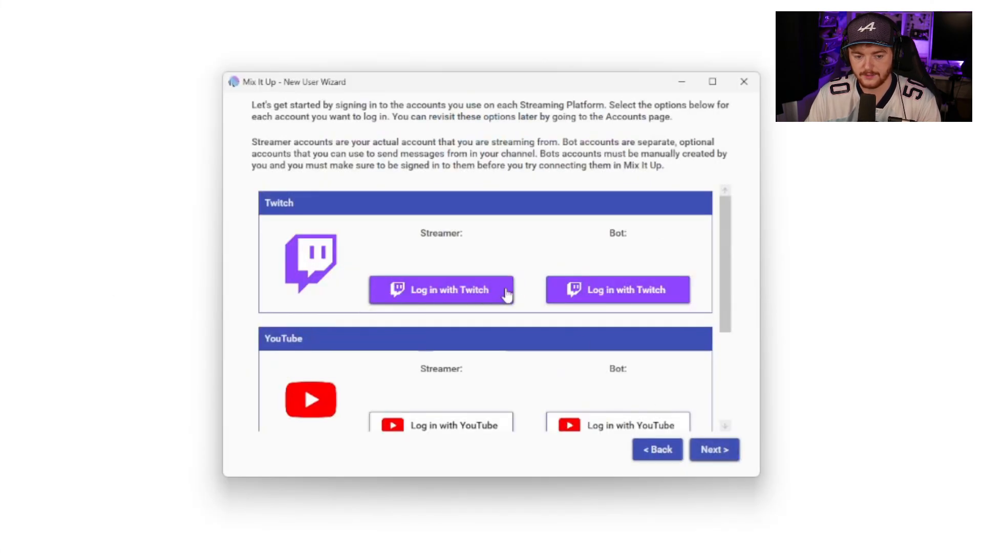
pyautogui.scroll(-3)
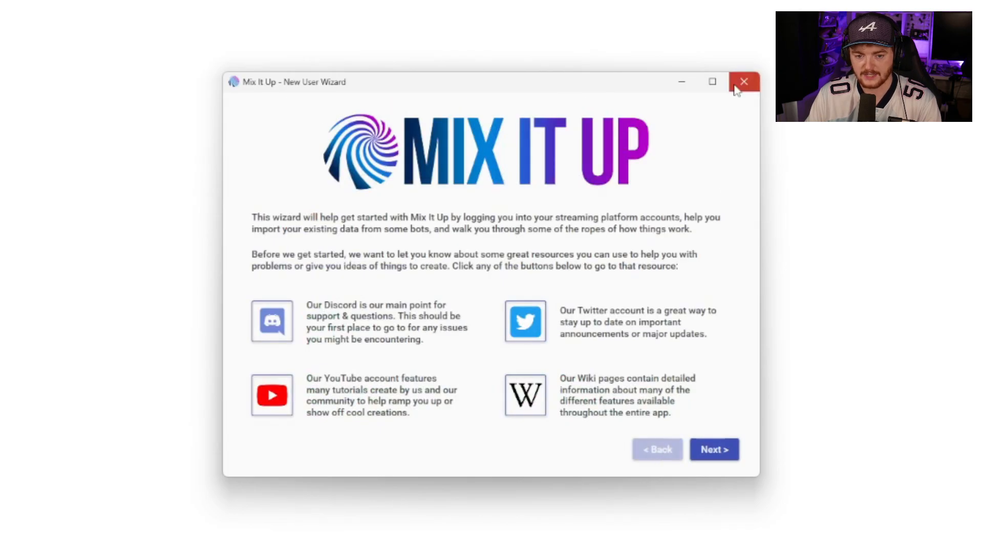
pyautogui.click(744, 82)
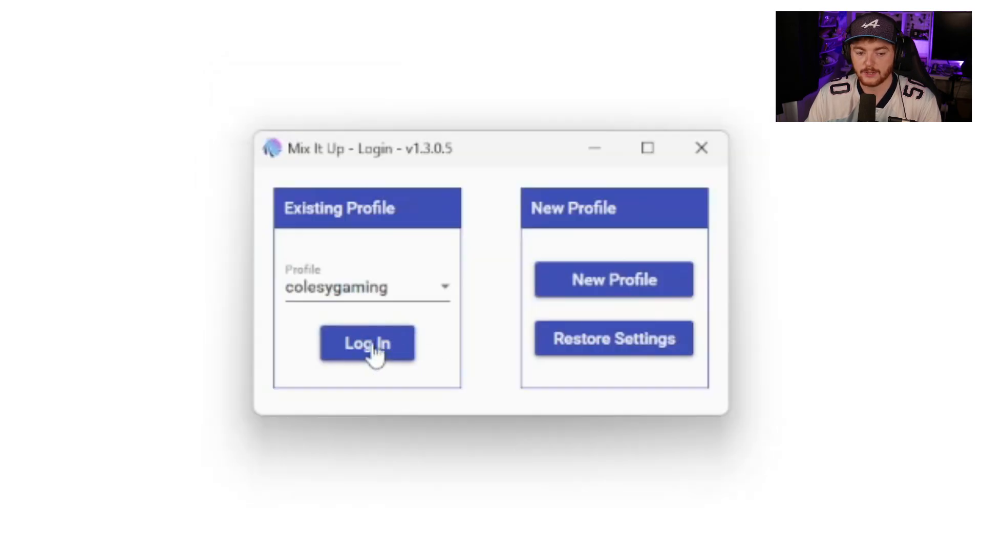
pyautogui.click(366, 343)
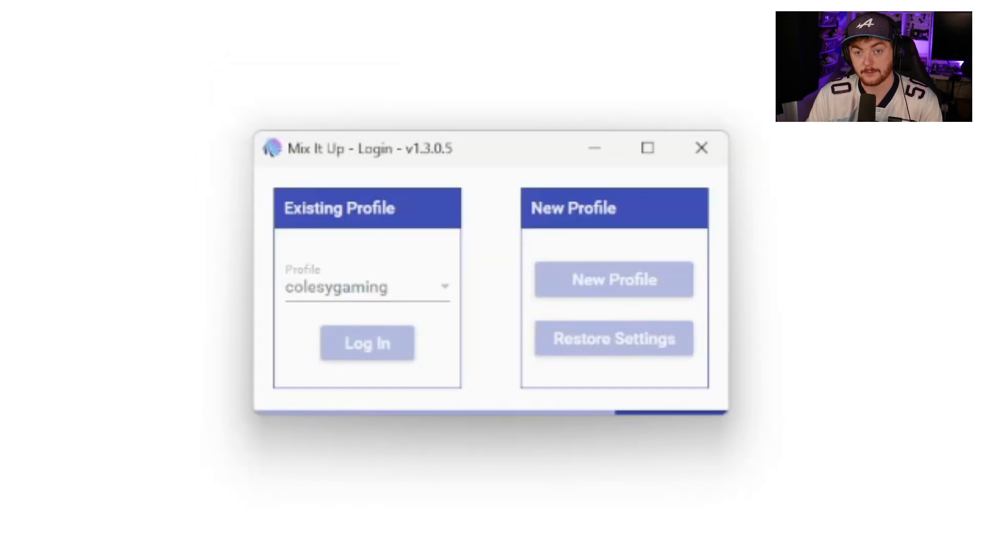
pyautogui.click(367, 343)
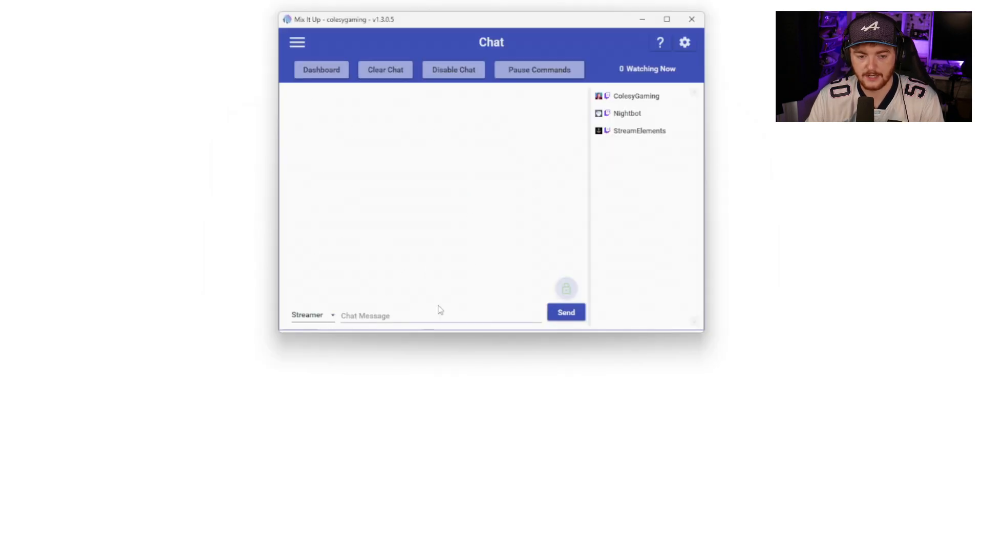
pyautogui.moveTo(448, 50)
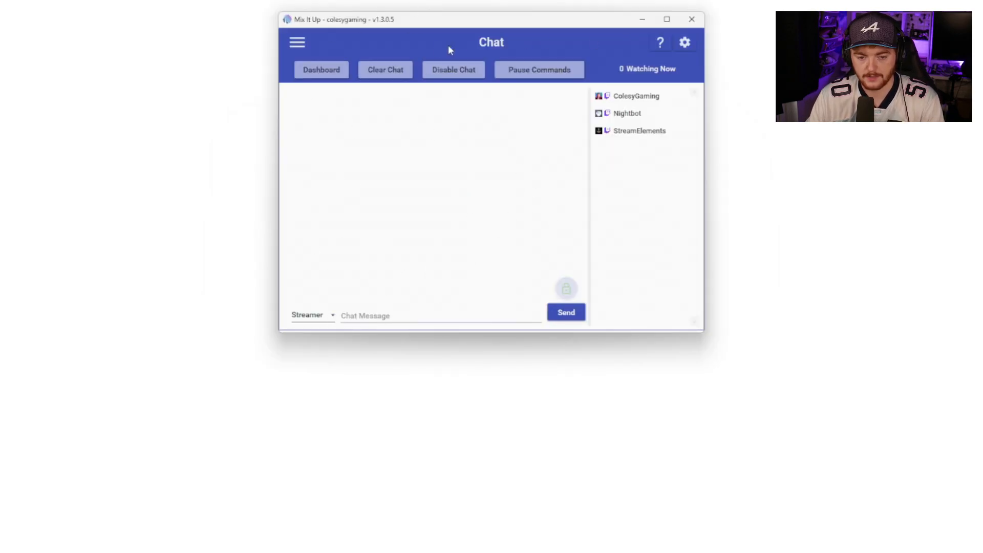
pyautogui.moveTo(476, 38)
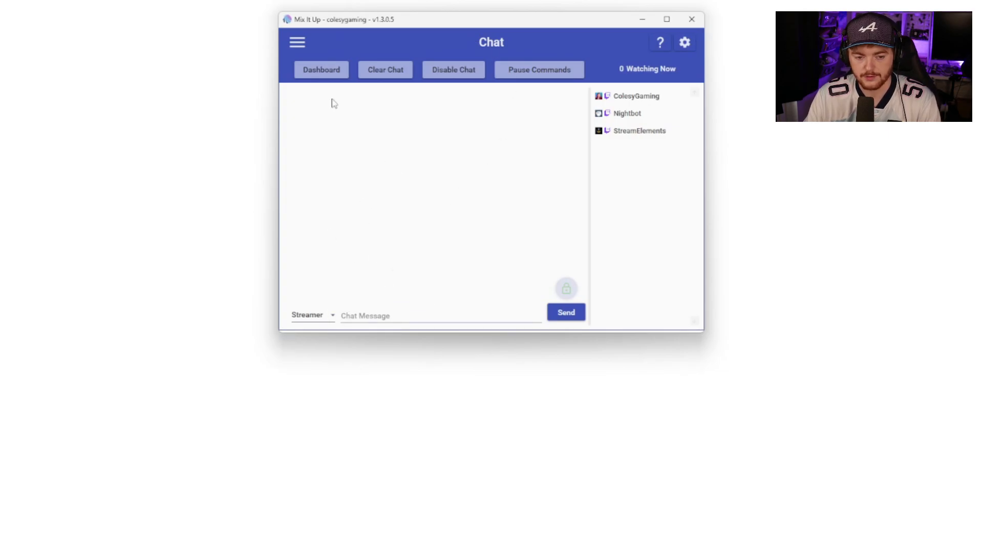
pyautogui.moveTo(215, 90)
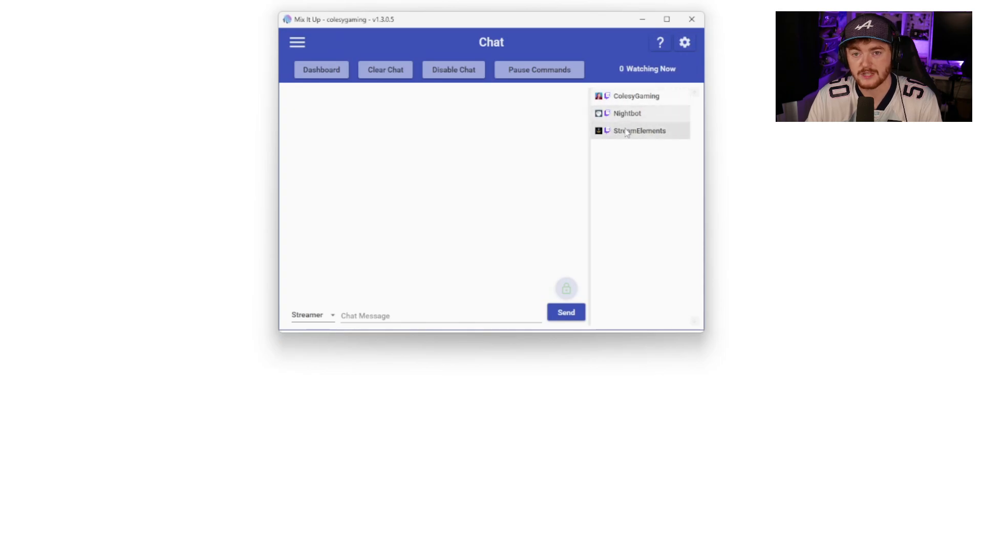
# Step: Open the application Settings via the gear icon on the Chat page
pyautogui.click(684, 42)
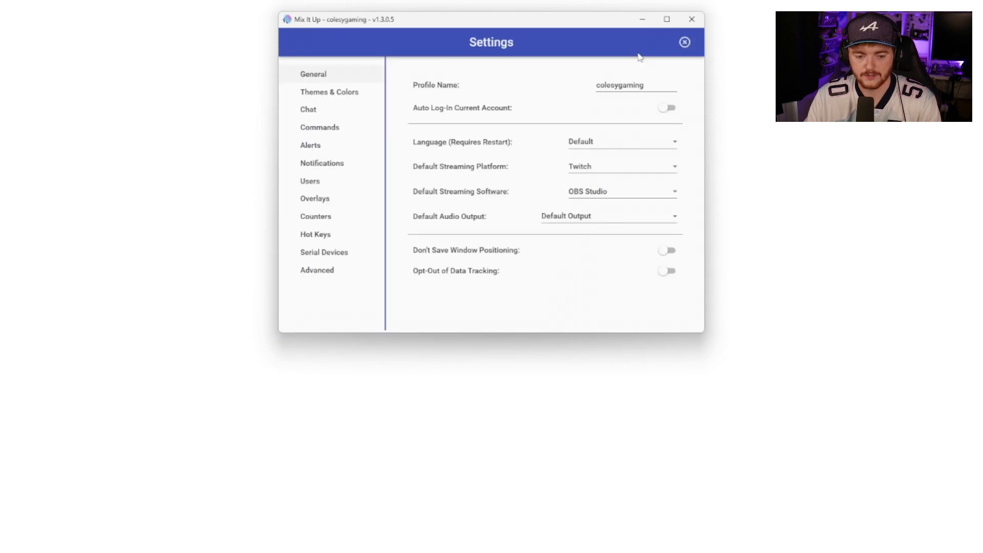
pyautogui.moveTo(644, 171)
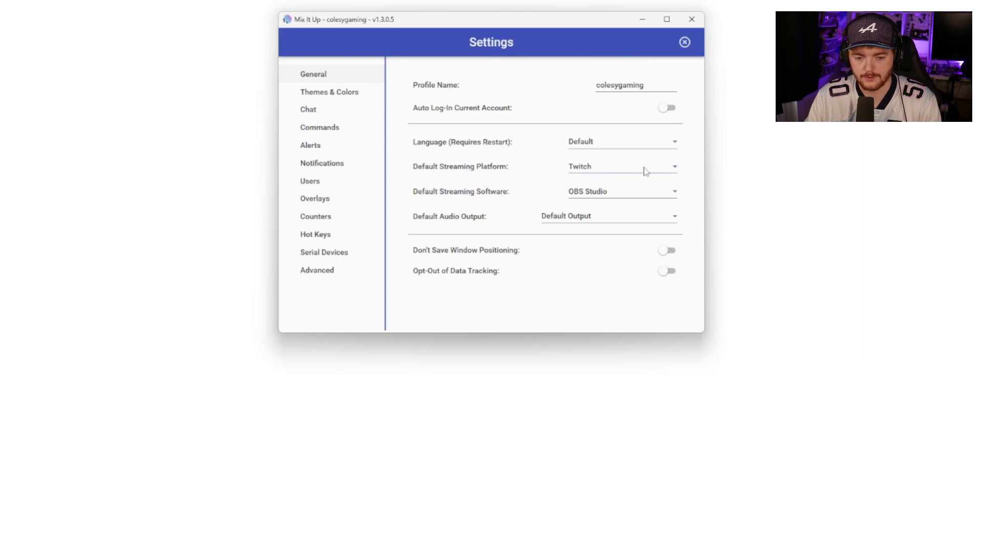
pyautogui.moveTo(643, 202)
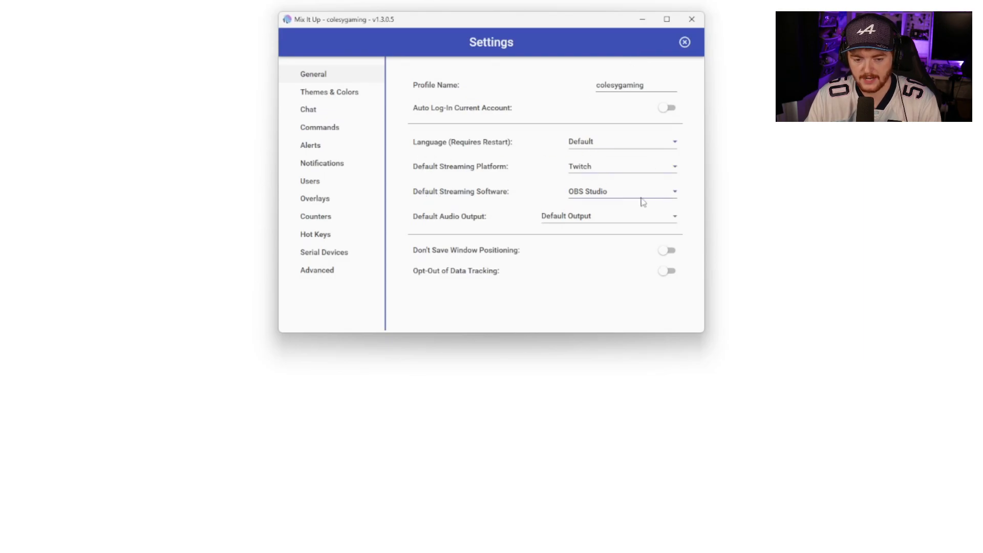
# Step: Review the Chat settings category, then close Settings back to the Chat page
pyautogui.click(308, 109)
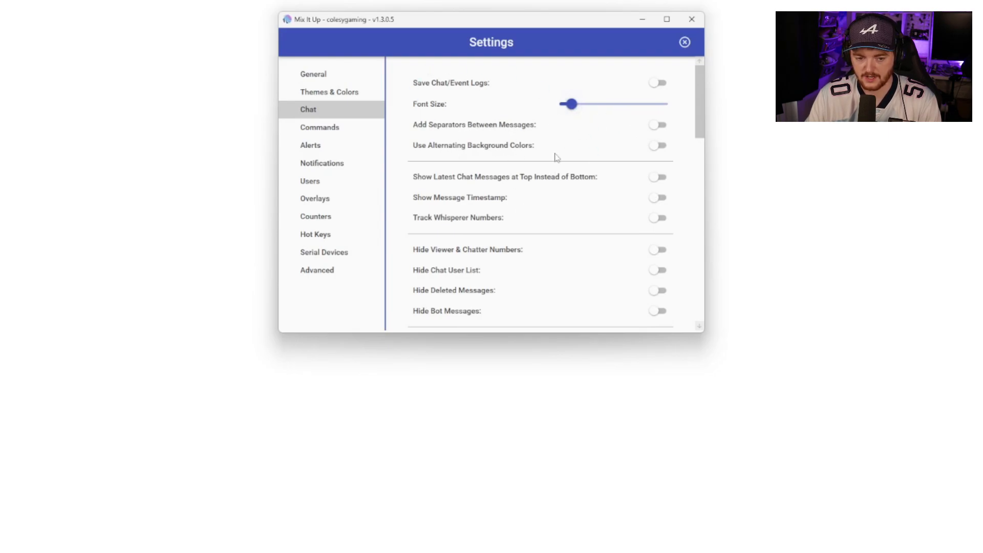
pyautogui.scroll(-3)
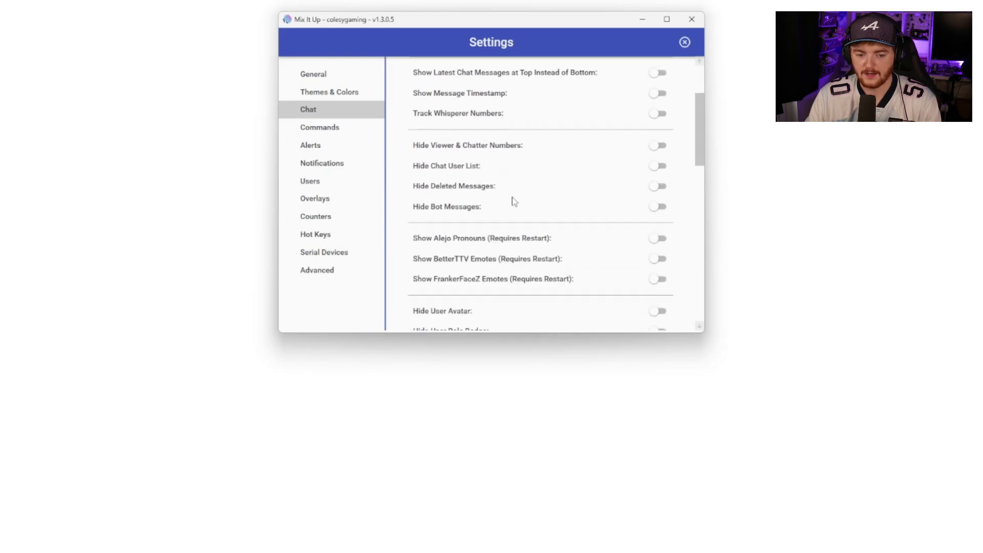
pyautogui.scroll(-3)
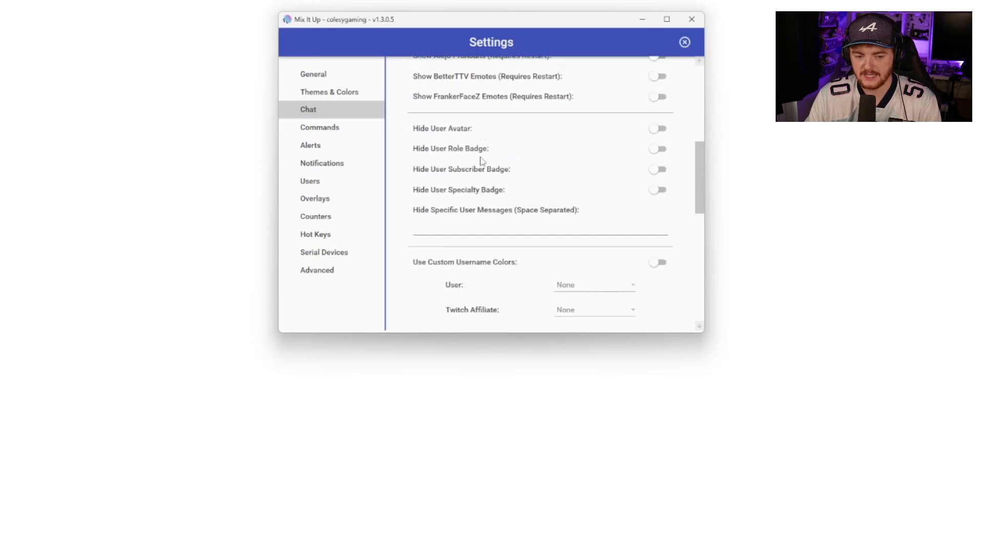
pyautogui.scroll(-3)
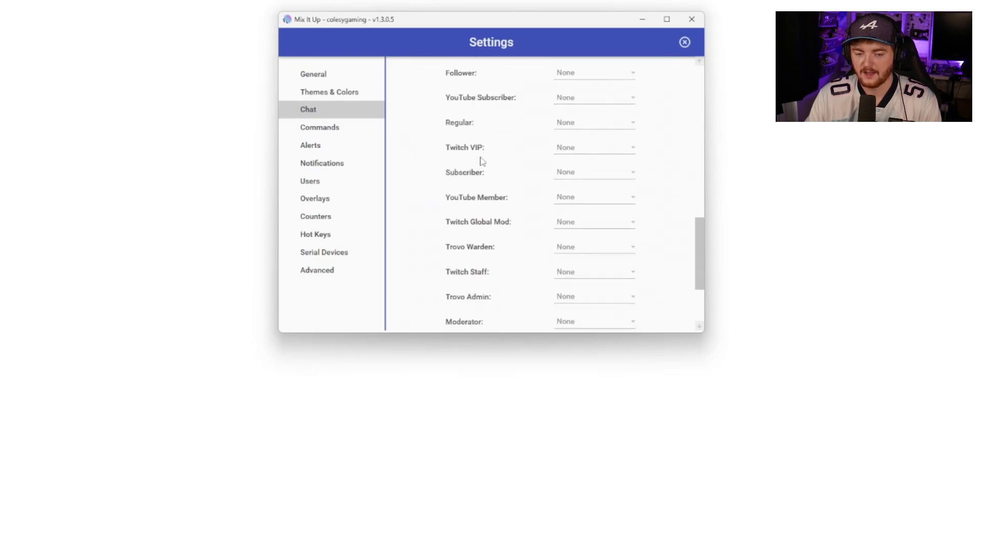
pyautogui.click(685, 42)
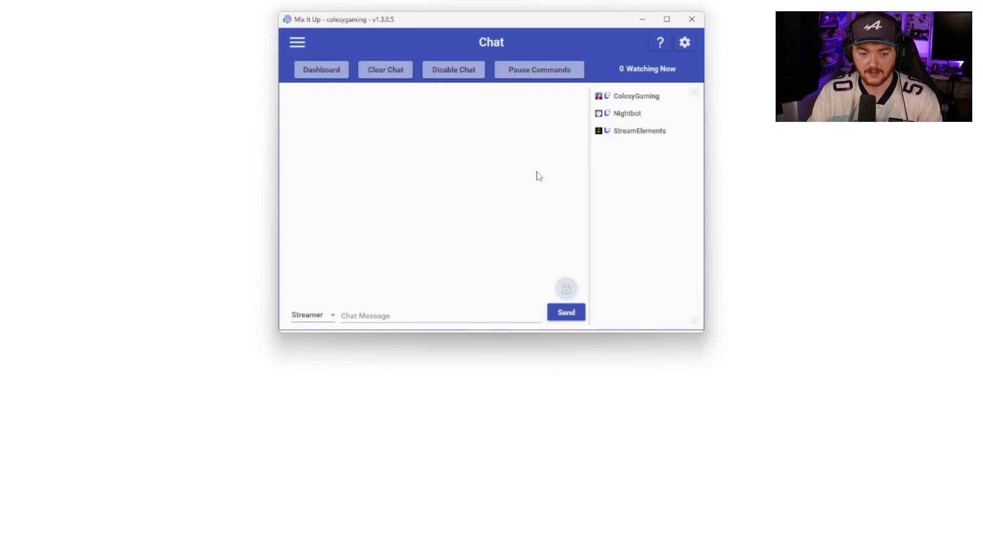
# Step: Review the Accounts page showing Twitch and YouTube connections, then reopen the navigation menu
pyautogui.click(297, 42)
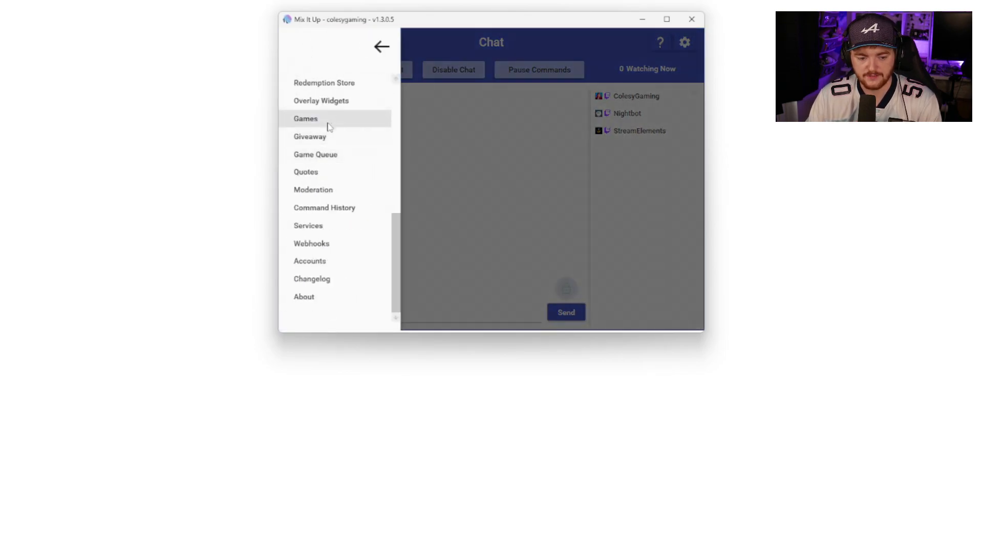
pyautogui.click(309, 261)
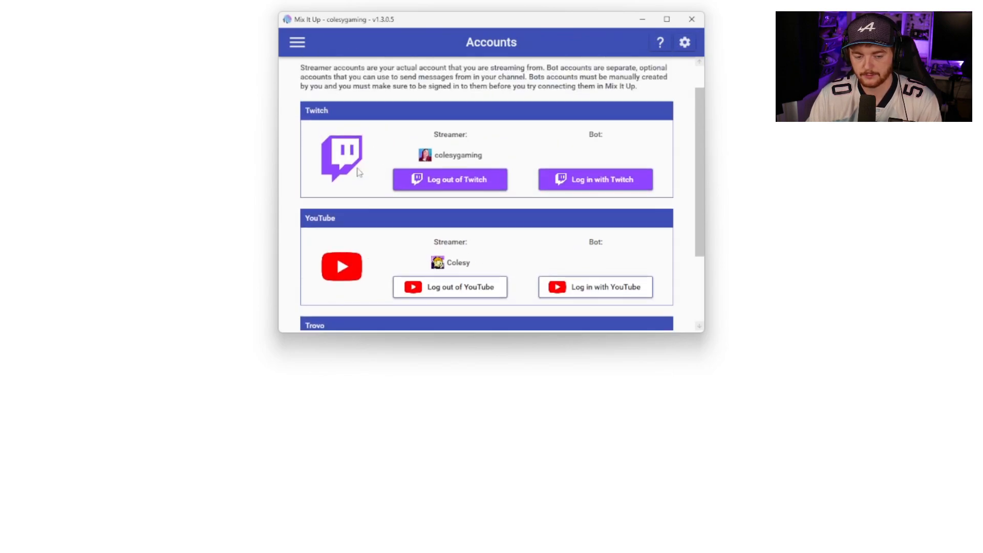
pyautogui.scroll(-3)
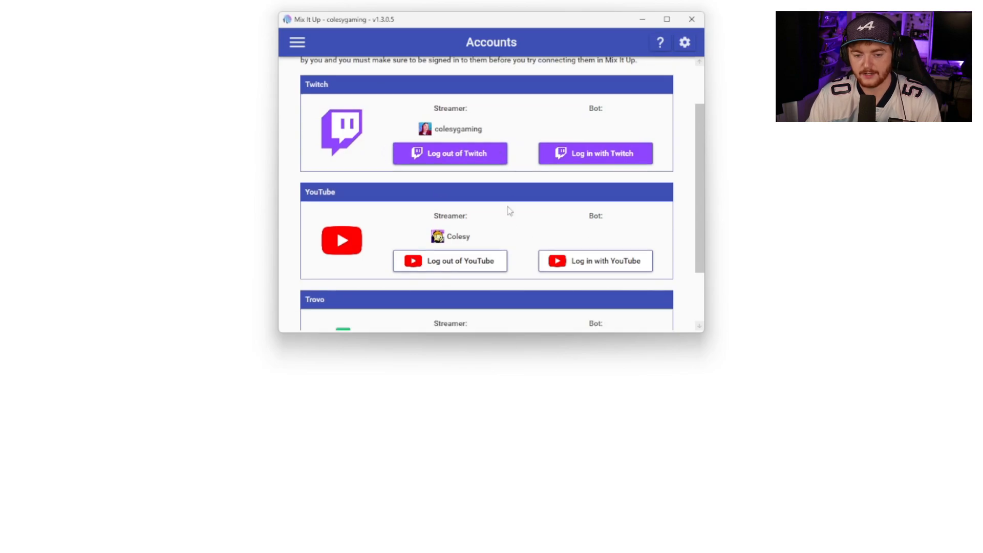
pyautogui.moveTo(616, 314)
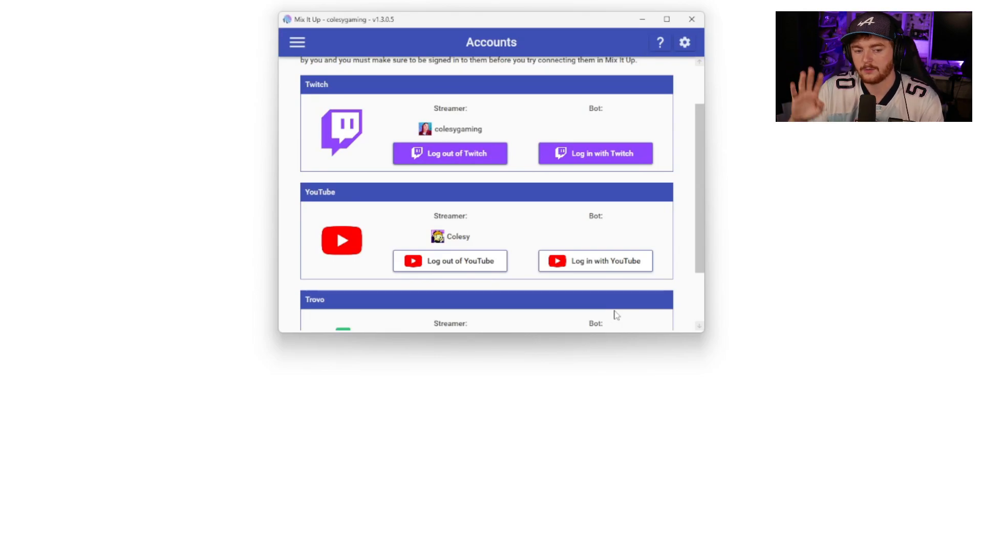
pyautogui.moveTo(526, 299)
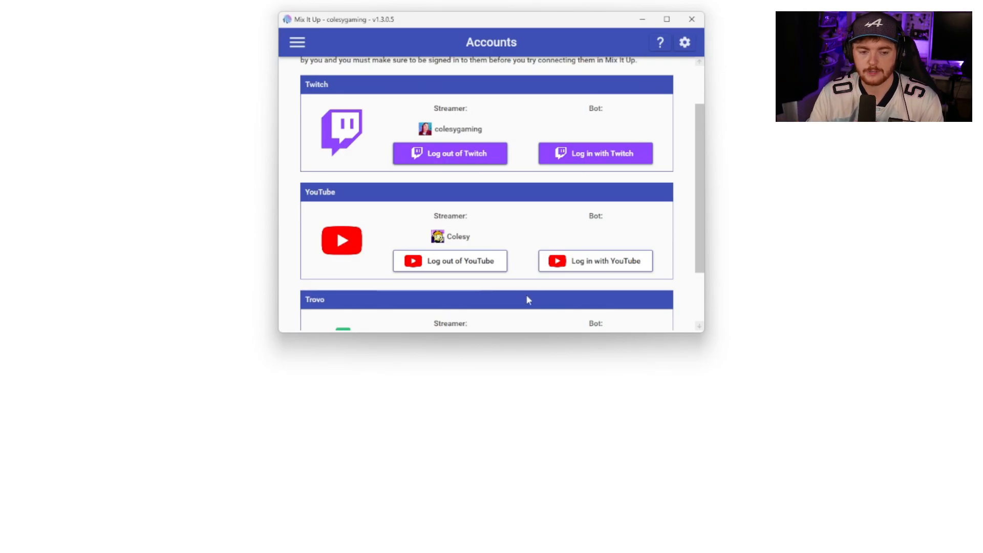
pyautogui.click(297, 42)
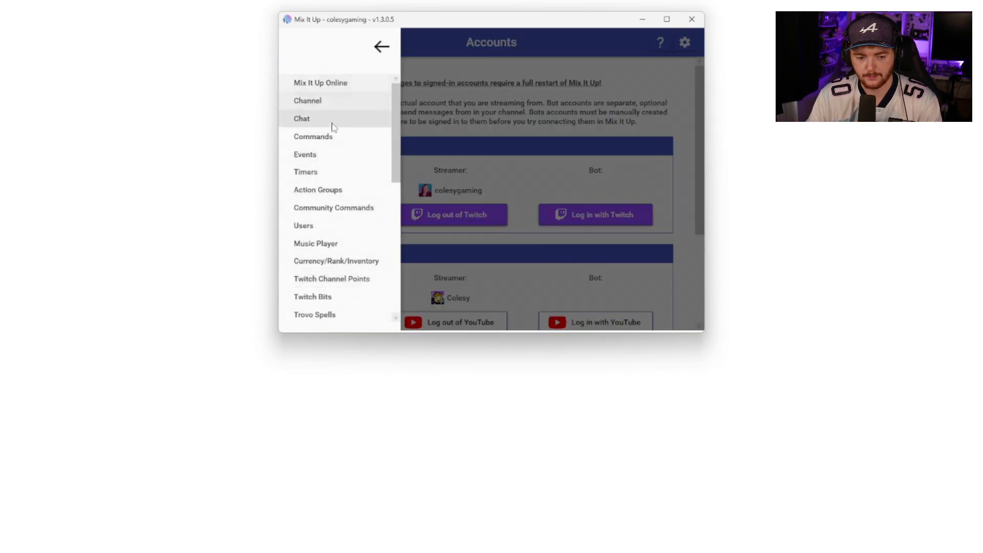
# Step: Go to the Commands page and show the empty Custom Commands list
pyautogui.click(313, 136)
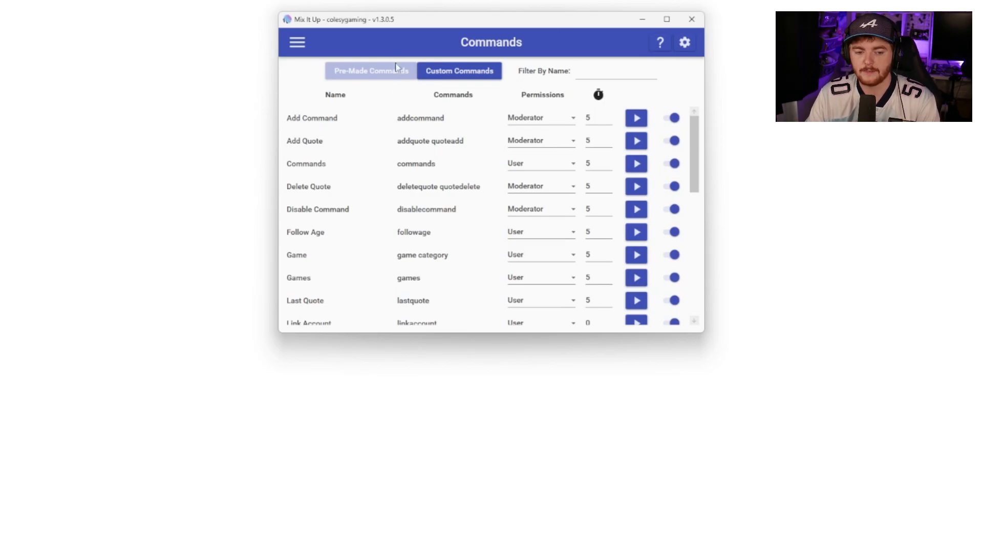
pyautogui.click(370, 71)
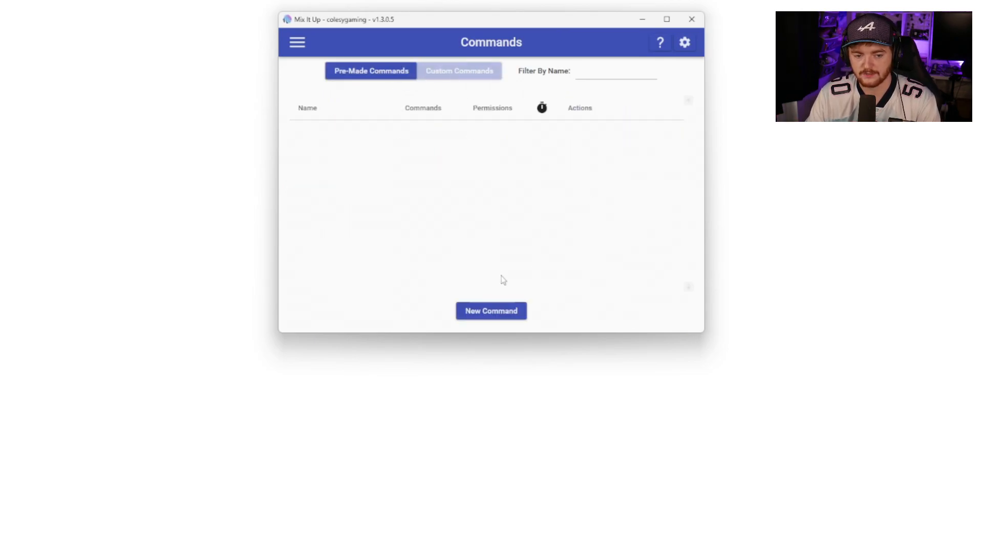
# Step: Create custom command 'test' triggered by '!hello' with a Chat Message action added
pyautogui.click(490, 310)
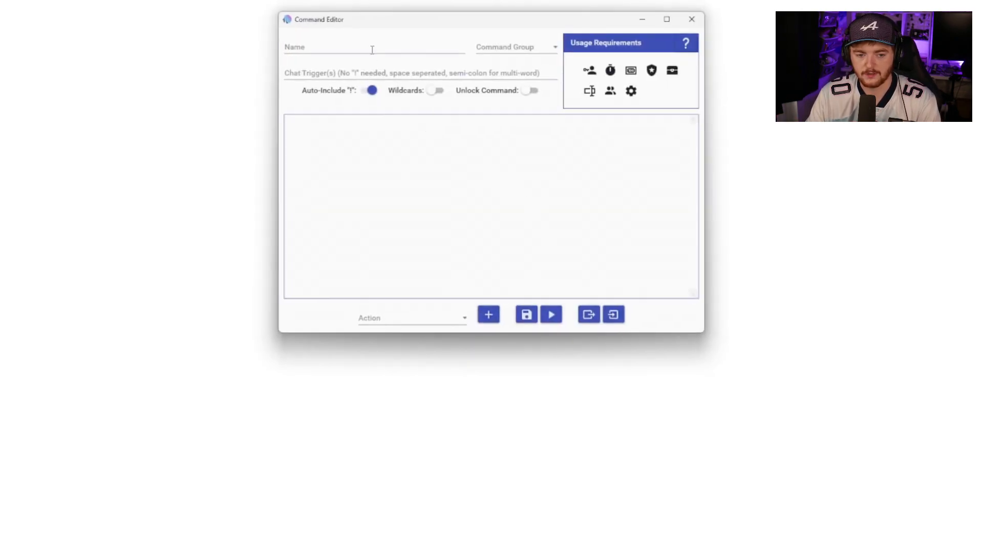
pyautogui.write('test')
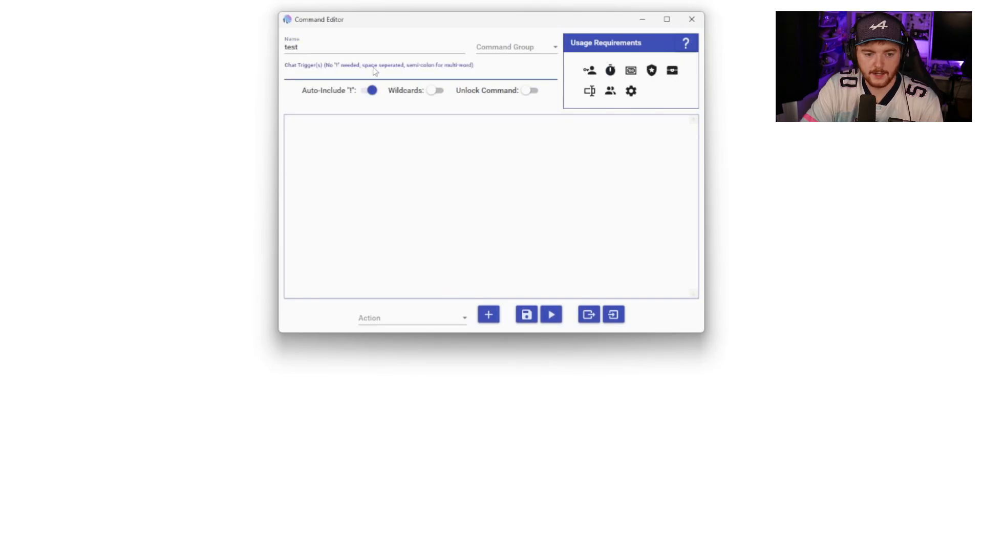
pyautogui.write('!')
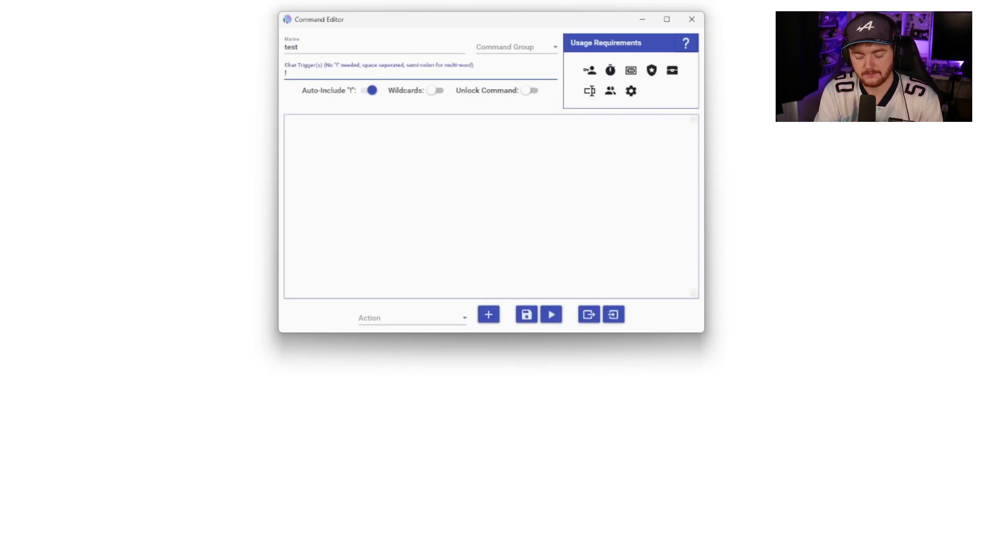
pyautogui.write('hello')
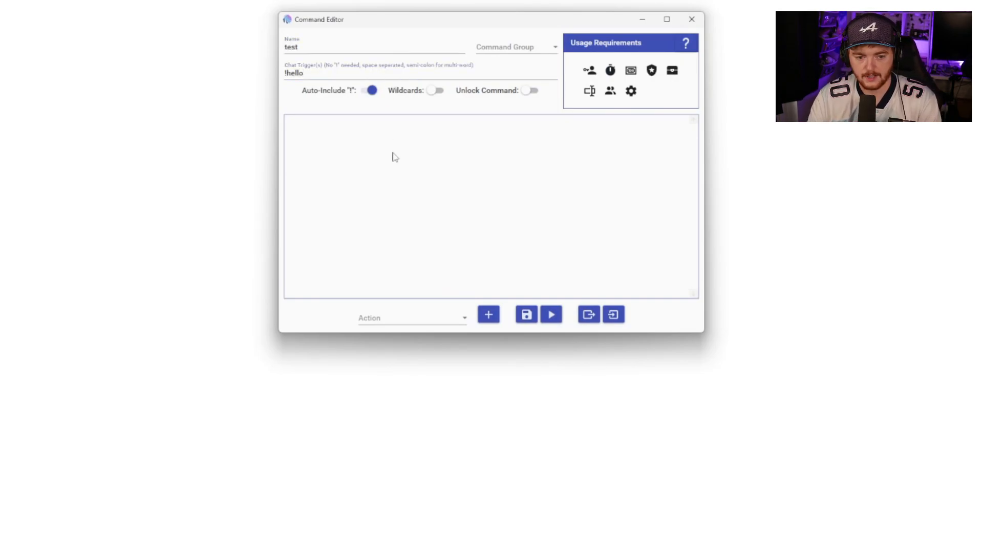
pyautogui.click(411, 318)
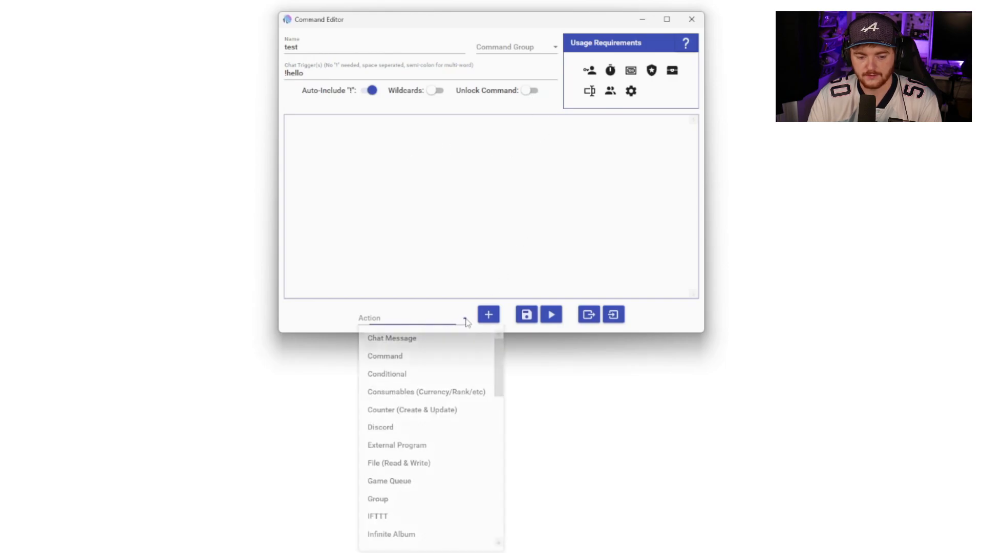
pyautogui.click(391, 337)
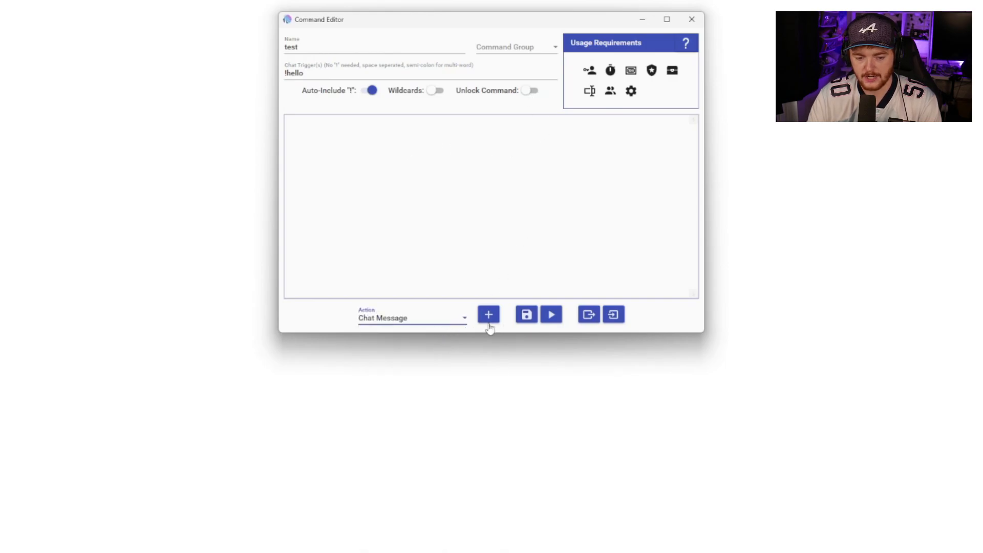
pyautogui.click(488, 315)
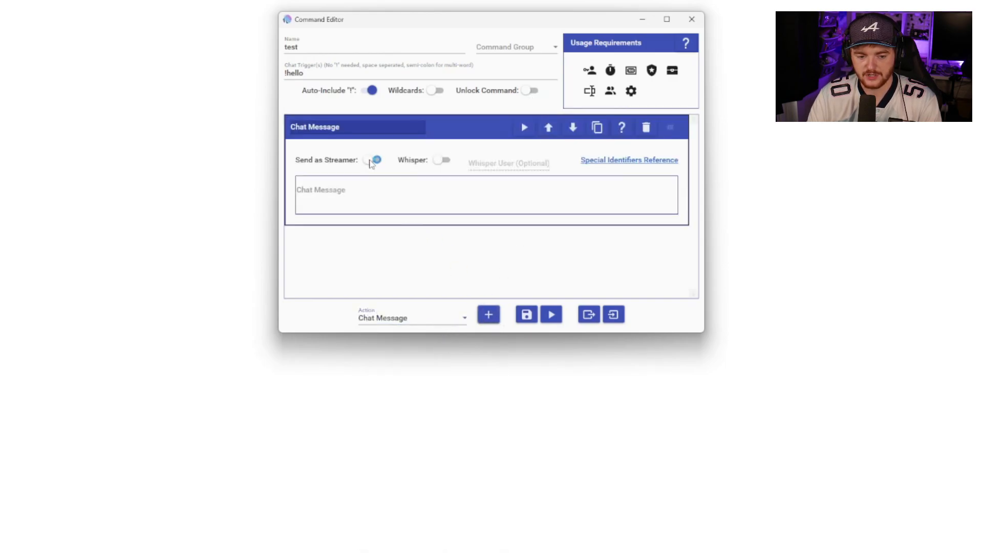
# Step: Keep Send as Streamer on and set the message to 'Hello welcome to stream!'
pyautogui.click(374, 160)
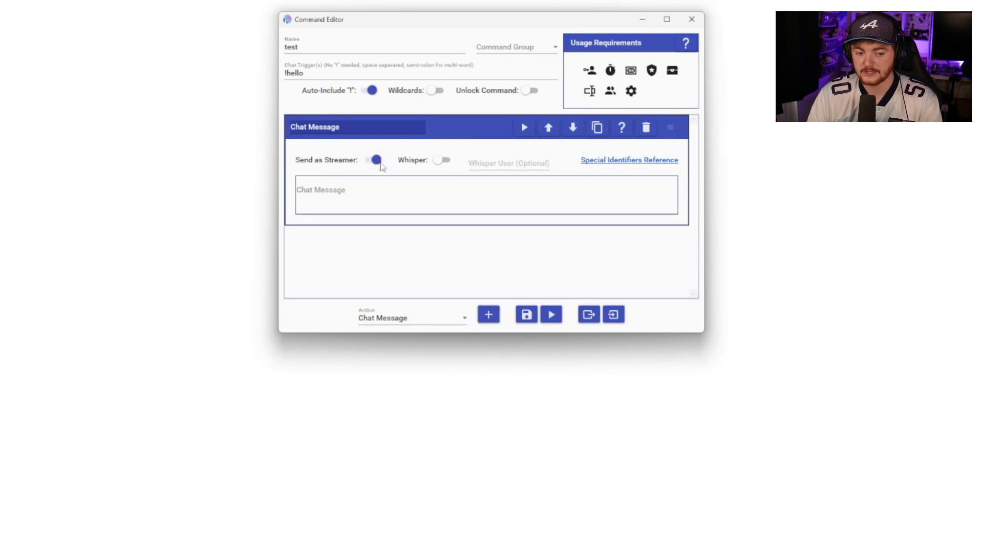
pyautogui.click(373, 160)
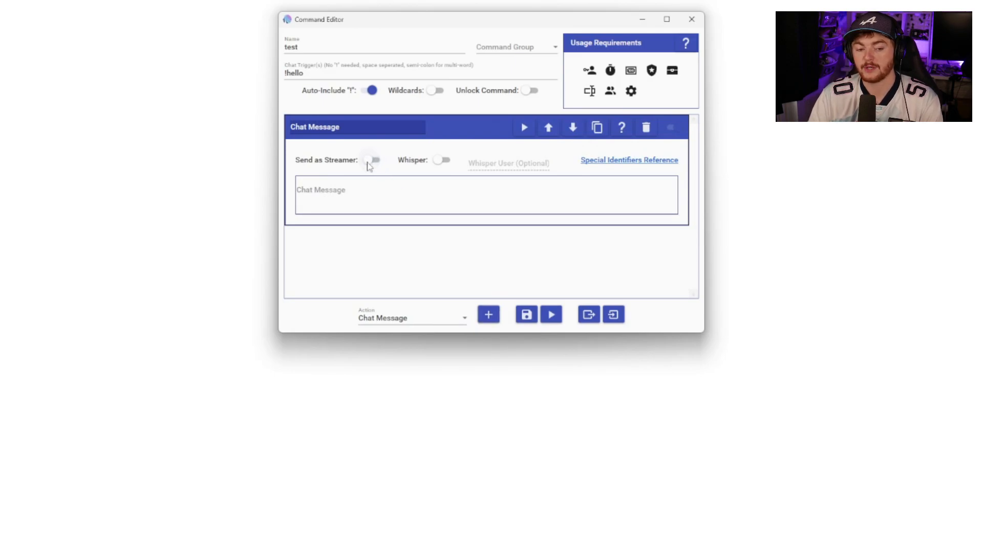
pyautogui.click(373, 159)
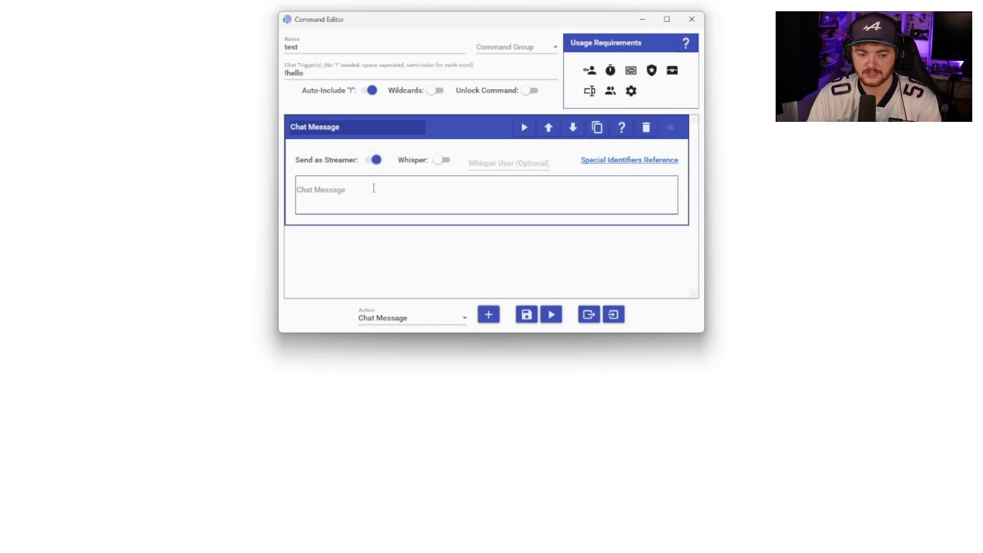
pyautogui.write('Hello')
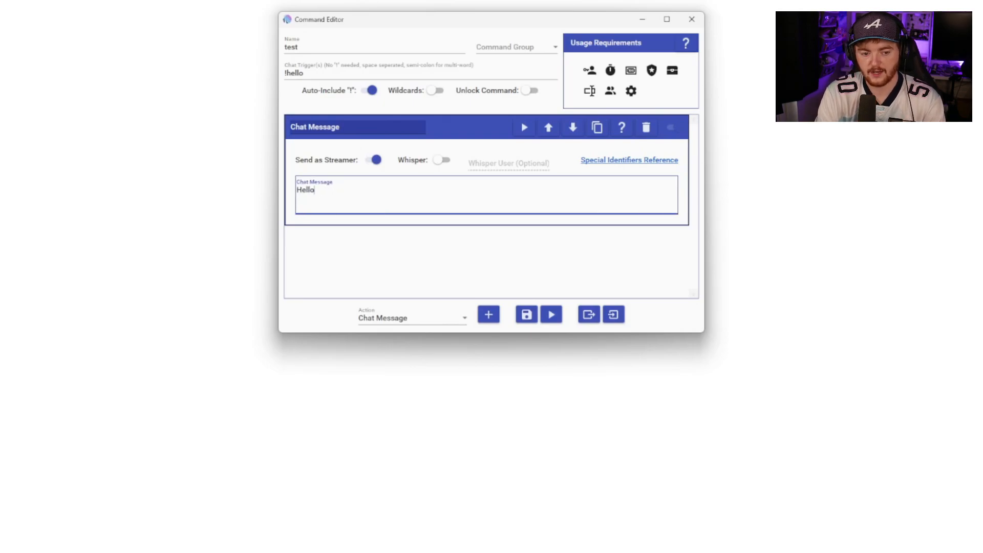
pyautogui.write('welcome to str')
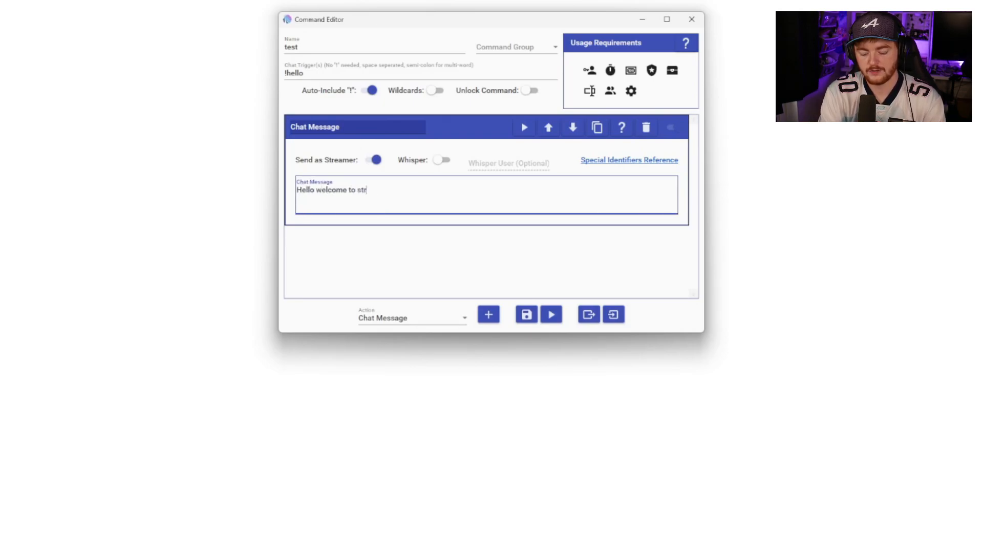
pyautogui.write('eam!')
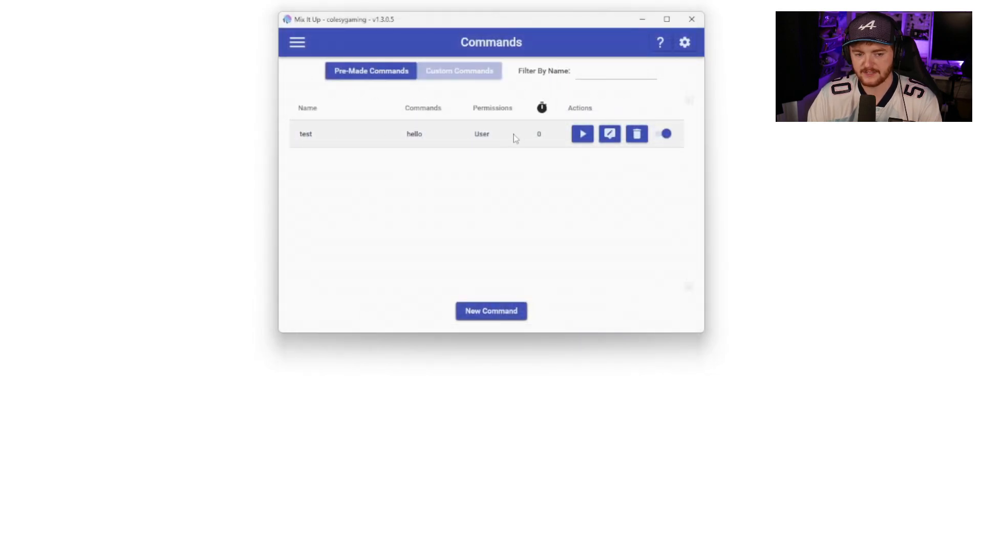
pyautogui.moveTo(546, 138)
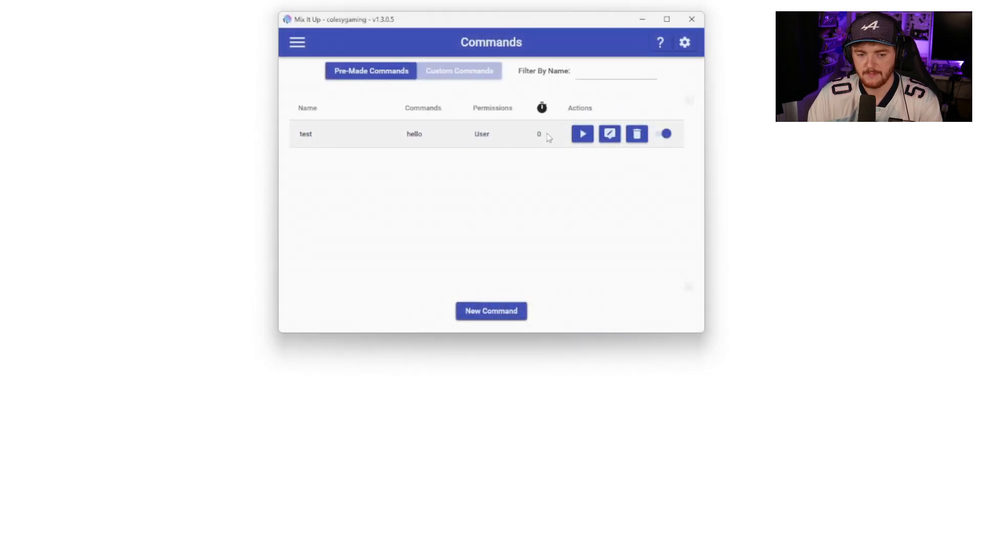
pyautogui.moveTo(712, 144)
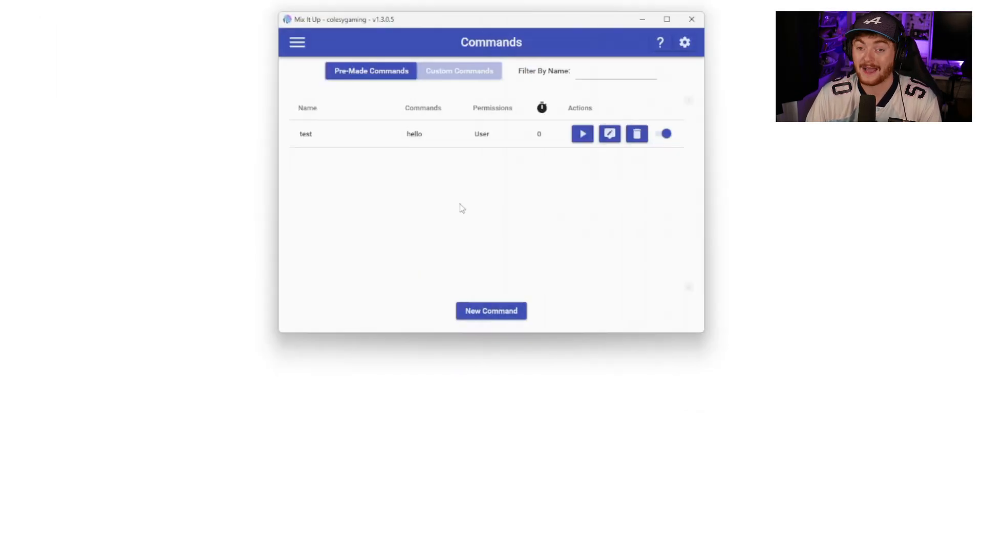
# Step: Reopen the test command, select an Overlay action, check the cooldown requirement and close the editor
pyautogui.click(608, 133)
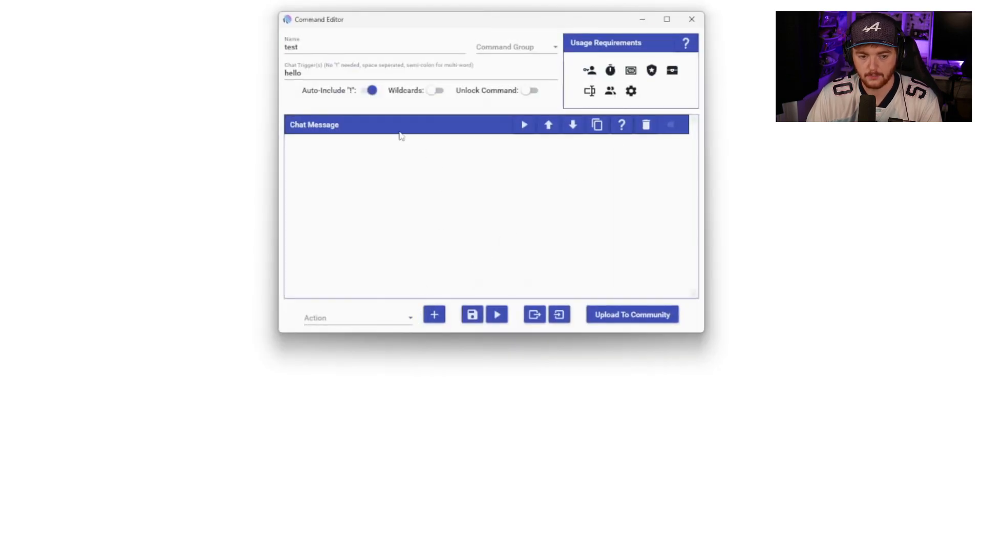
pyautogui.click(358, 317)
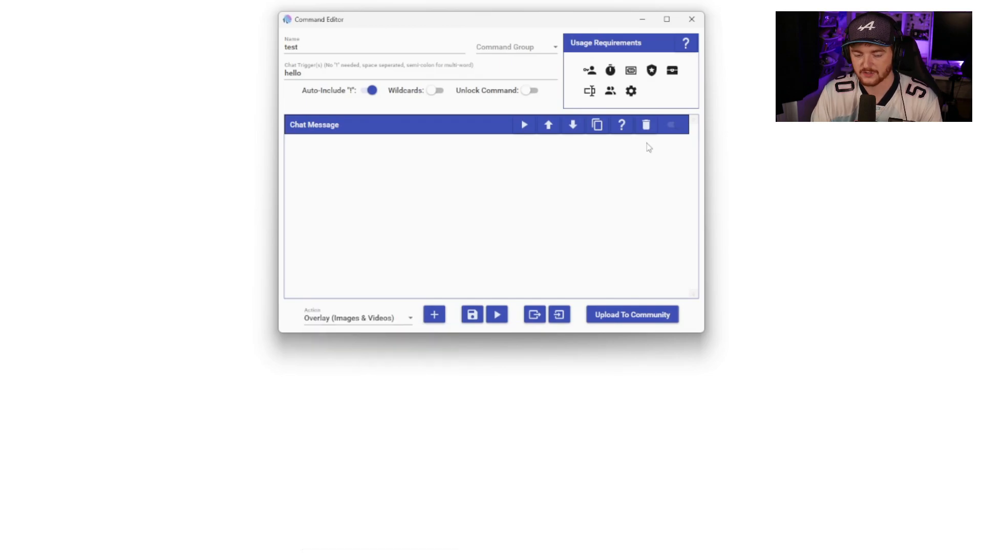
pyautogui.moveTo(558, 289)
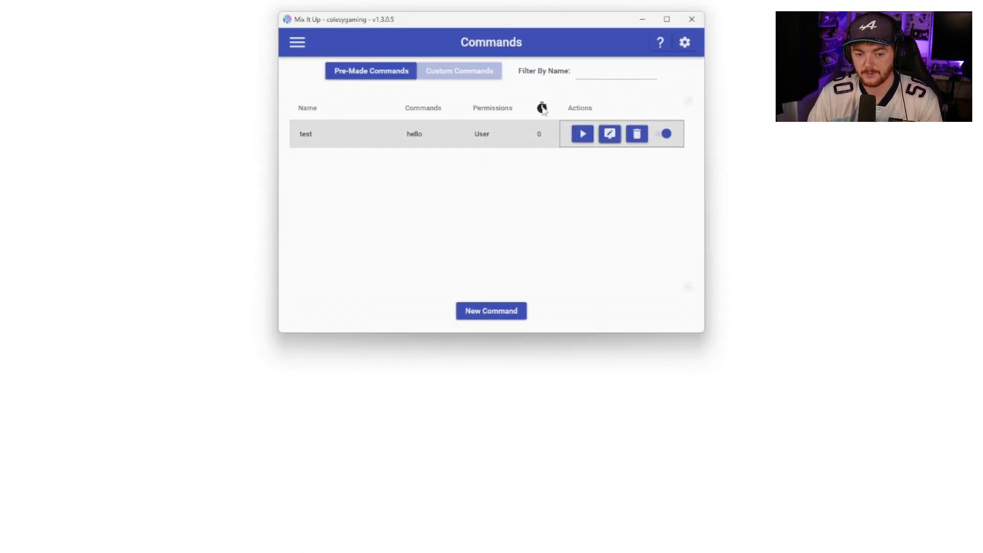
pyautogui.click(609, 133)
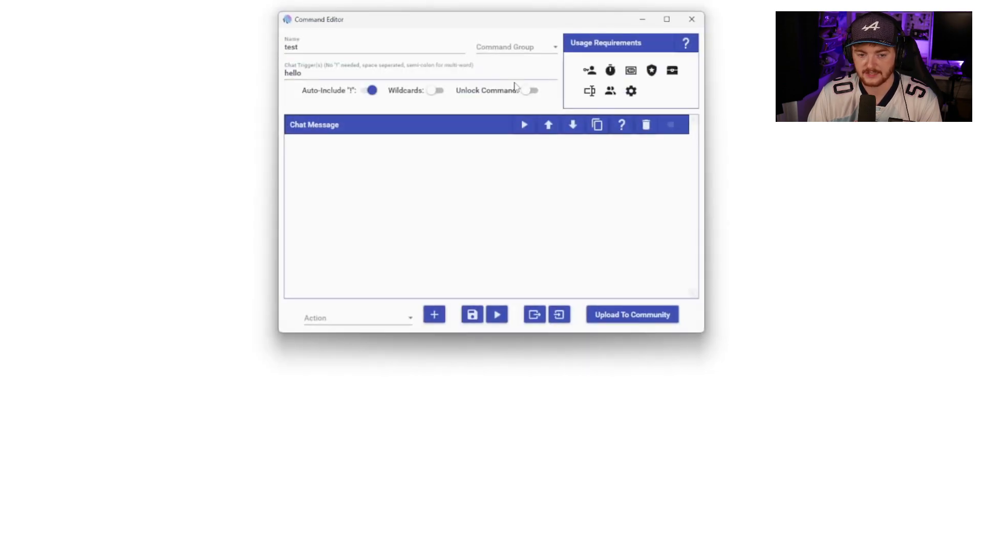
pyautogui.click(609, 70)
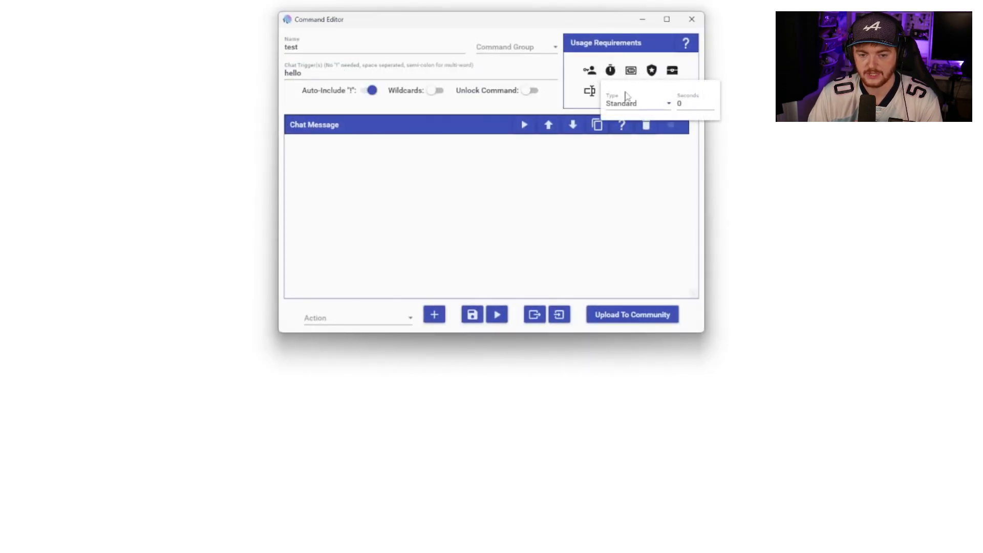
pyautogui.click(630, 70)
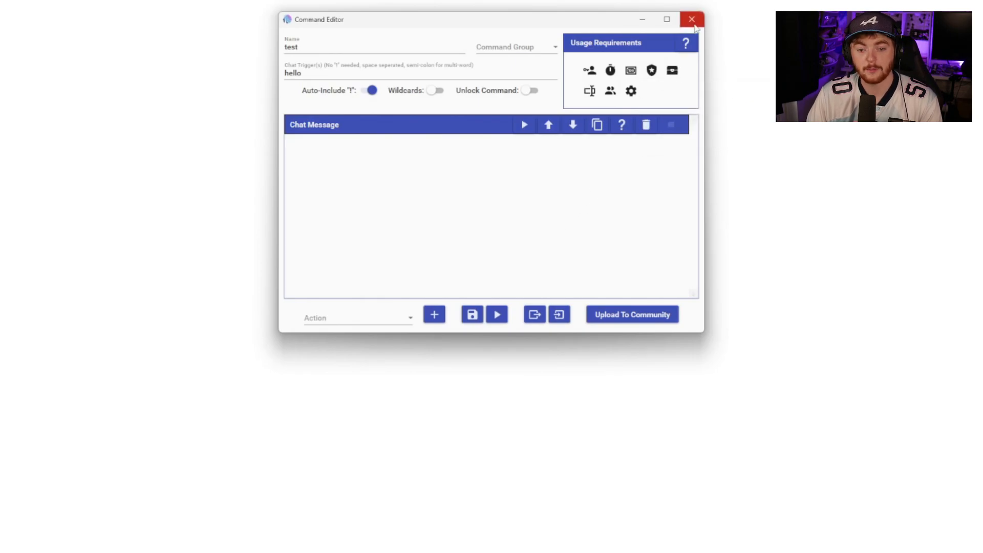
pyautogui.click(691, 19)
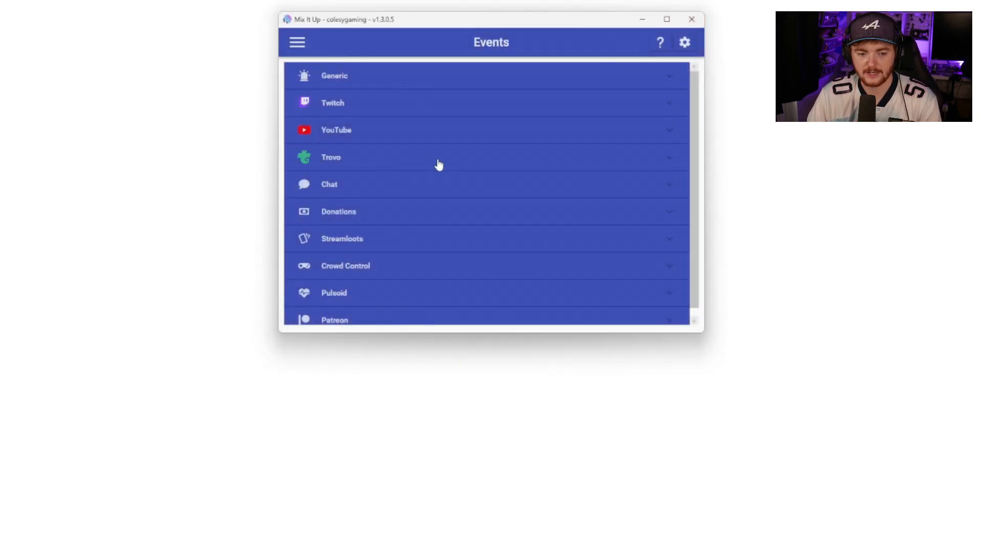
# Step: Start a Twitch Channel Stream Start command with a Chat Message action reading 'hello styr'
pyautogui.click(332, 103)
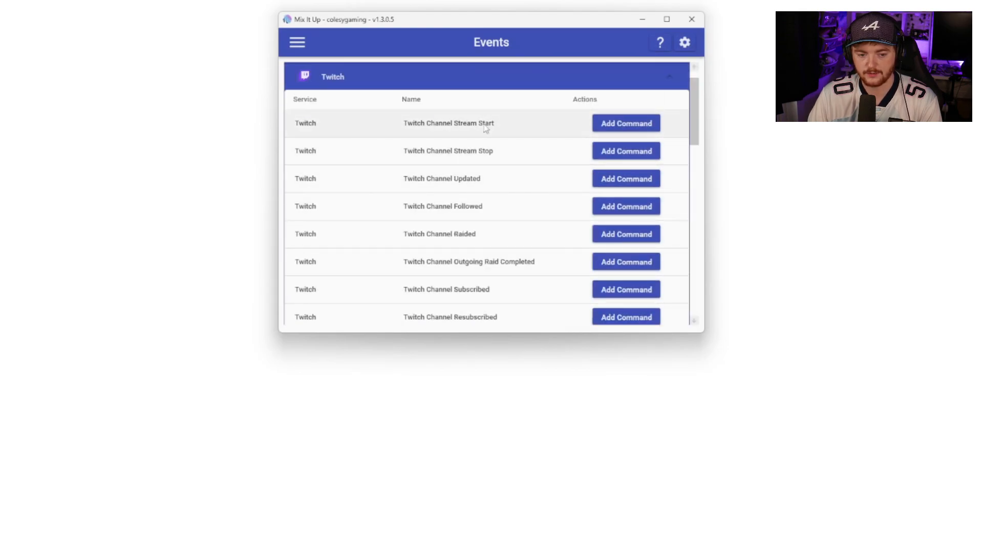
pyautogui.click(625, 123)
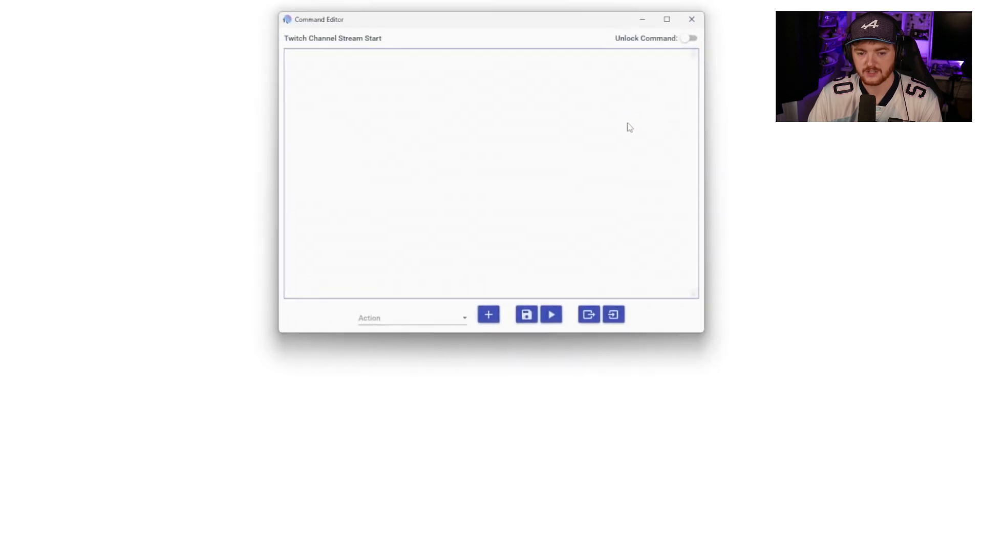
pyautogui.click(412, 317)
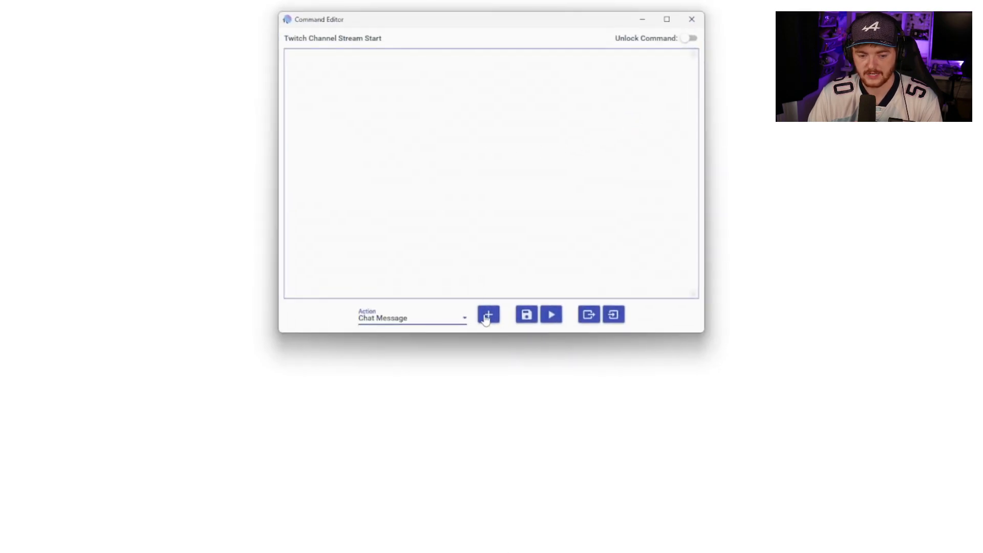
pyautogui.click(488, 315)
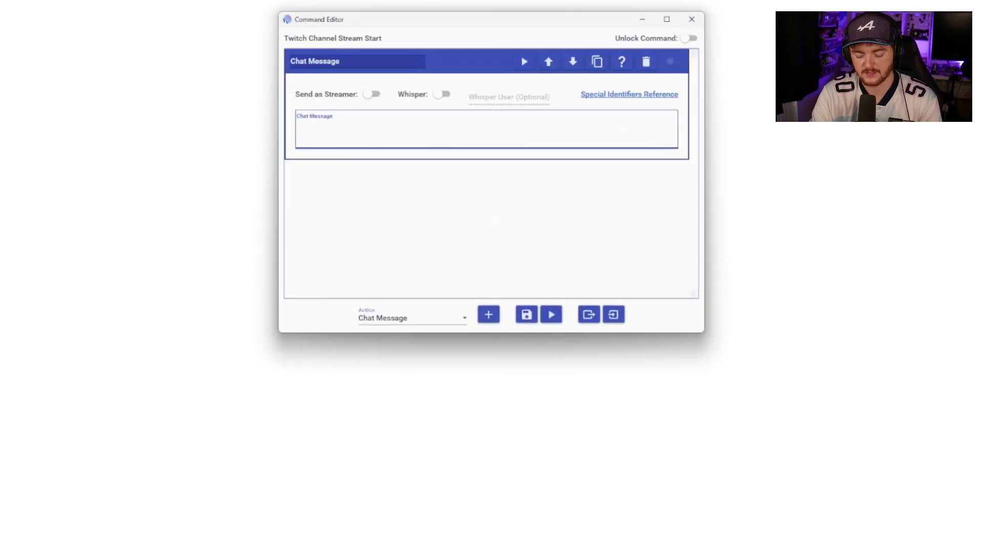
pyautogui.write('hello styr')
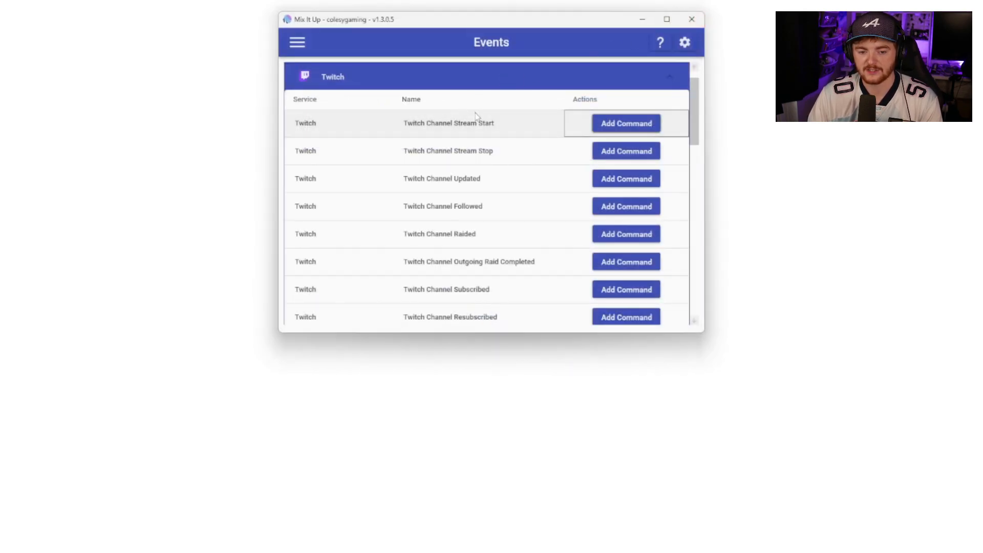
pyautogui.moveTo(440, 150)
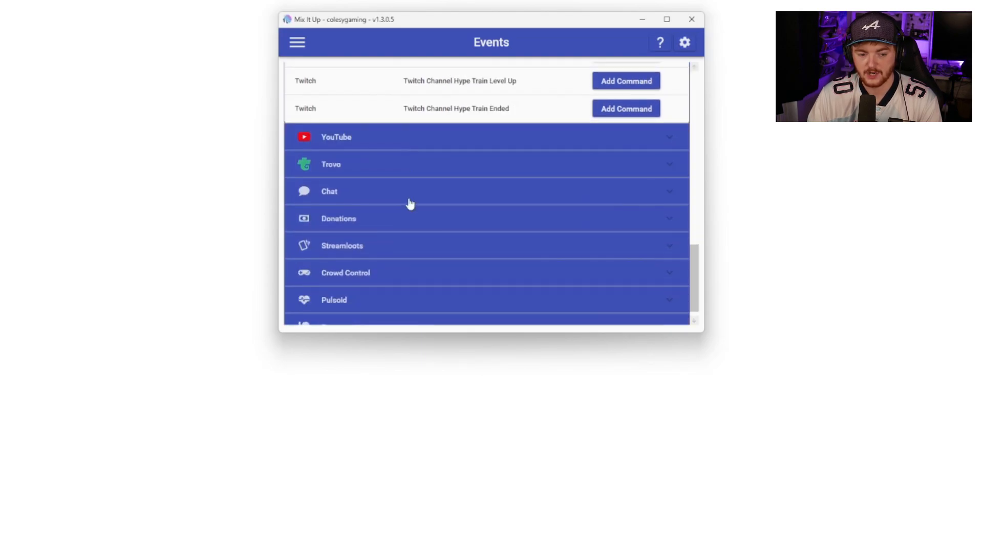
# Step: Scroll through the remaining Events list and open the navigation menu for Timers
pyautogui.scroll(-3)
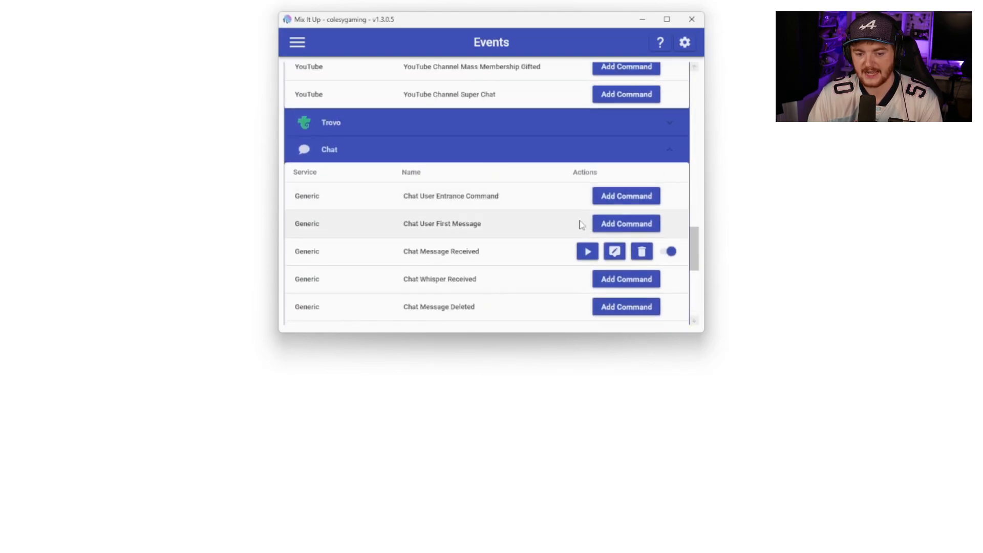
pyautogui.moveTo(386, 198)
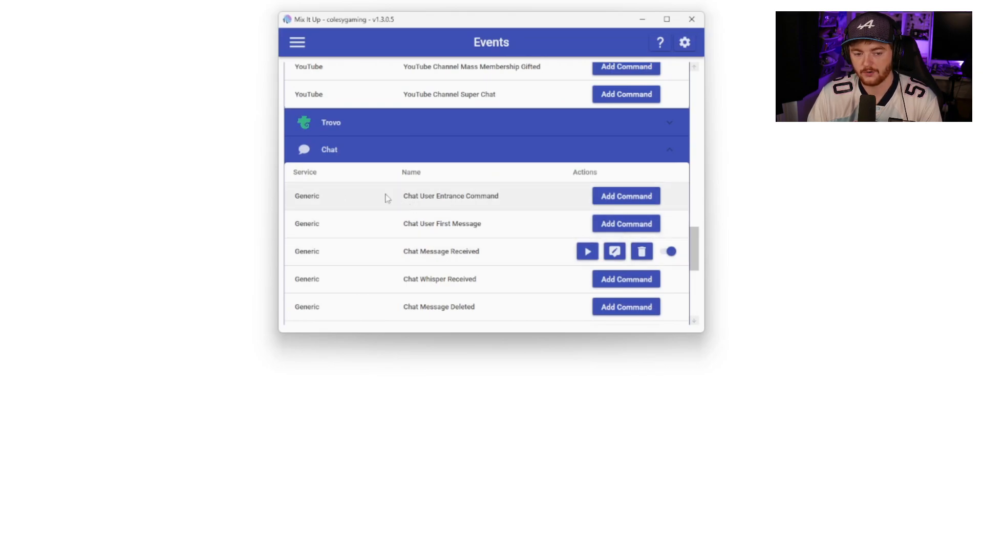
pyautogui.scroll(-3)
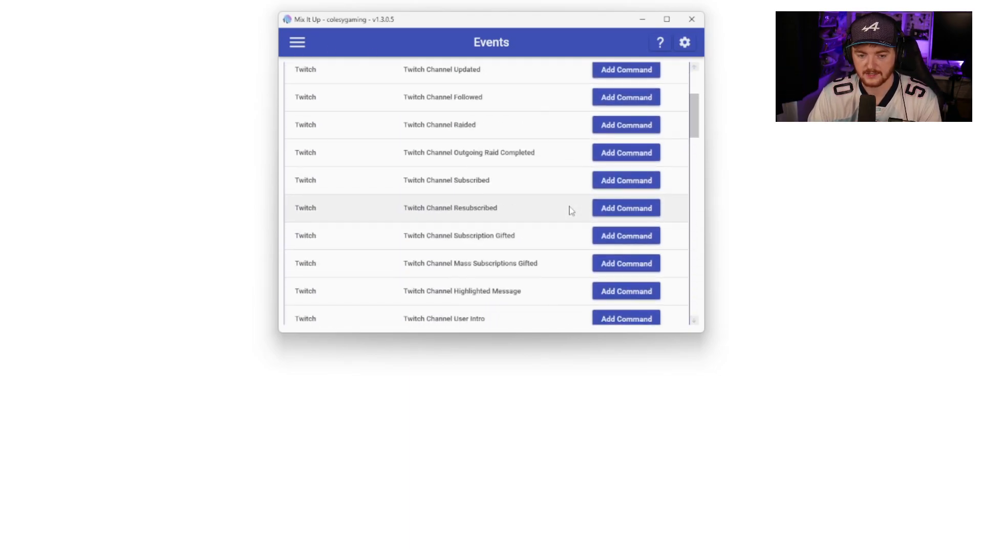
pyautogui.click(297, 42)
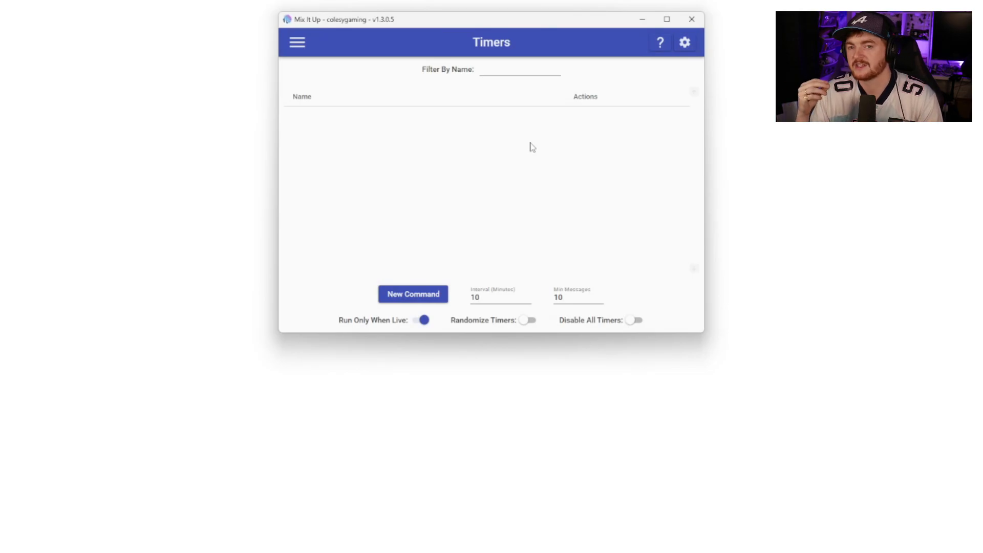
# Step: Set the timer Interval (Minutes) to 30
pyautogui.write('30')
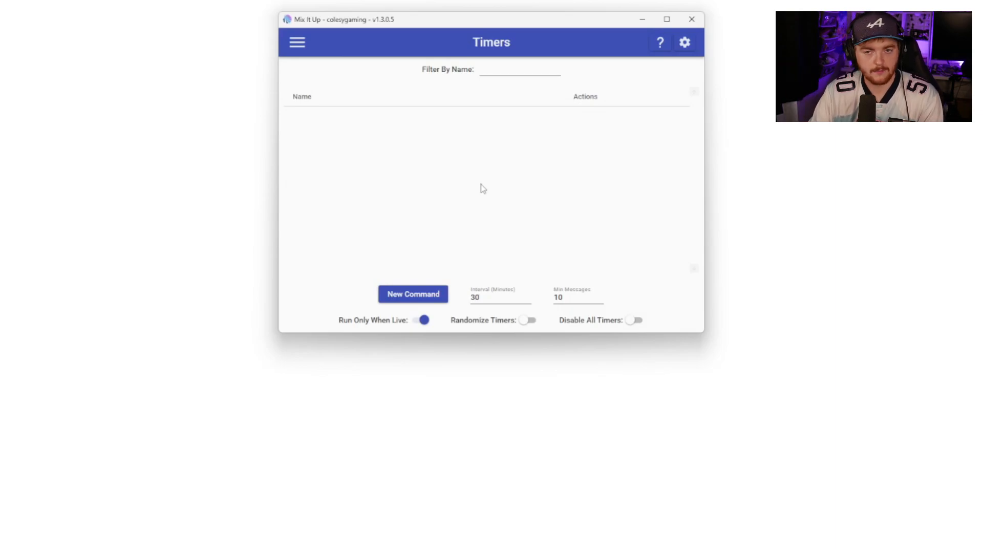
pyautogui.moveTo(373, 150)
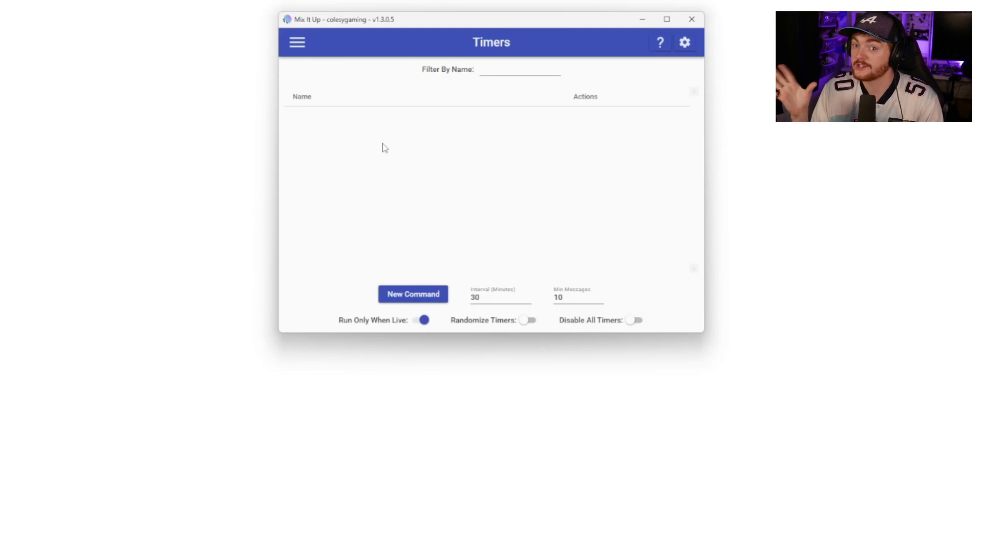
# Step: Load the Retro Arcade Music folder into the Music Player's song list
pyautogui.click(297, 42)
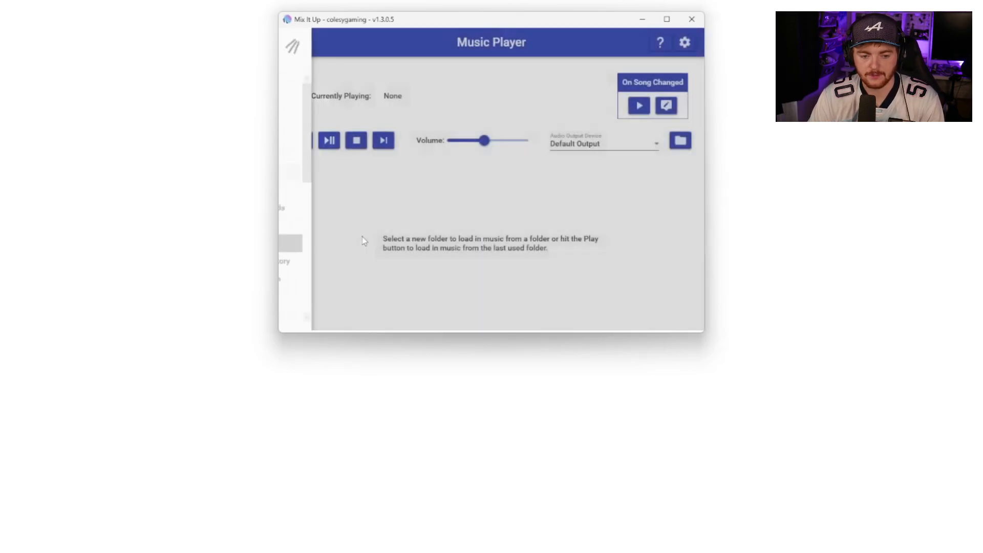
pyautogui.click(292, 46)
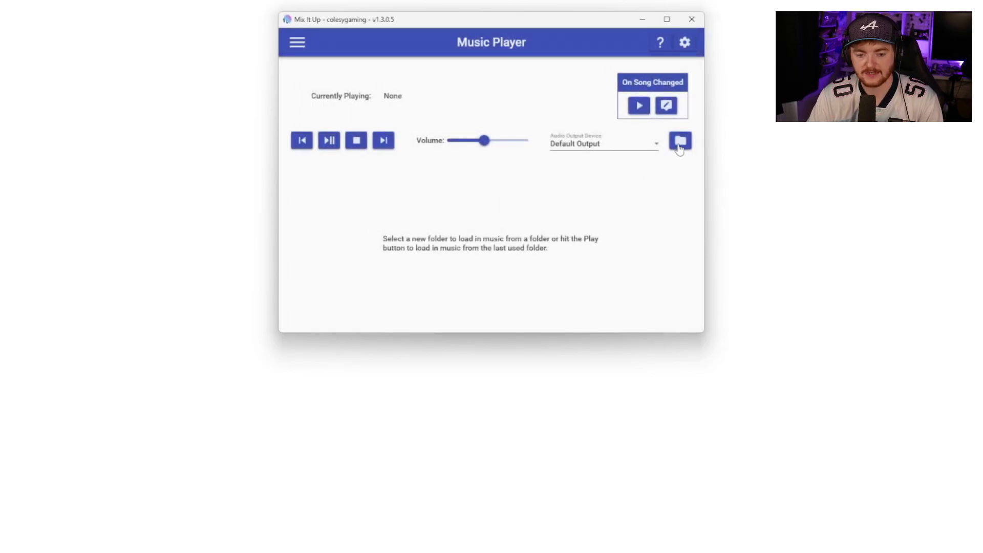
pyautogui.click(680, 140)
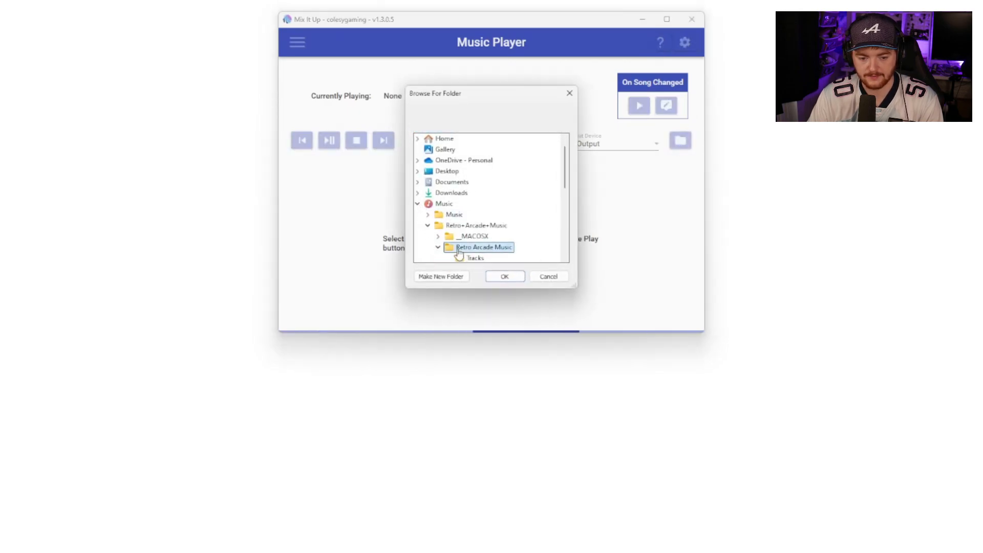
pyautogui.click(503, 275)
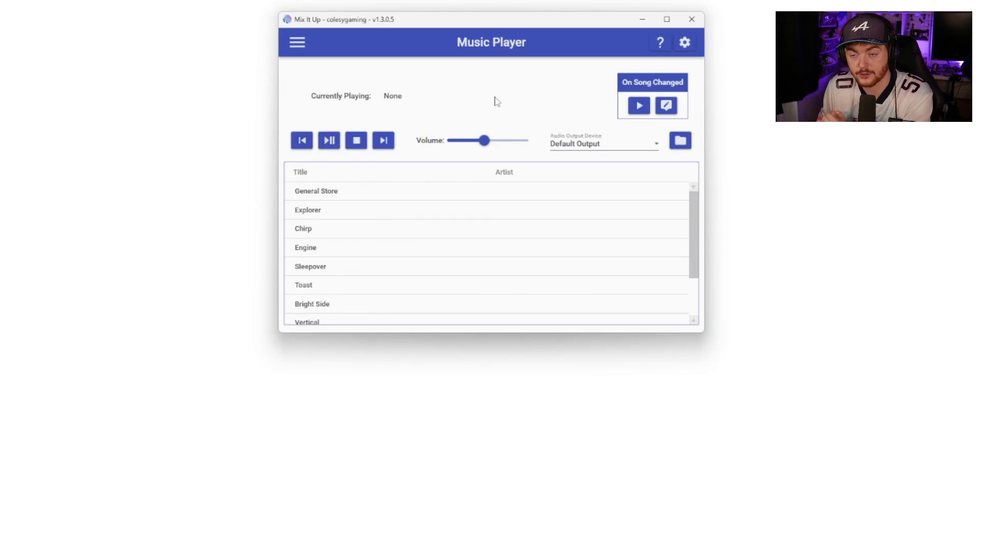
# Step: Start playback so General Store plays from the loaded song list
pyautogui.click(328, 140)
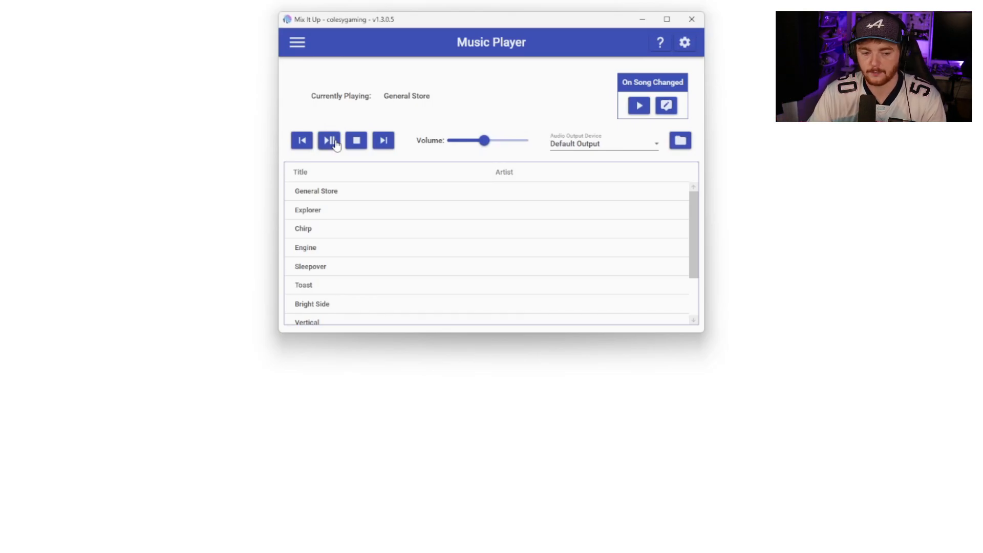
pyautogui.scroll(-3)
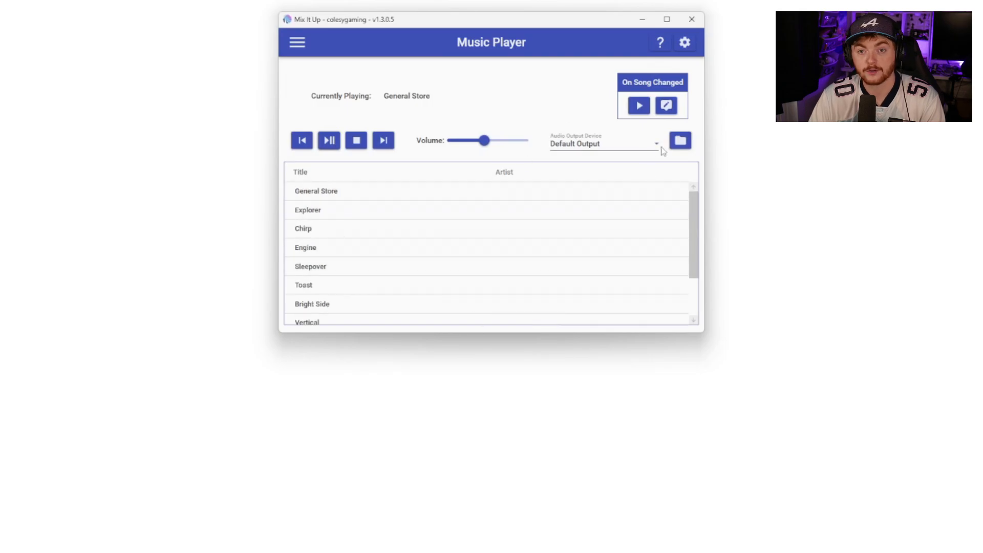
pyautogui.click(297, 42)
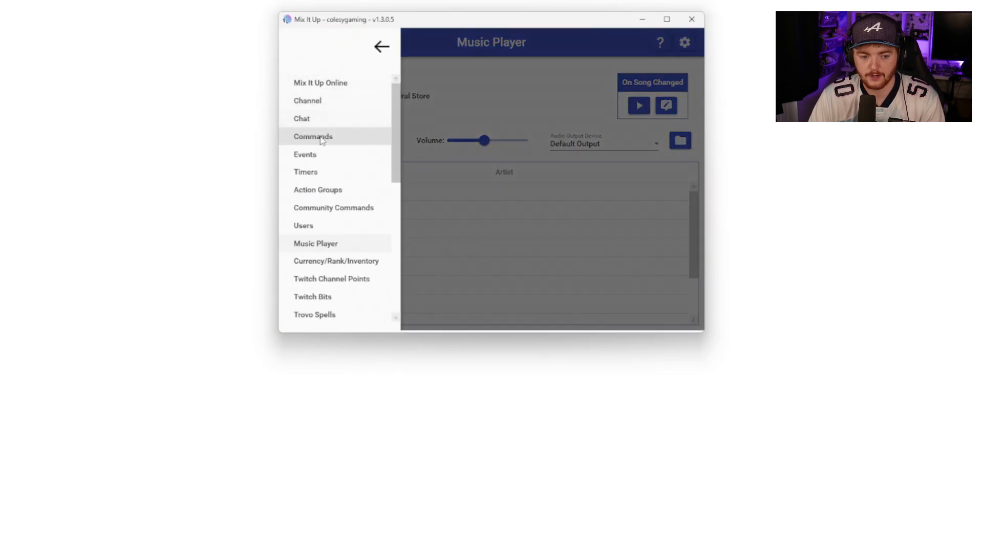
# Step: Create a new command named Music with chat trigger !musicskip
pyautogui.click(314, 136)
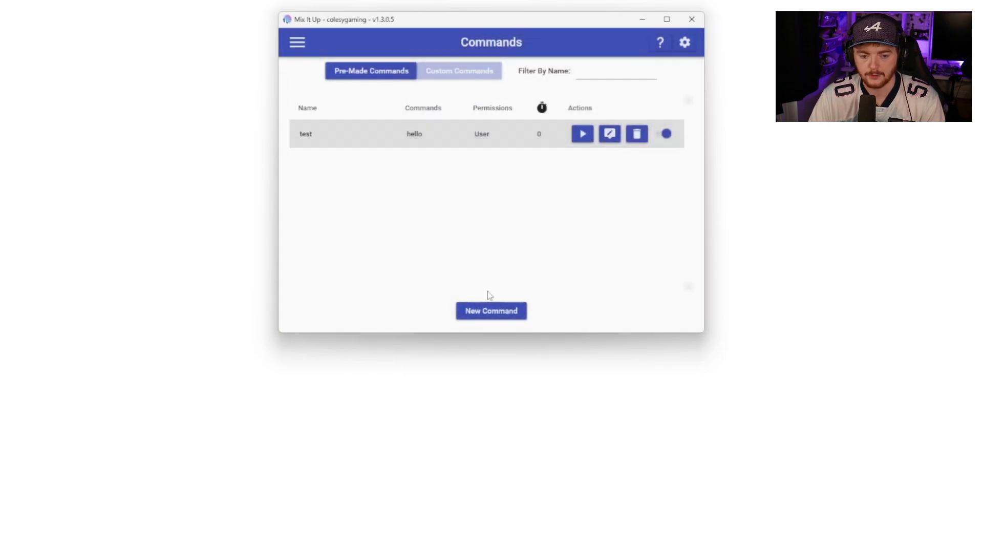
pyautogui.click(490, 310)
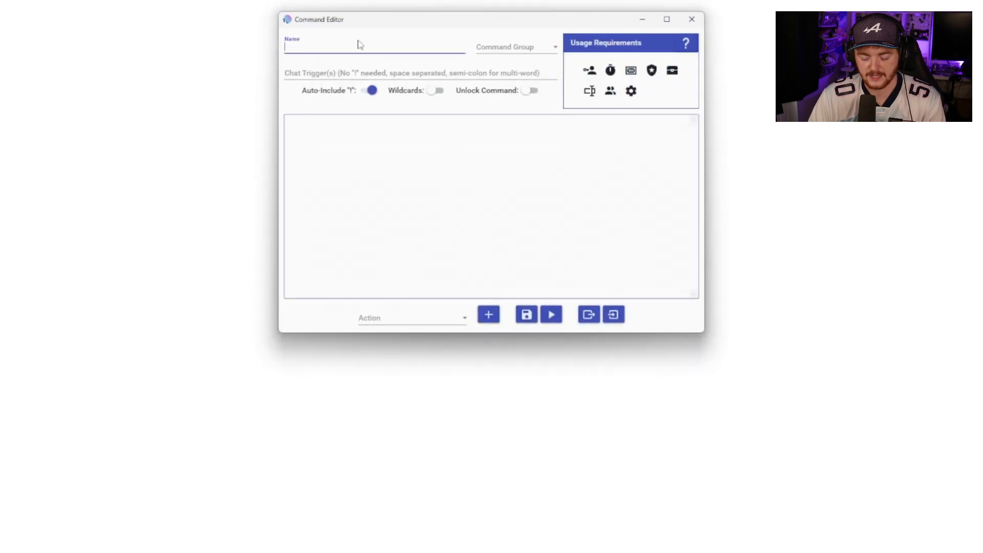
pyautogui.write('Music')
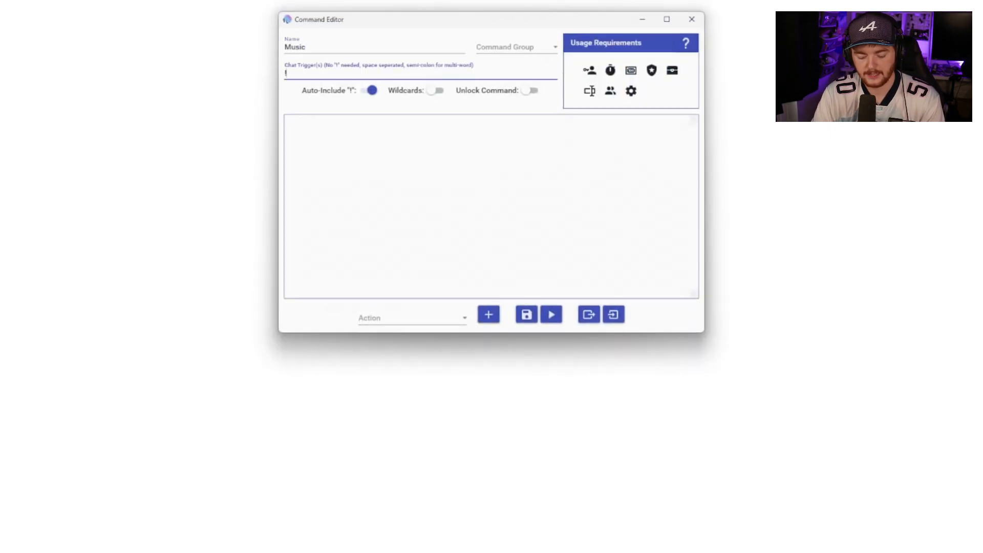
pyautogui.write('musicskip')
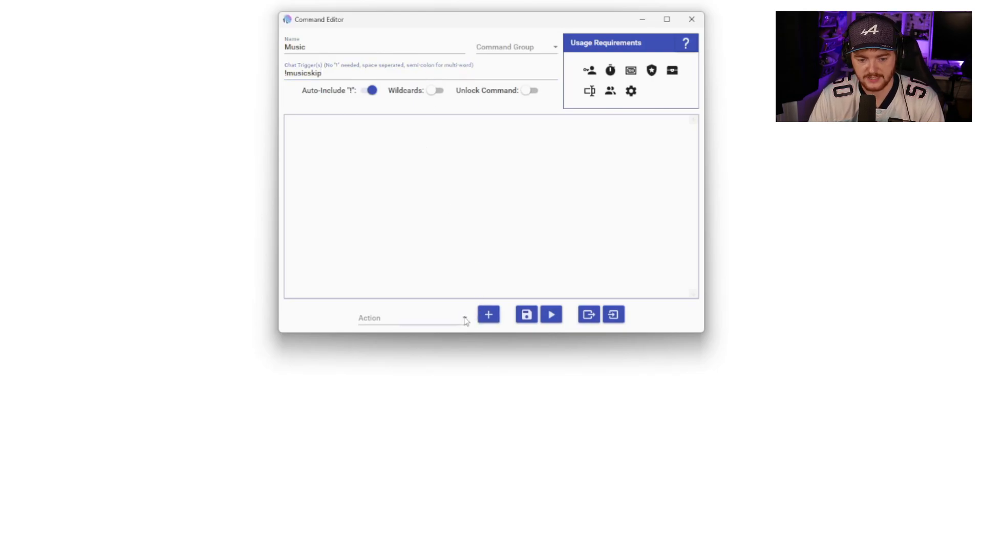
# Step: Add a Music Player action to the command set to Next
pyautogui.click(411, 317)
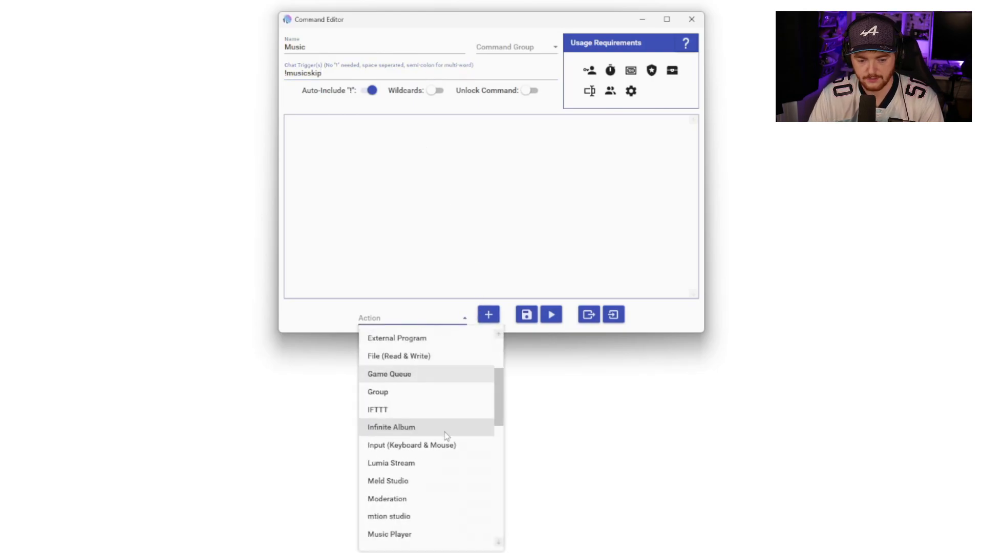
pyautogui.click(390, 533)
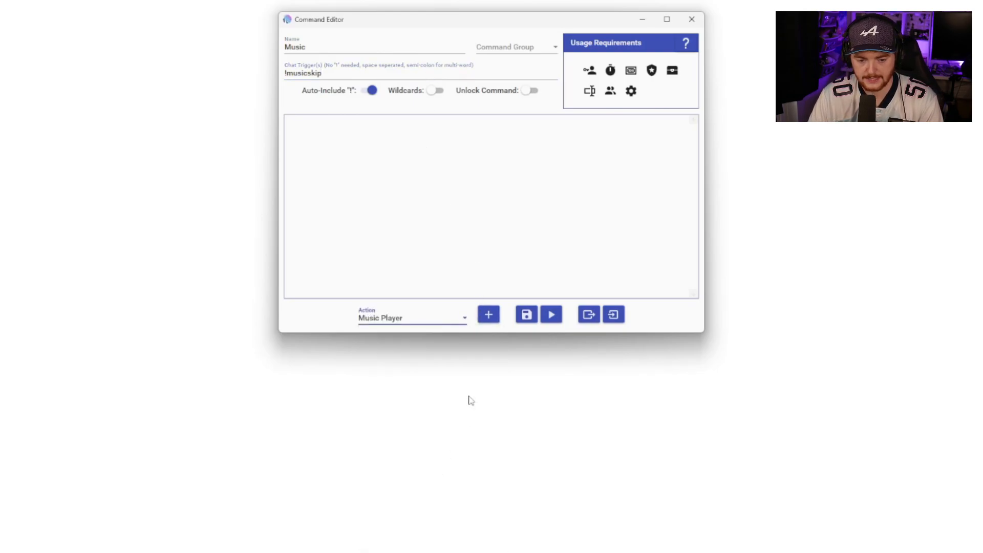
pyautogui.click(488, 315)
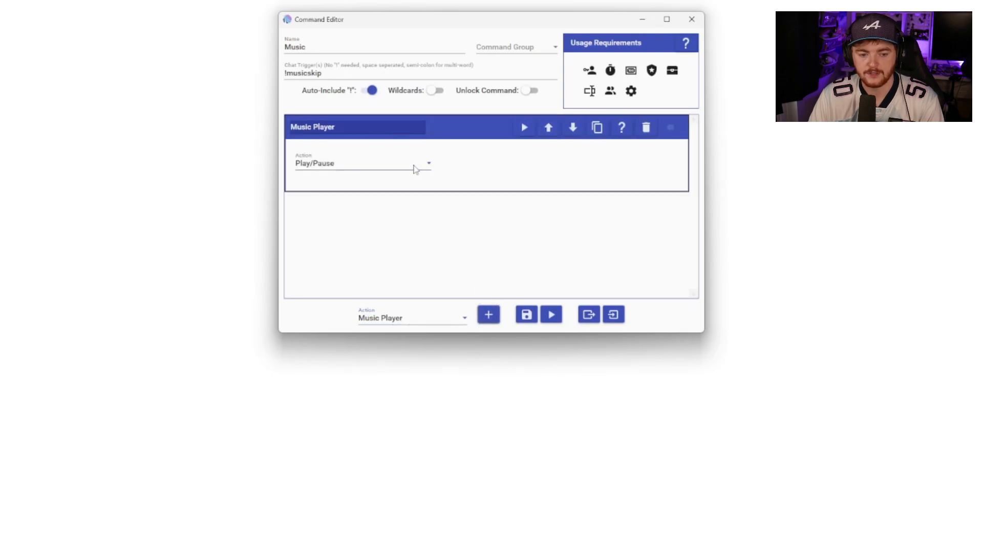
pyautogui.click(361, 163)
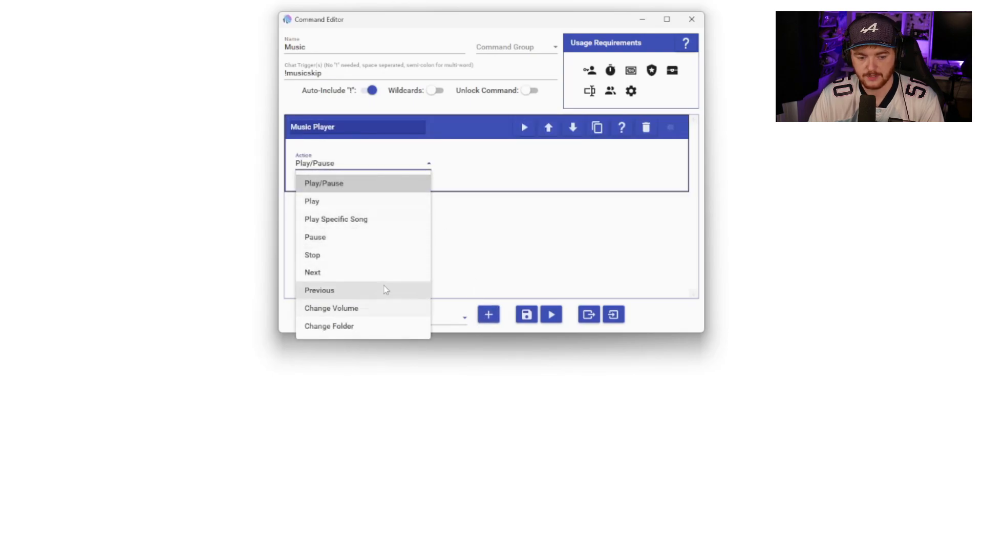
pyautogui.moveTo(384, 301)
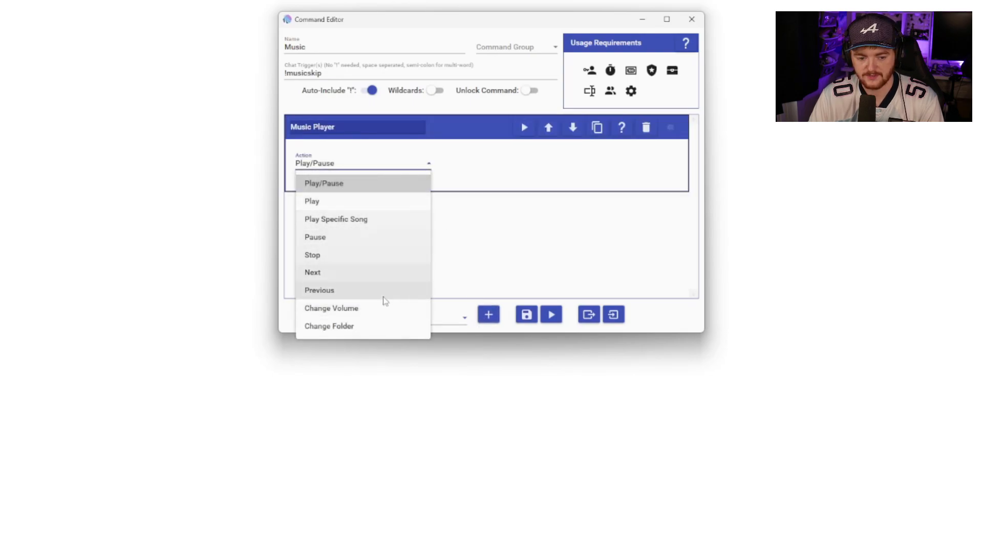
pyautogui.click(313, 272)
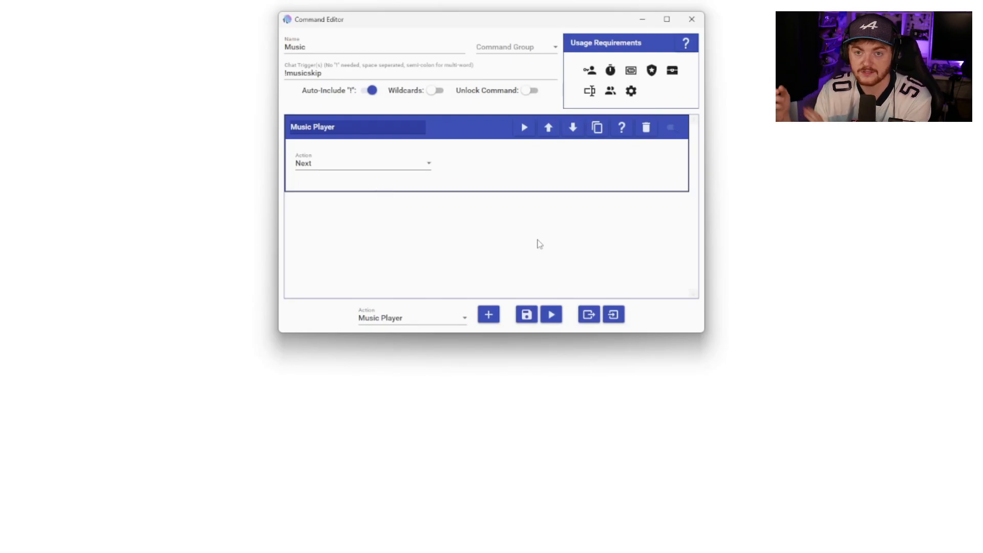
pyautogui.moveTo(713, 32)
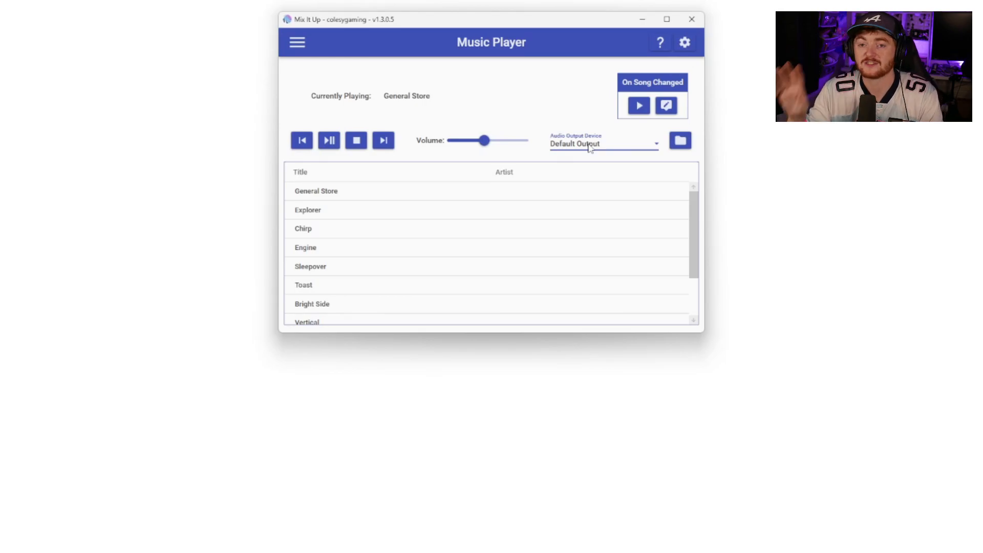
# Step: Set the music player's audio output device to Game (2- TC-Helicon GoXLR)
pyautogui.click(604, 143)
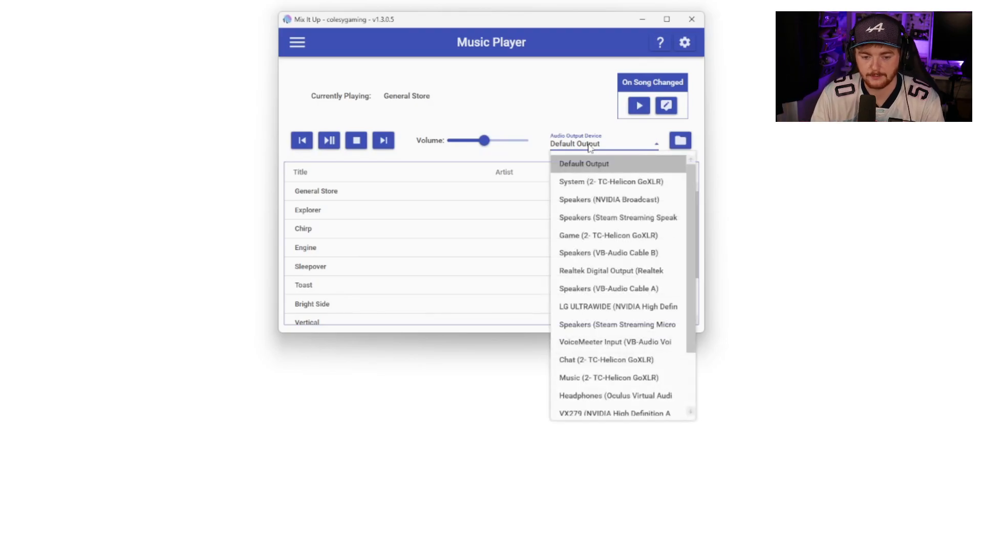
pyautogui.moveTo(599, 243)
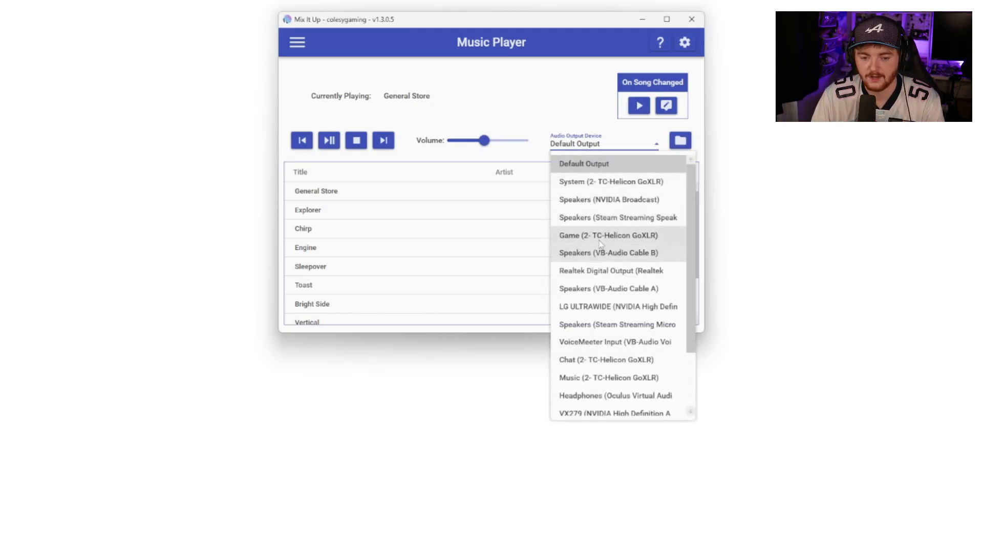
pyautogui.click(607, 378)
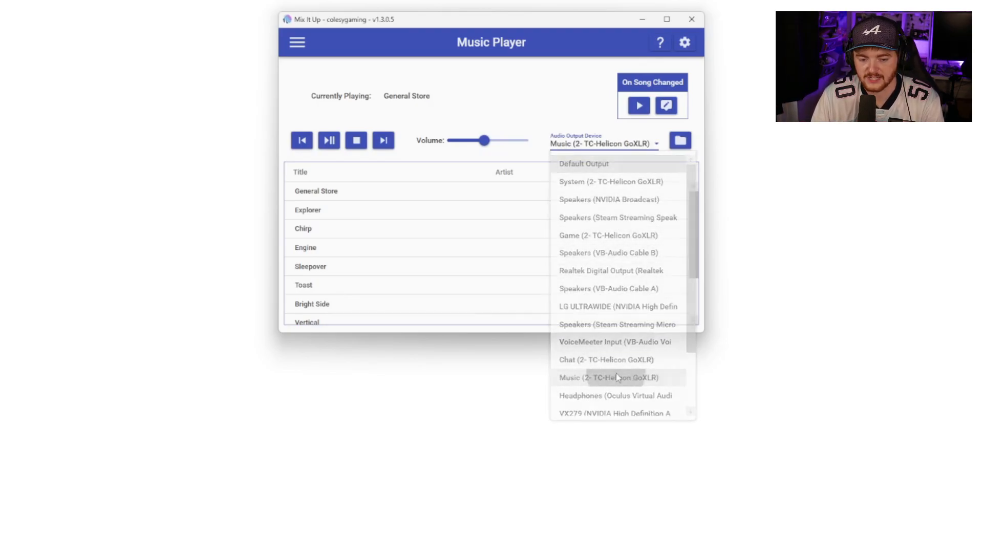
pyautogui.click(605, 378)
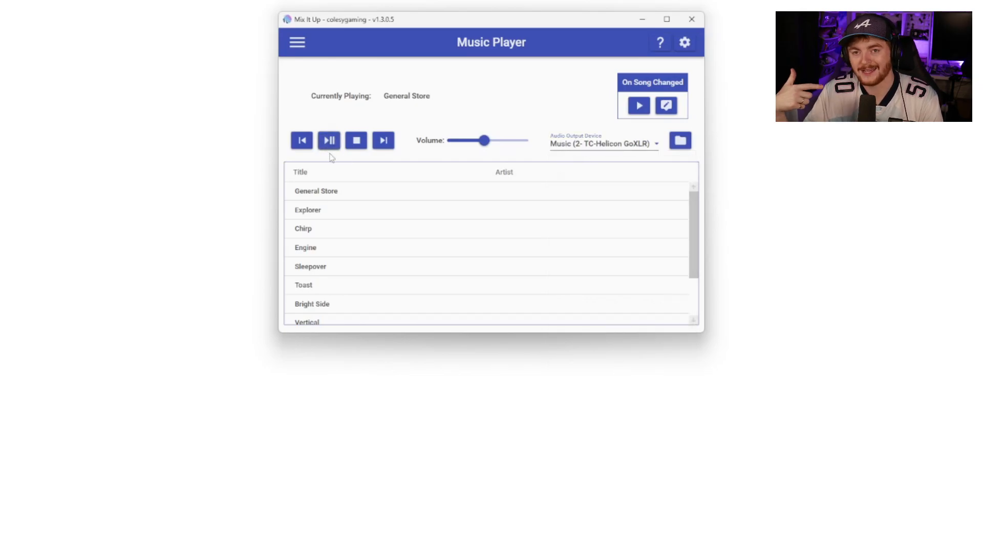
pyautogui.moveTo(525, 143)
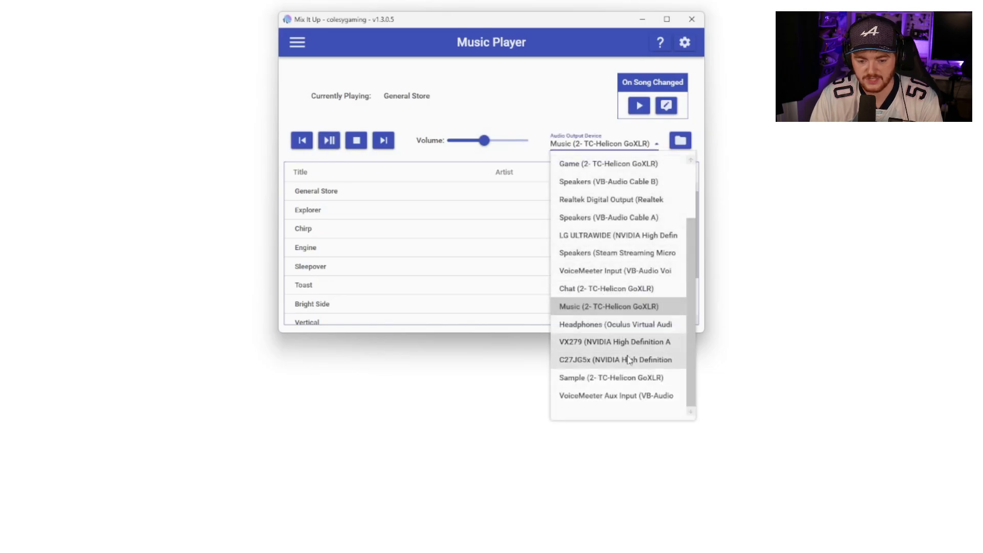
pyautogui.click(607, 163)
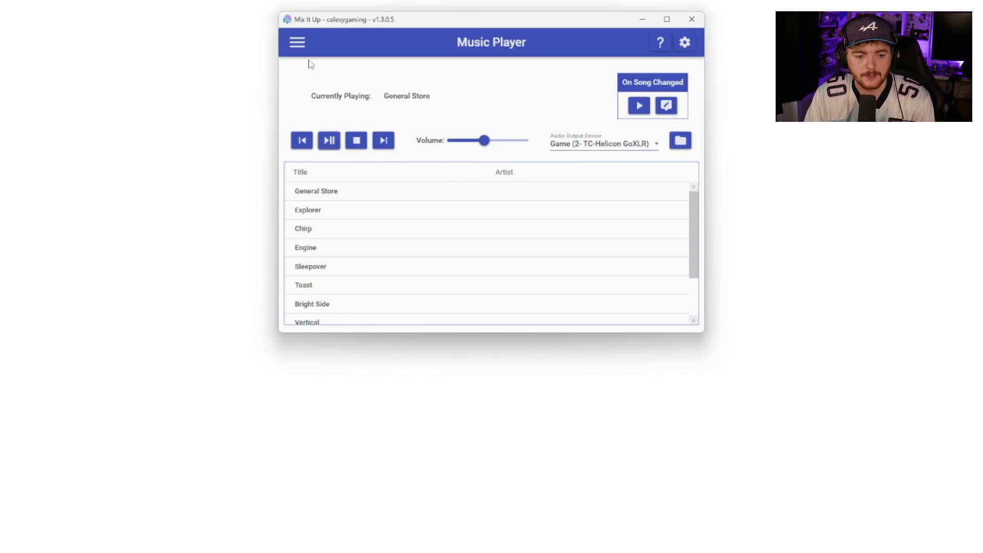
# Step: Navigate to the Currency/Rank/Inventory page
pyautogui.click(297, 42)
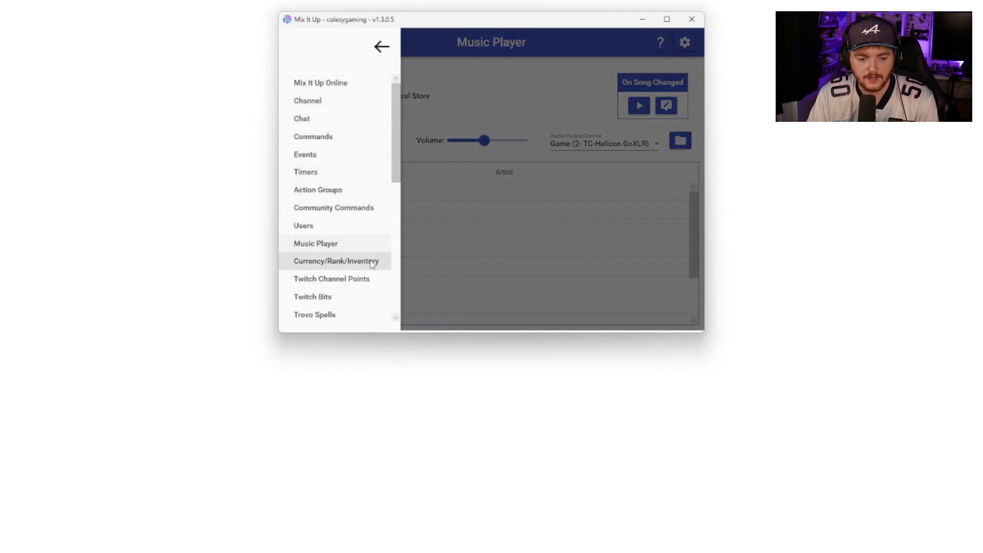
pyautogui.click(336, 261)
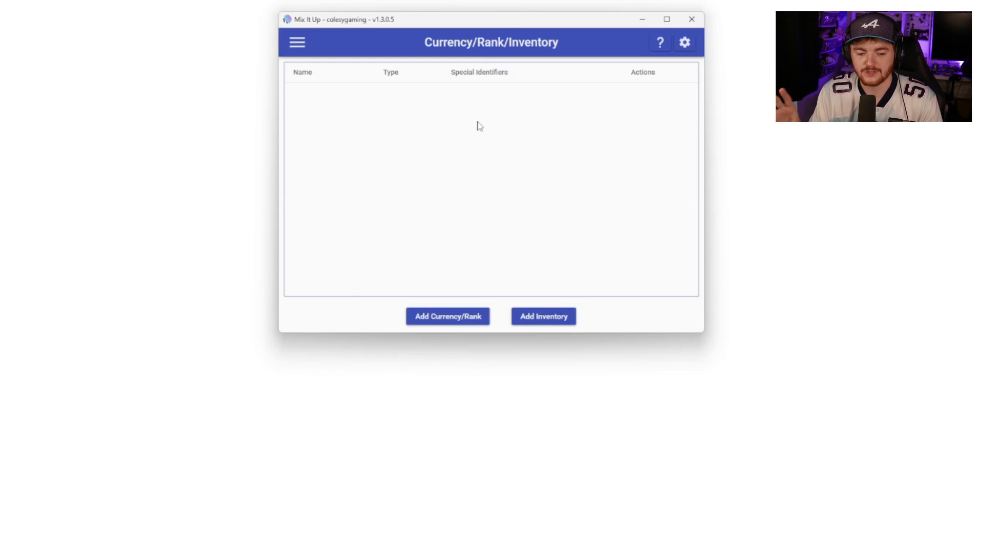
pyautogui.moveTo(477, 129)
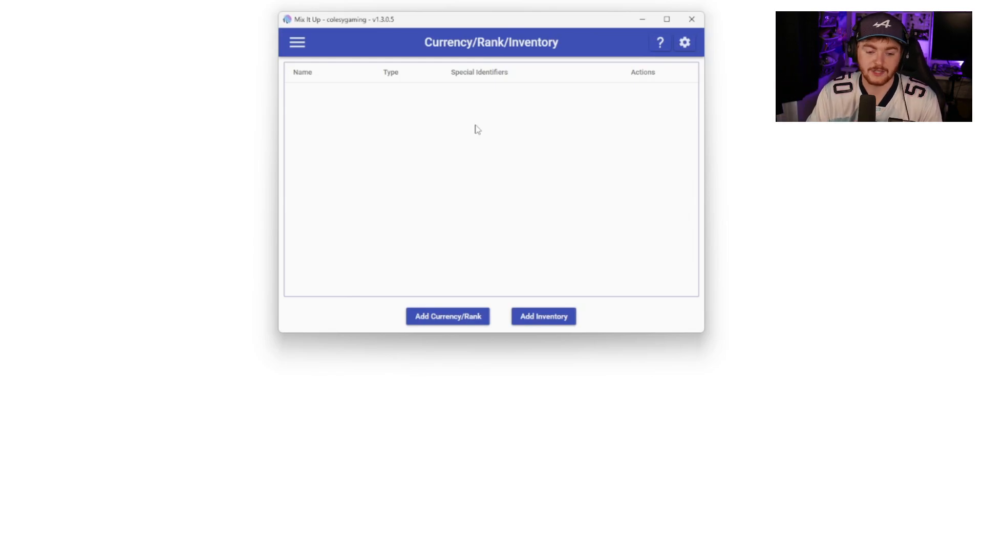
# Step: Start a new currency named Colesy Cash
pyautogui.click(448, 316)
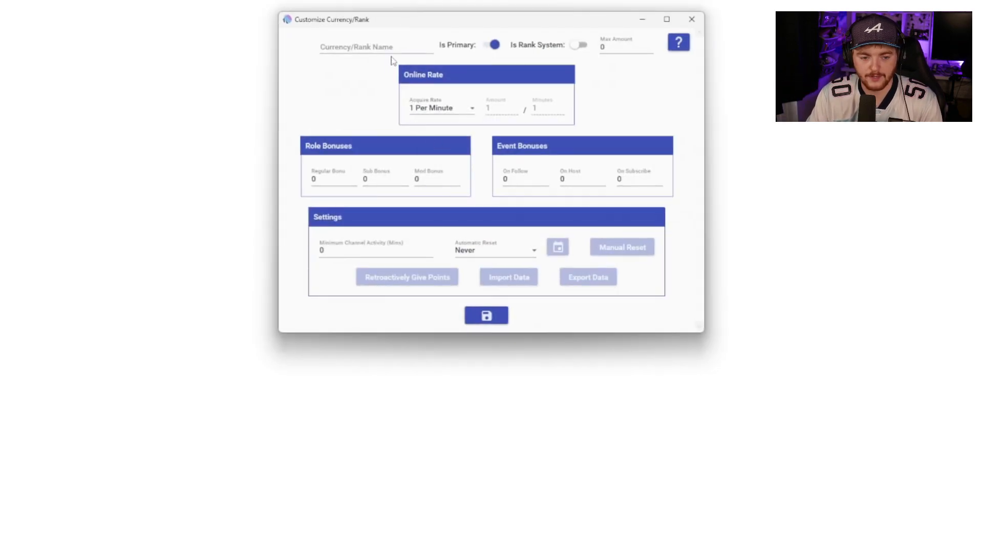
pyautogui.click(376, 47)
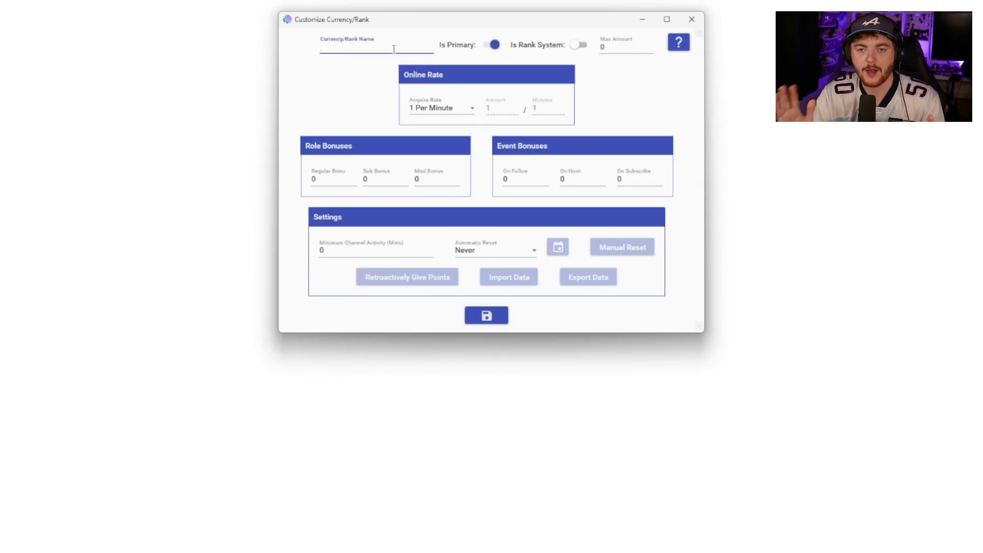
pyautogui.write('Colesy Cash')
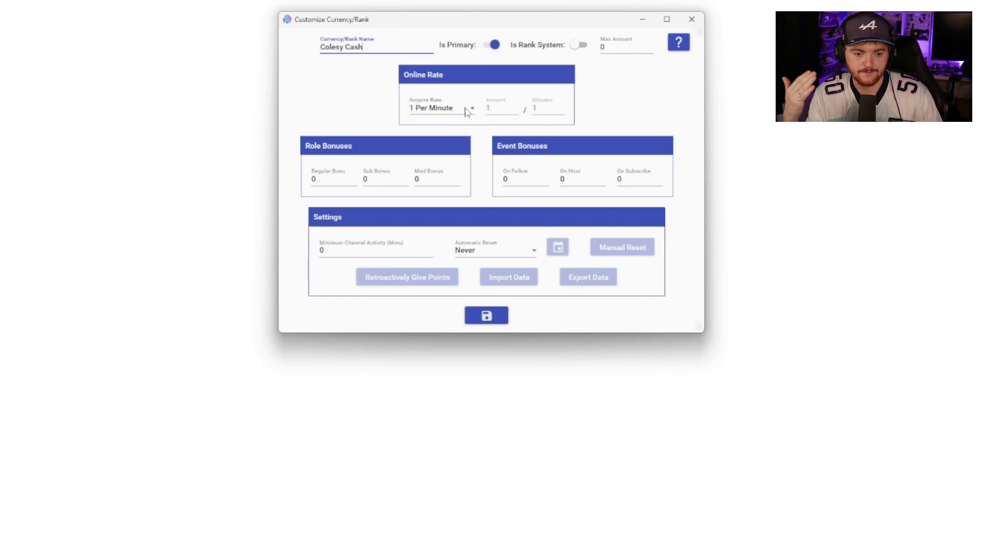
# Step: Set the acquire rate to Custom earning every 3 minutes
pyautogui.click(443, 107)
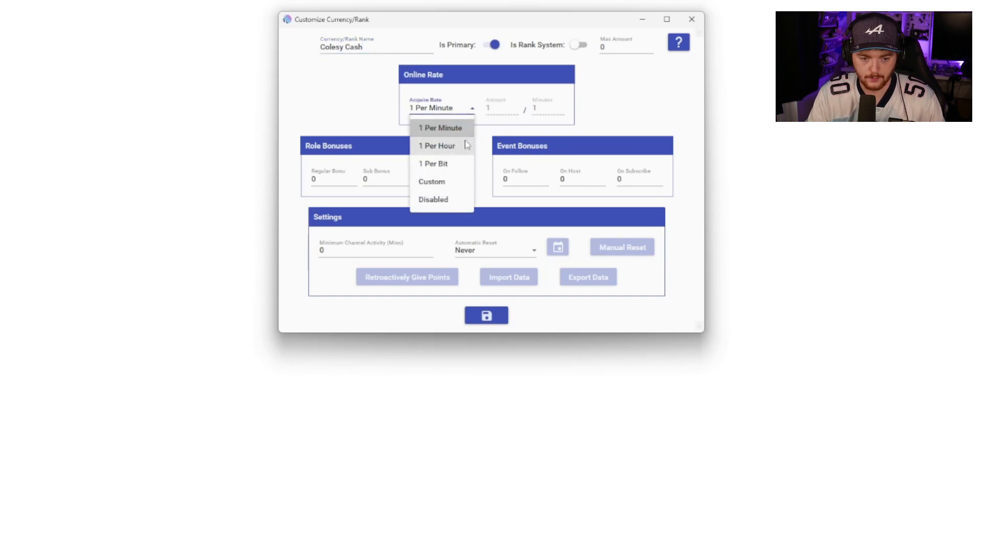
pyautogui.moveTo(460, 119)
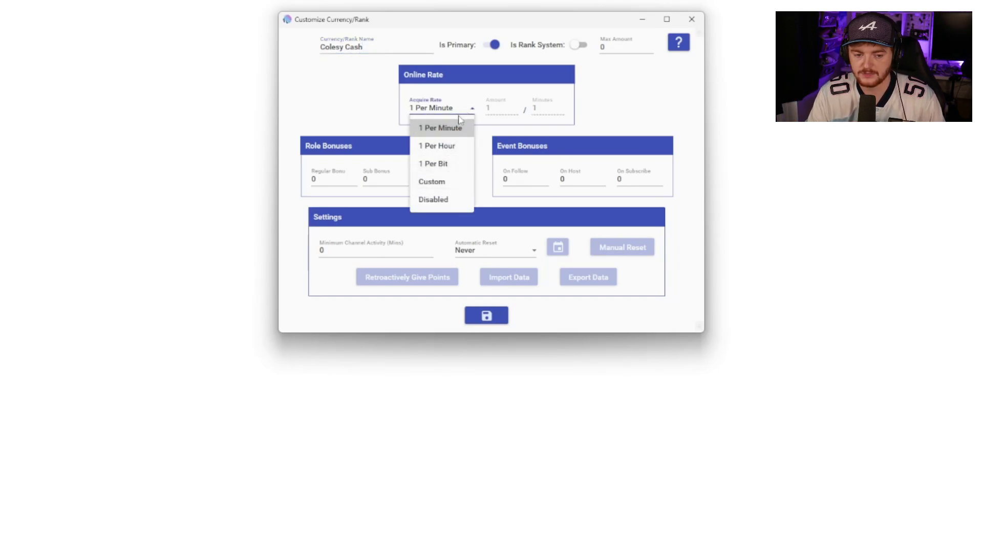
pyautogui.click(431, 181)
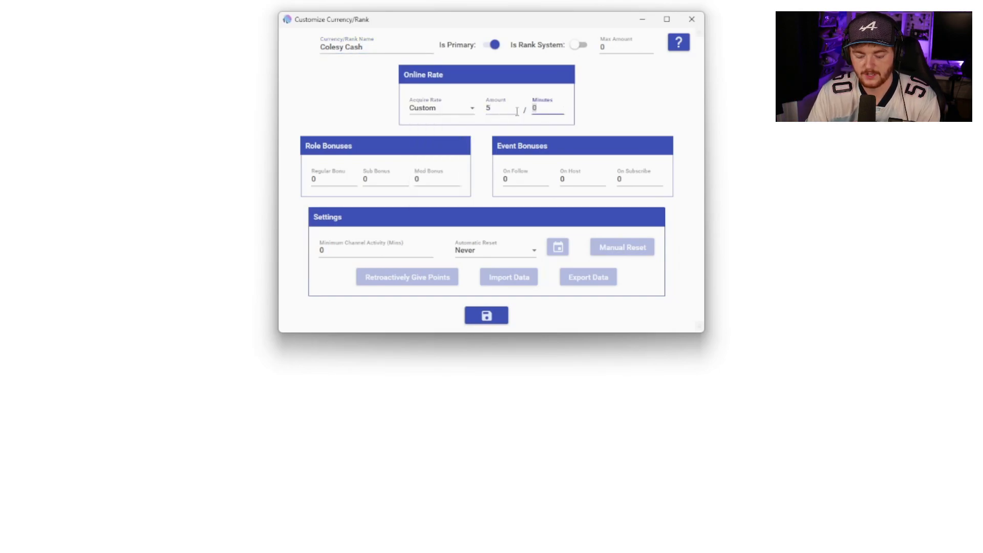
pyautogui.write('3')
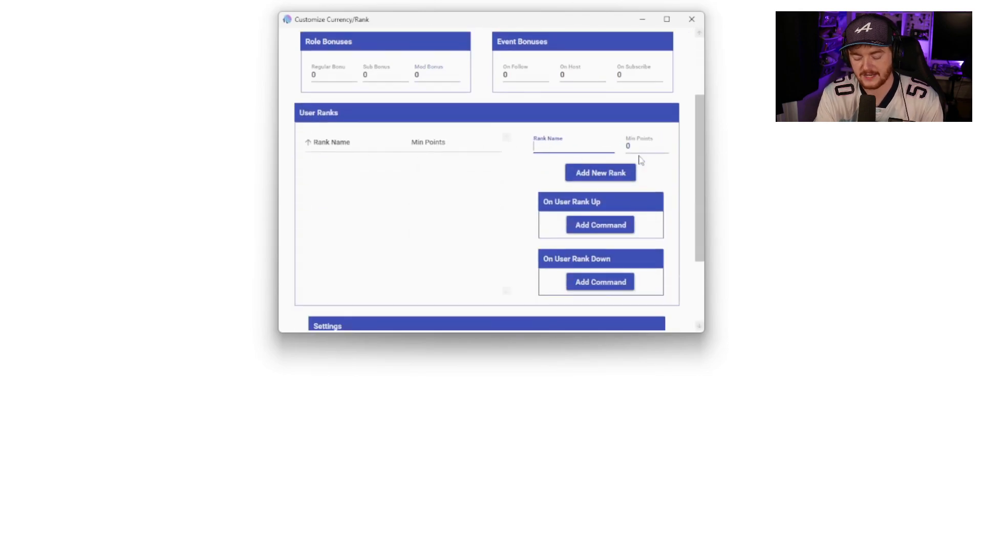
# Step: Add a Top Tier rank at 100 points, remove it, and switch off Is Rank System
pyautogui.write('Top Tier')
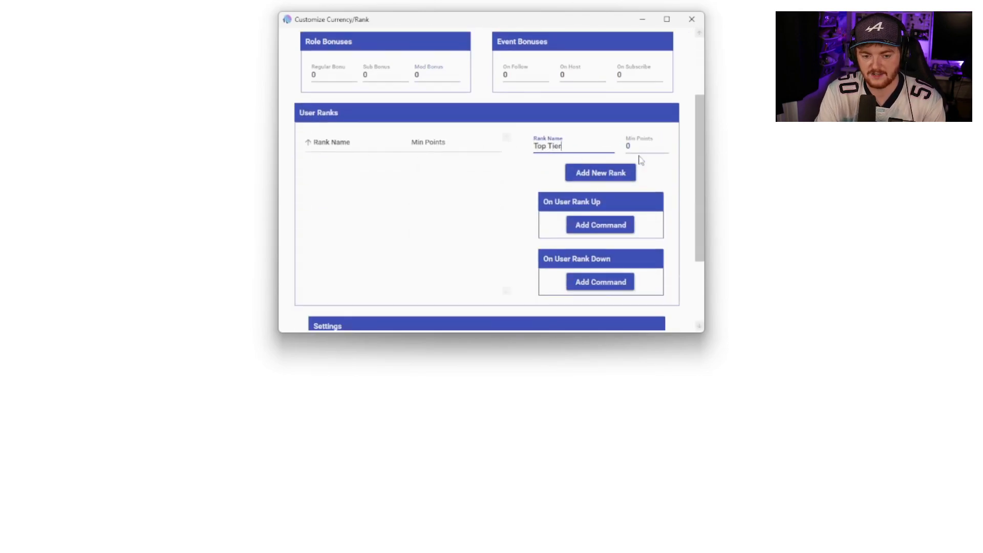
pyautogui.click(646, 147)
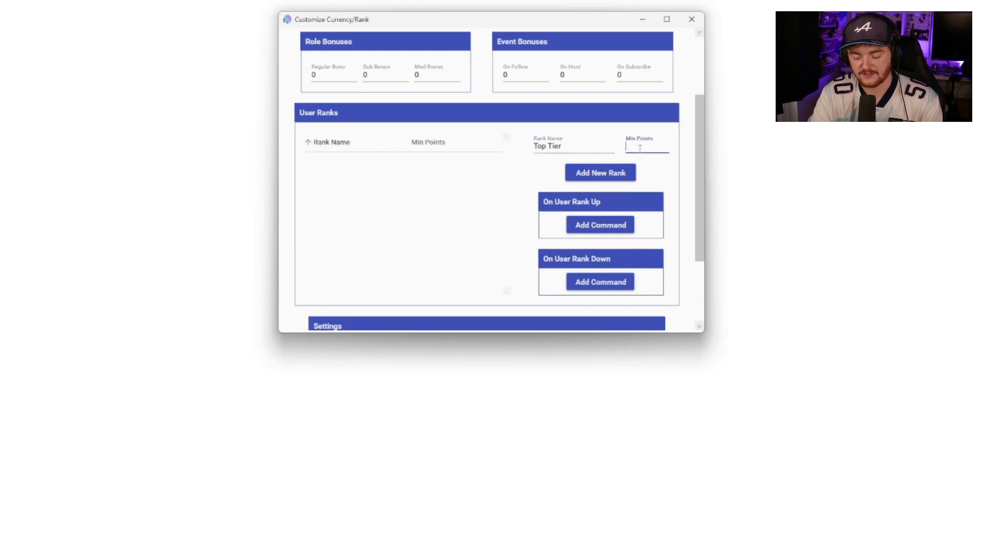
pyautogui.click(599, 172)
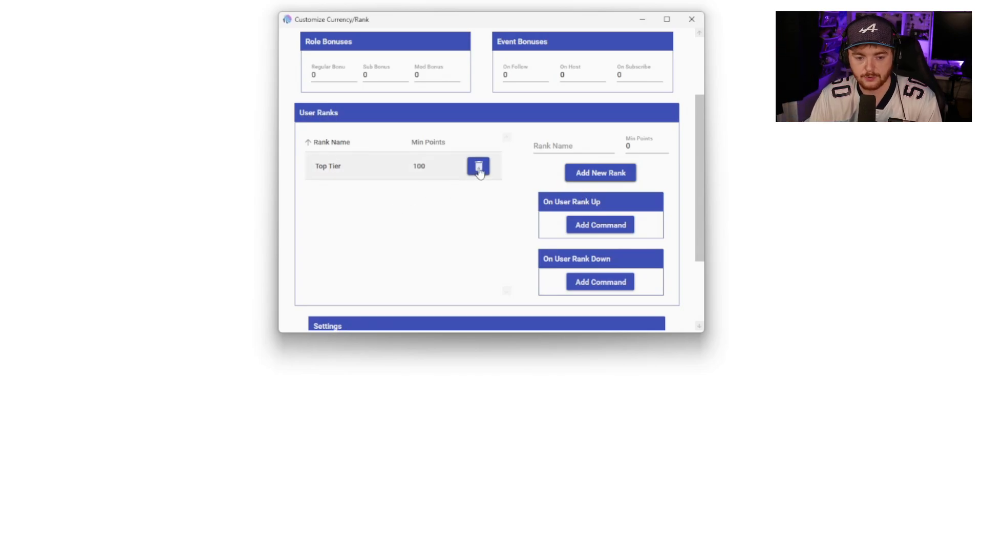
pyautogui.click(478, 166)
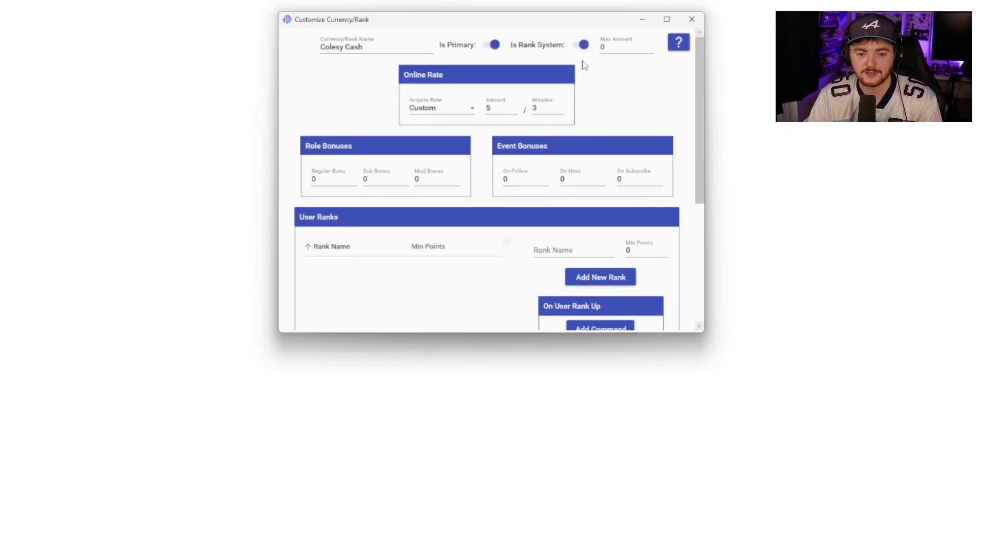
pyautogui.click(578, 44)
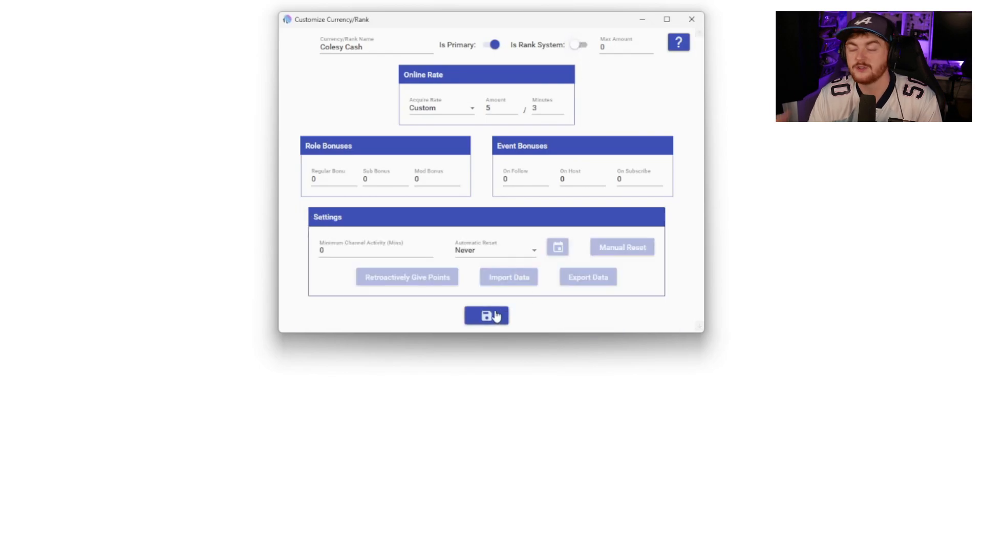
# Step: Save Colesy Cash and accept auto-creating its four chat commands
pyautogui.click(485, 316)
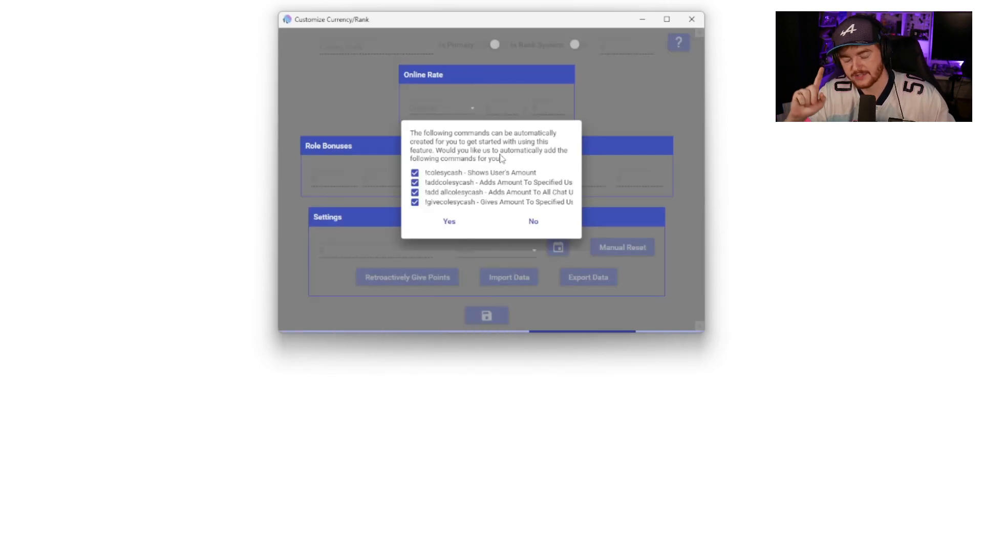
pyautogui.moveTo(596, 148)
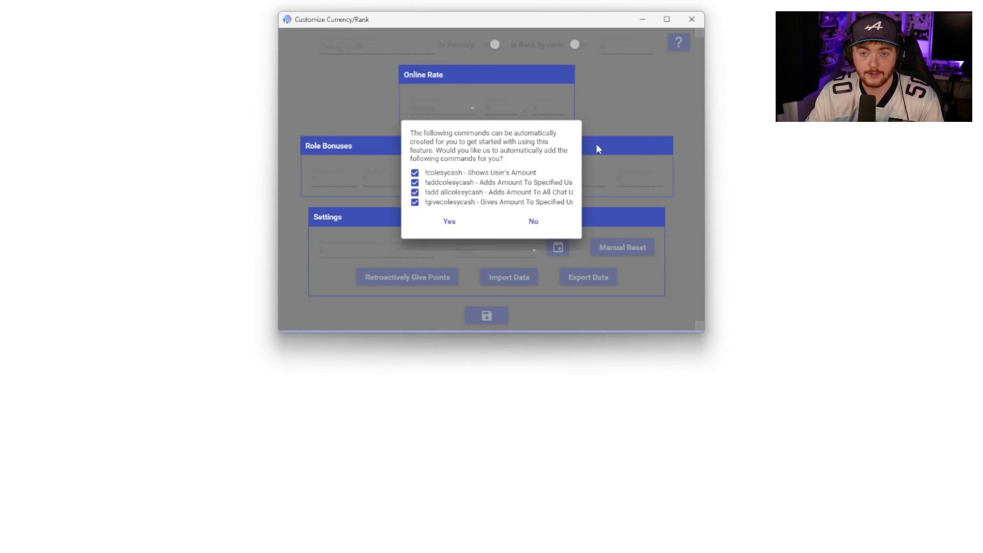
pyautogui.click(449, 221)
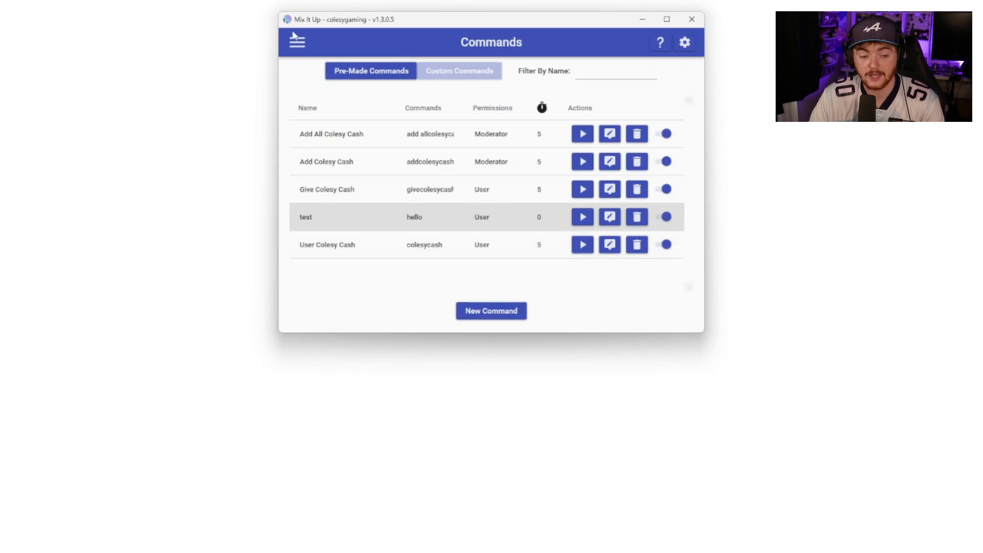
# Step: Return to the Currency/Rank/Inventory page, now listing Colesy Cash
pyautogui.click(297, 41)
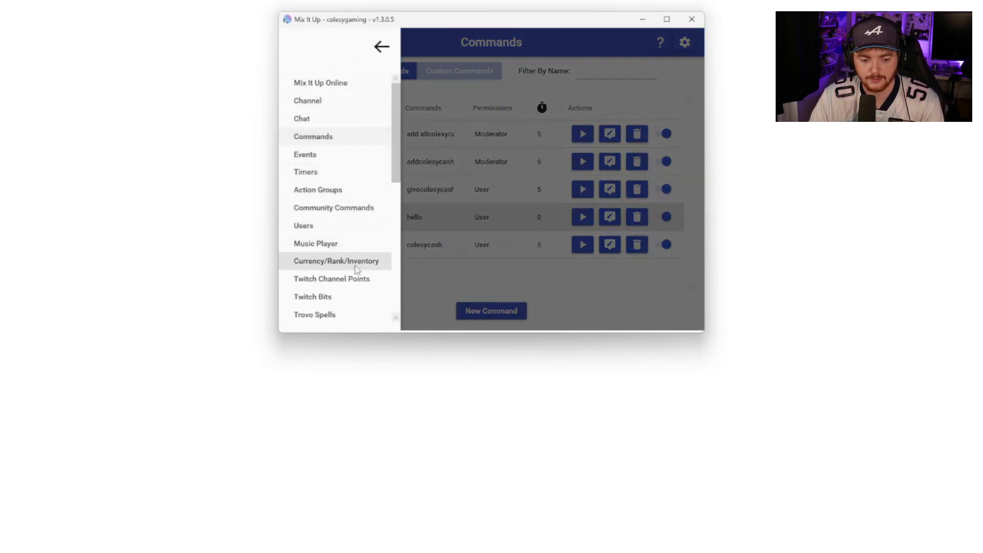
pyautogui.click(336, 261)
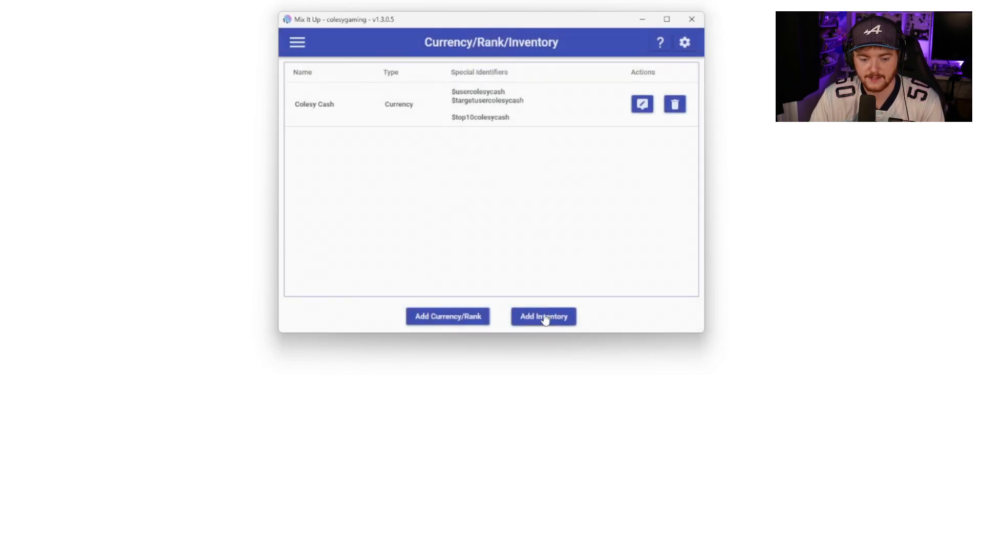
# Step: Open a blank Customize Inventory form
pyautogui.click(543, 316)
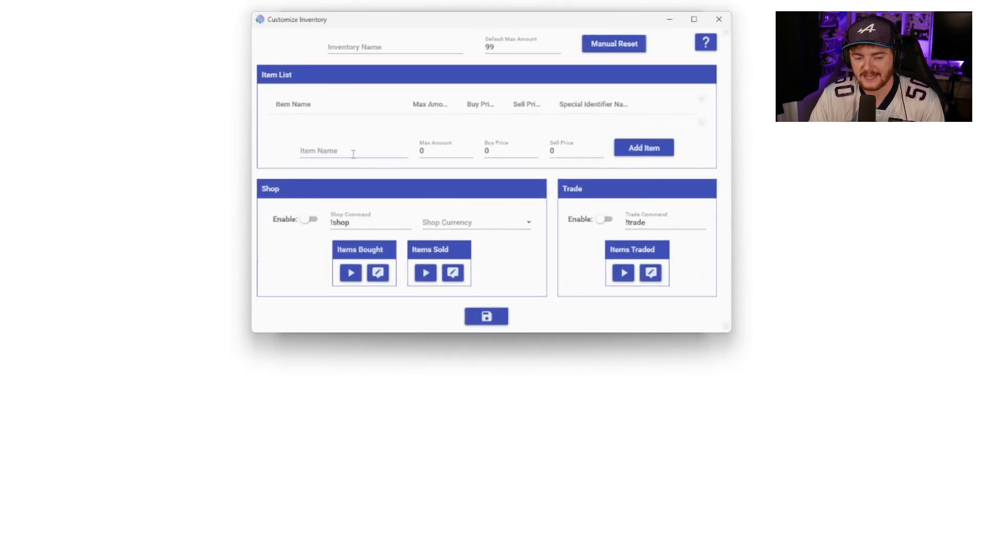
pyautogui.moveTo(405, 263)
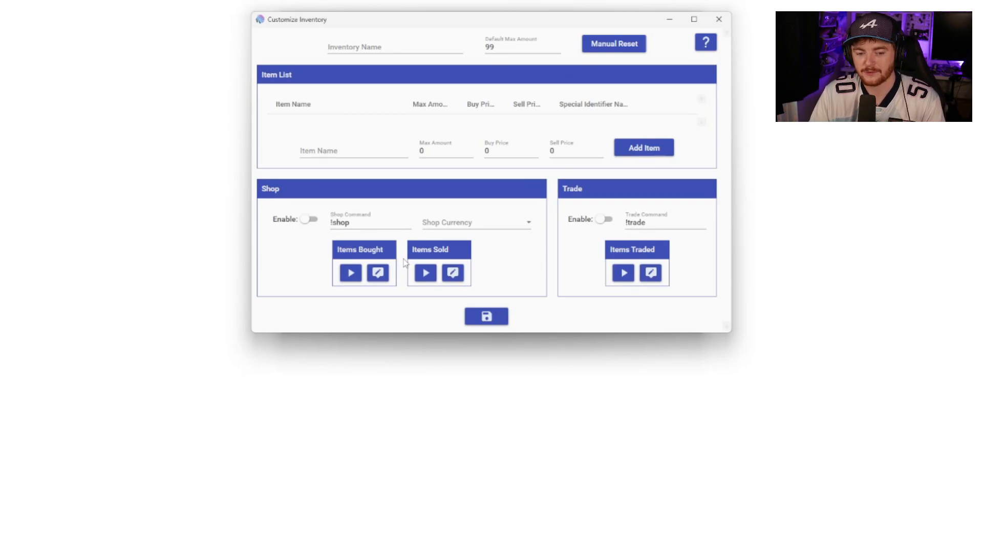
pyautogui.moveTo(384, 262)
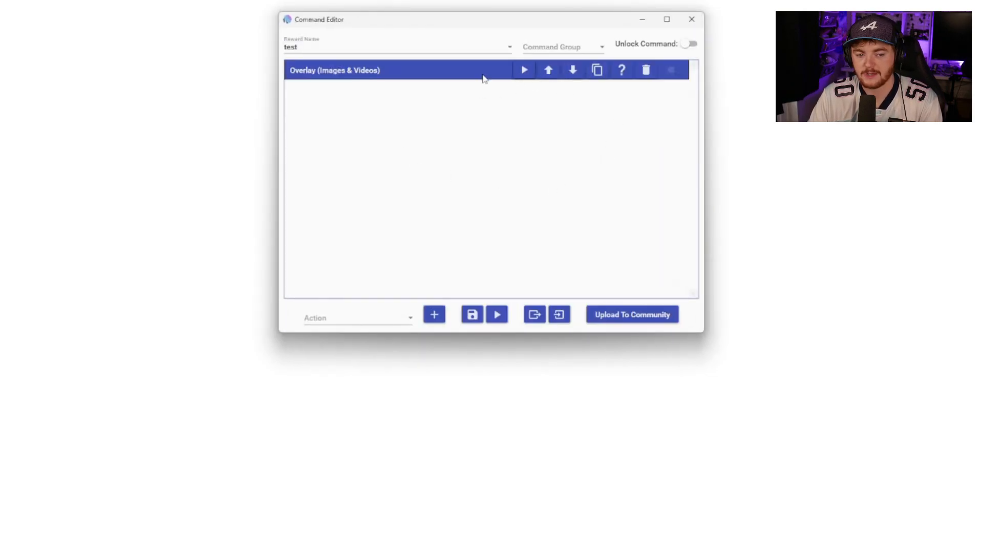
pyautogui.moveTo(399, 328)
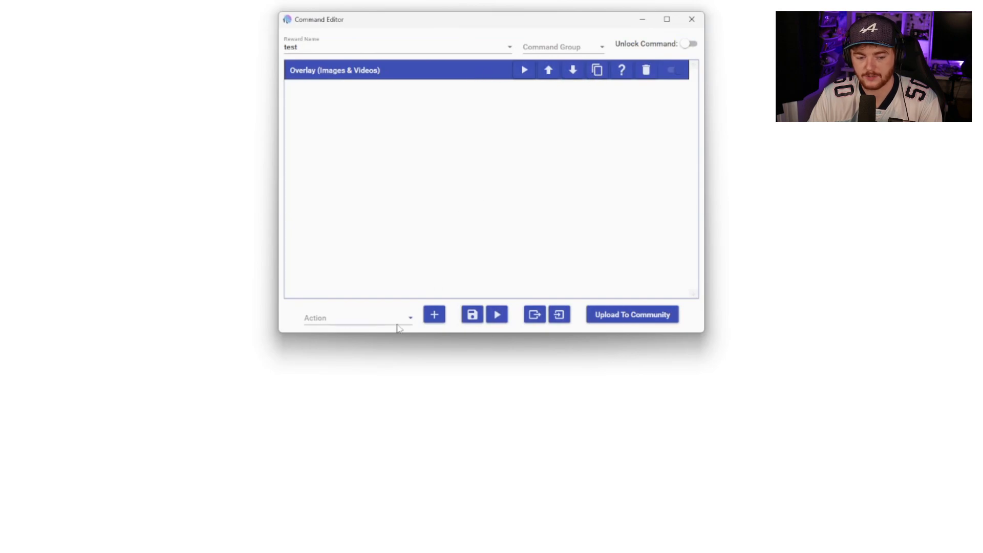
# Step: Add a Sound action below the overlay action and browse for a sound file
pyautogui.click(357, 317)
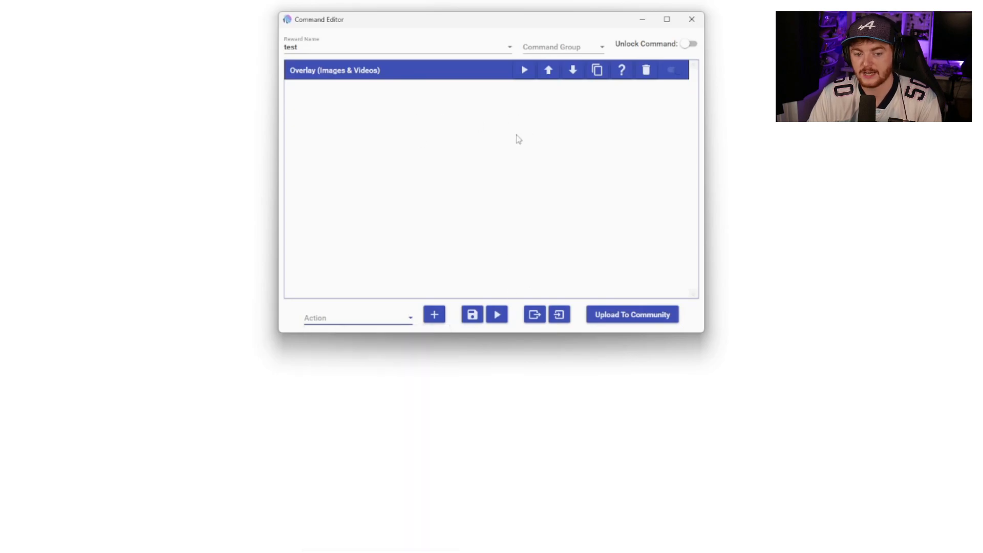
pyautogui.click(357, 318)
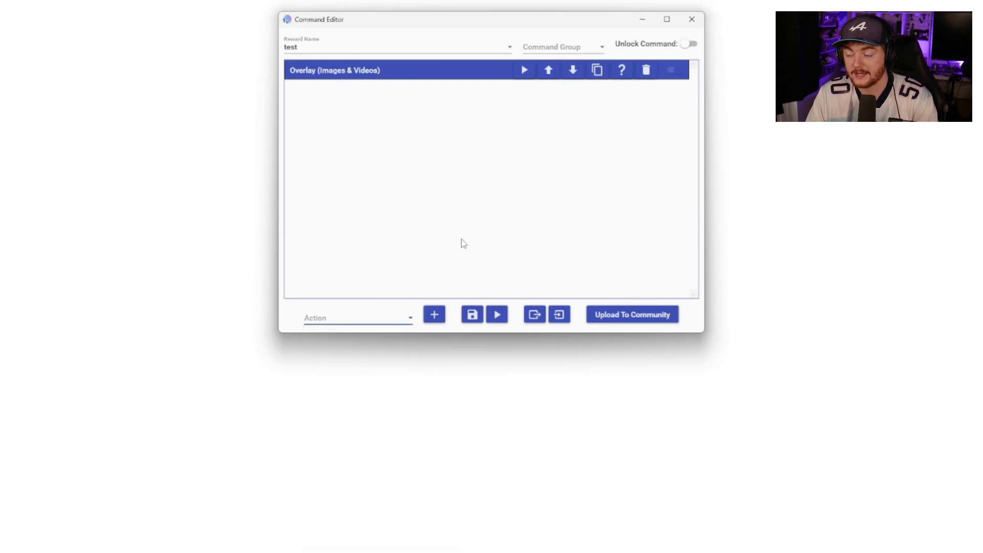
pyautogui.click(357, 318)
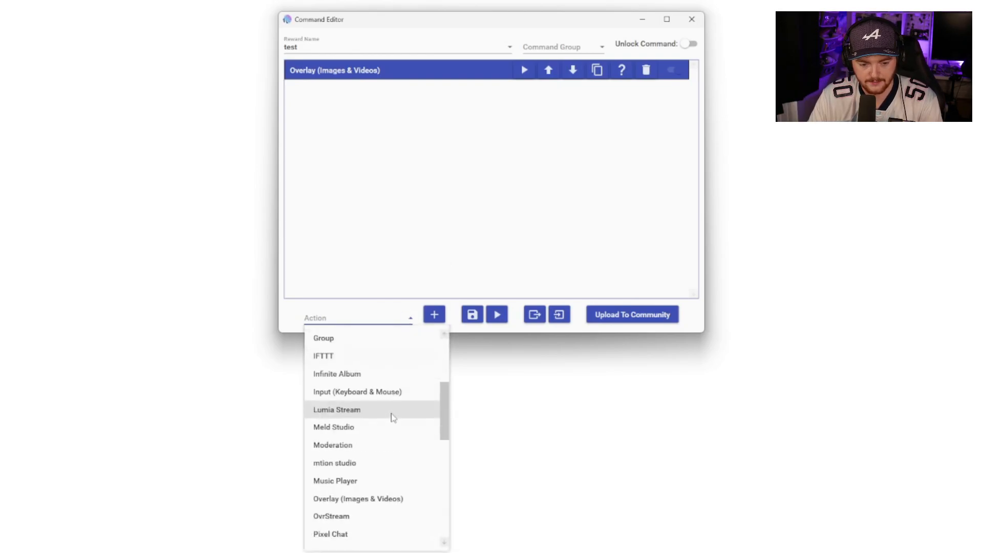
pyautogui.scroll(-3)
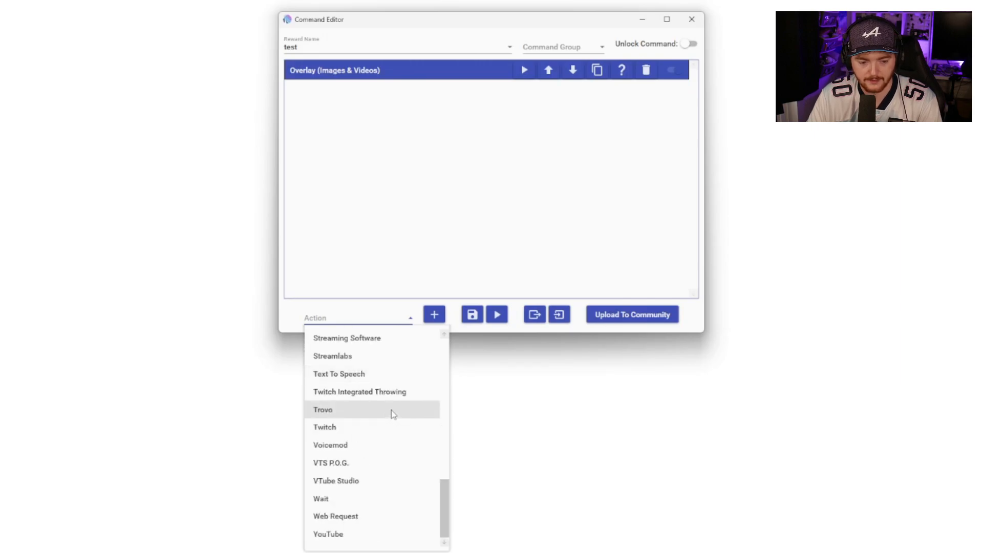
pyautogui.click(434, 314)
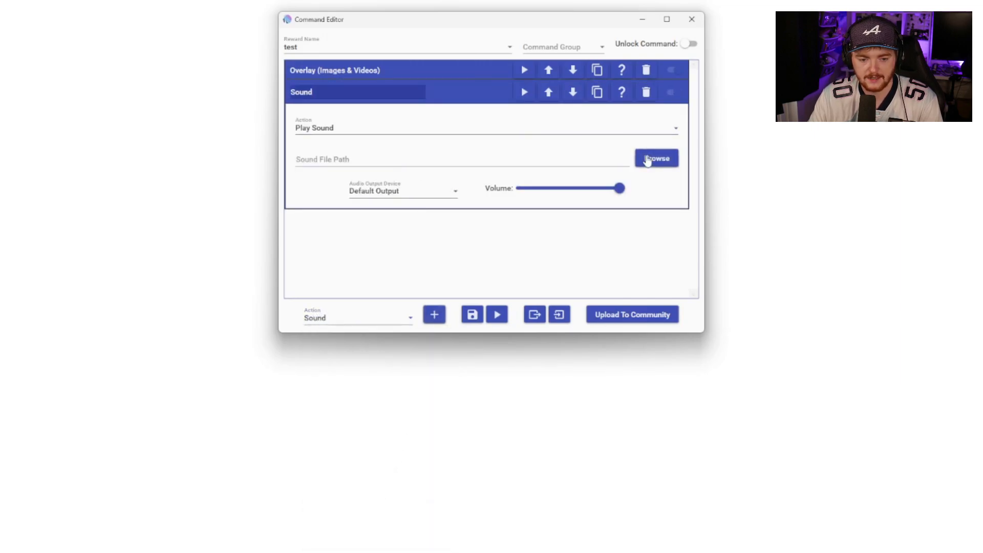
pyautogui.click(656, 158)
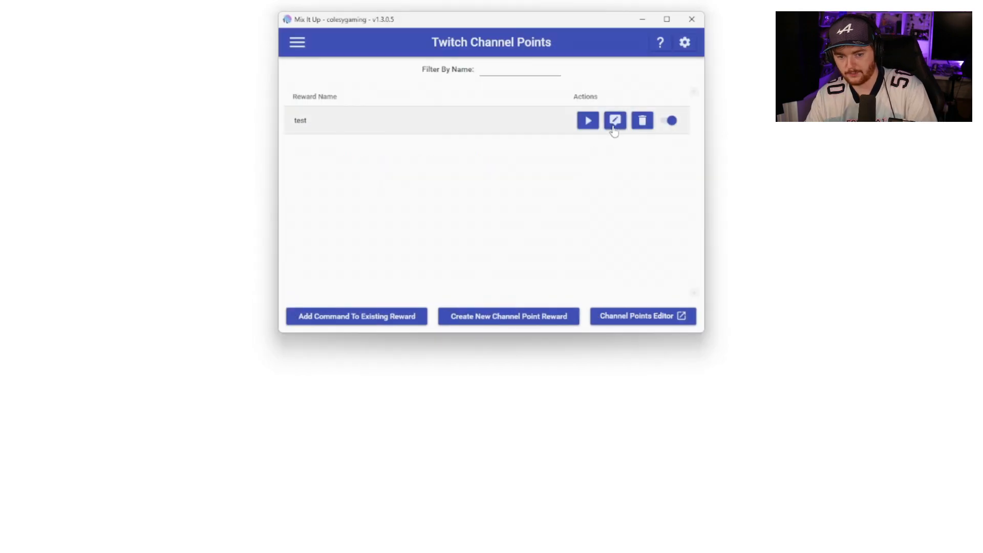
# Step: Open the Twitch rewards dashboard and edit the 'test' custom reward
pyautogui.click(614, 120)
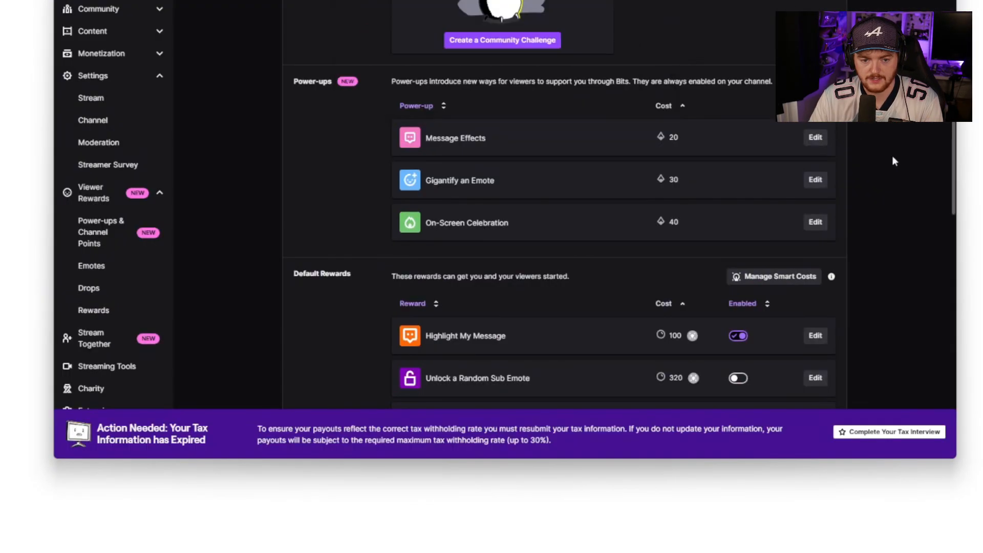
pyautogui.scroll(-3)
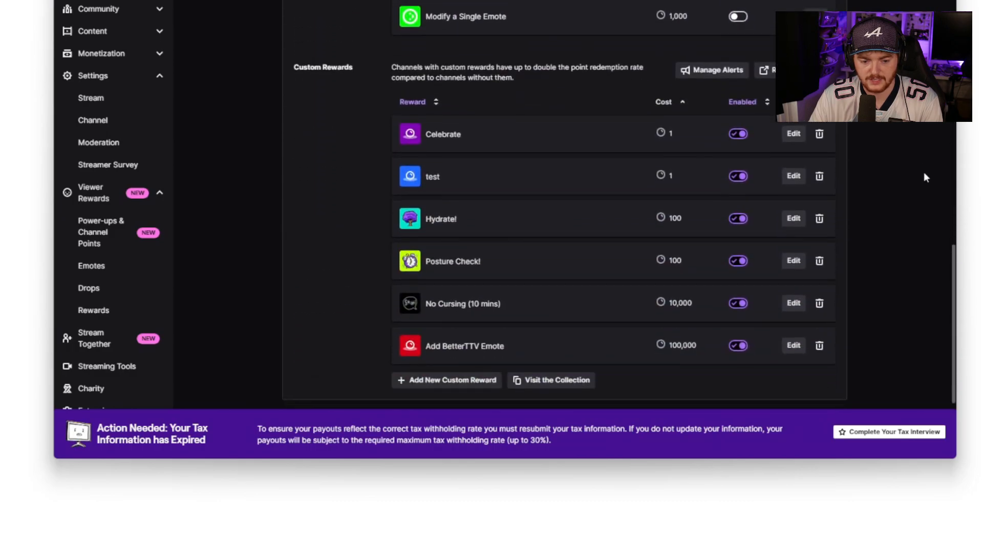
pyautogui.scroll(-3)
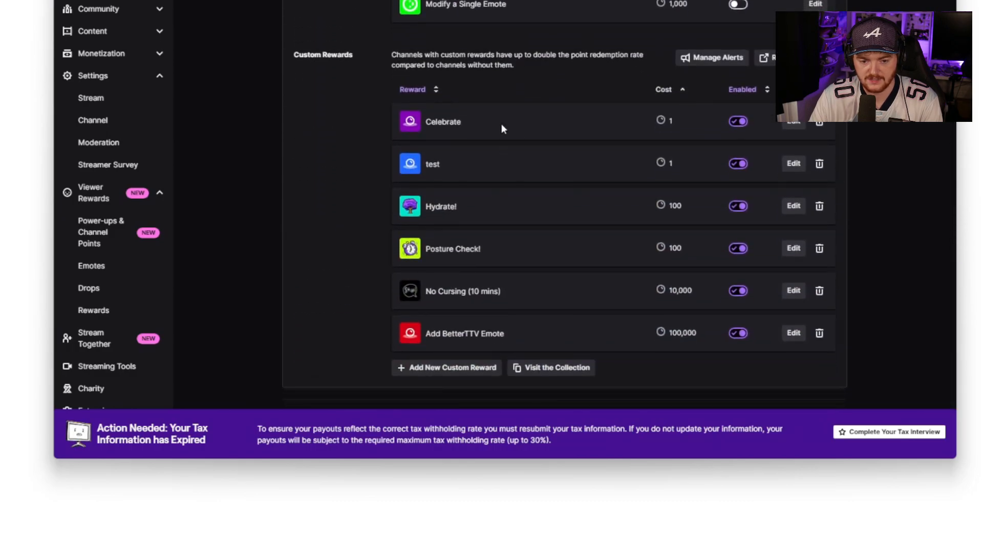
pyautogui.moveTo(502, 166)
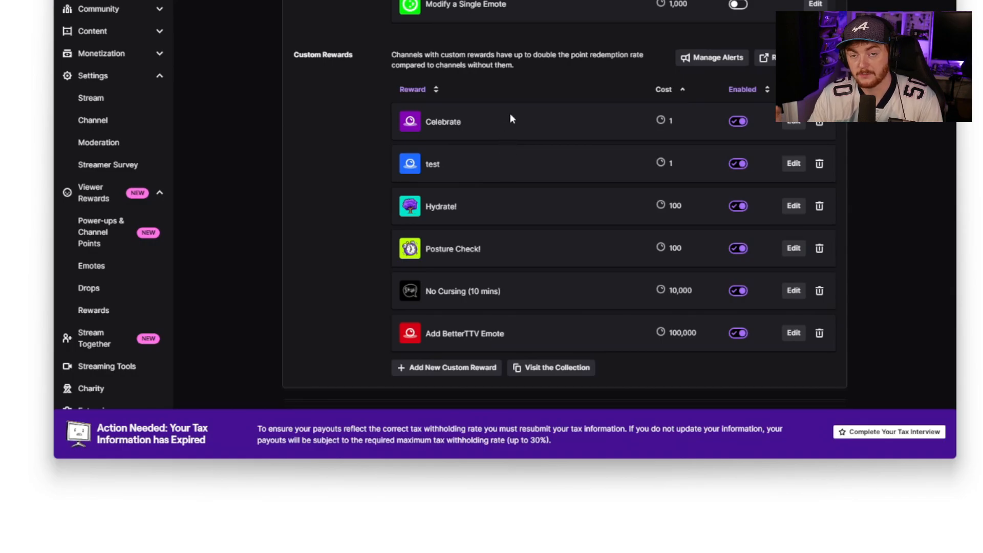
pyautogui.moveTo(772, 170)
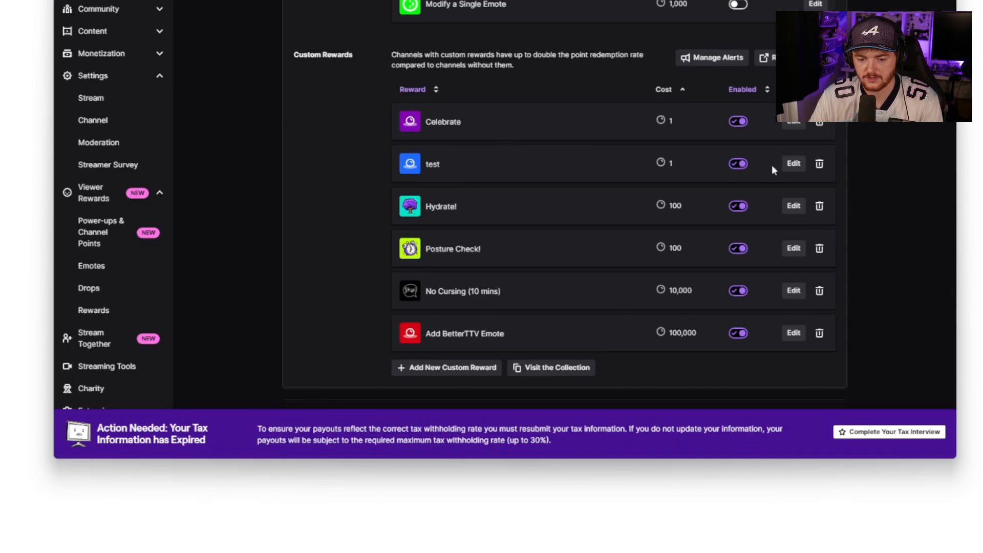
pyautogui.click(792, 163)
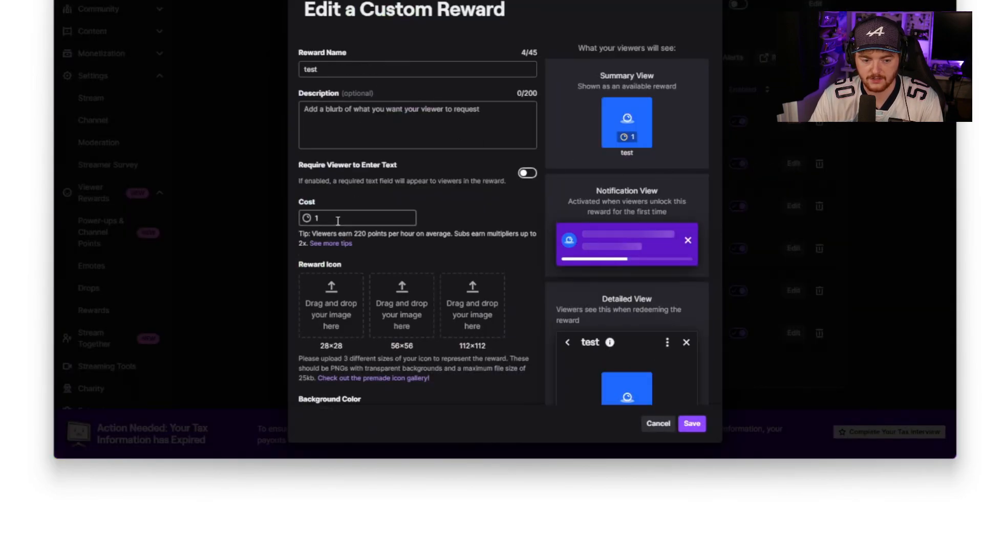
# Step: Change the test reward's cost from 1 to 10 channel points and save
pyautogui.write('0')
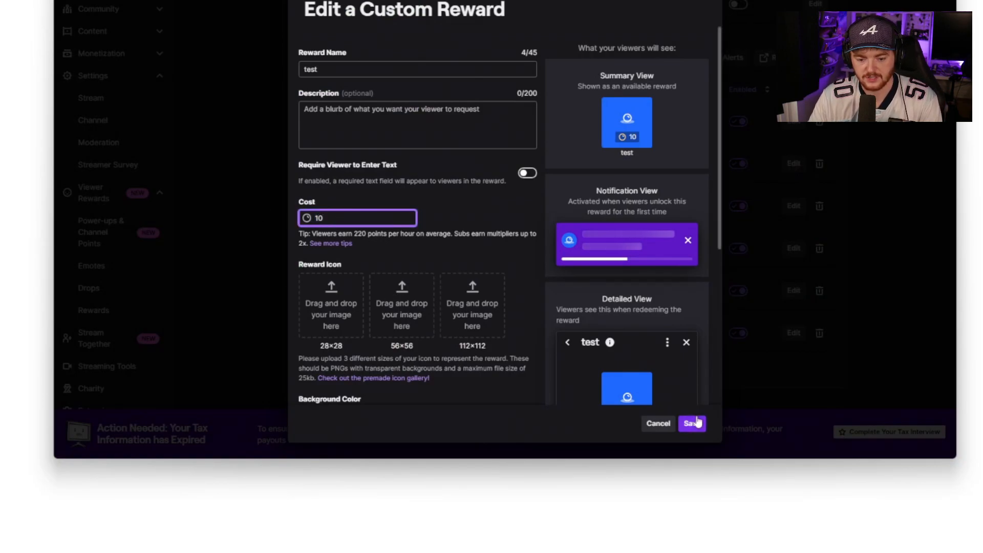
pyautogui.click(690, 423)
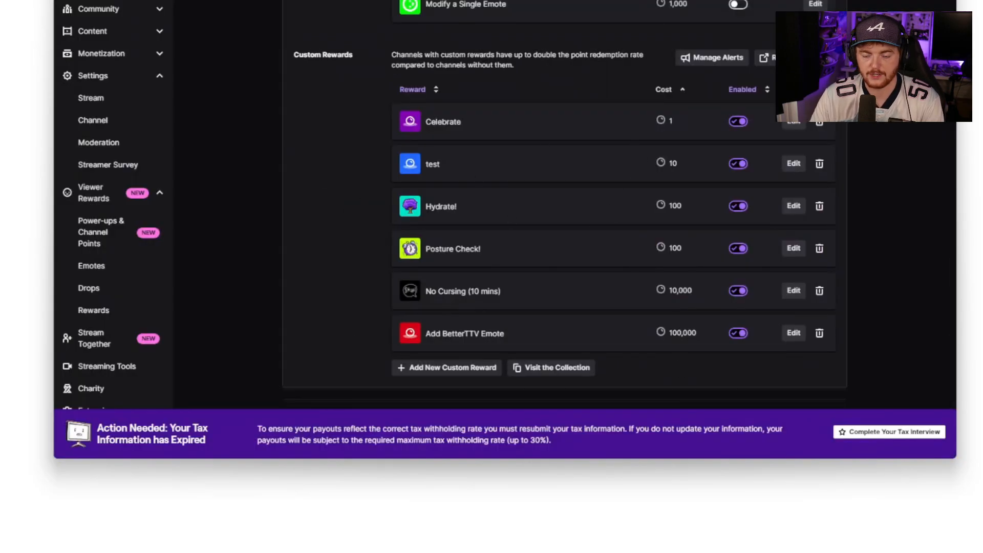
pyautogui.click(793, 164)
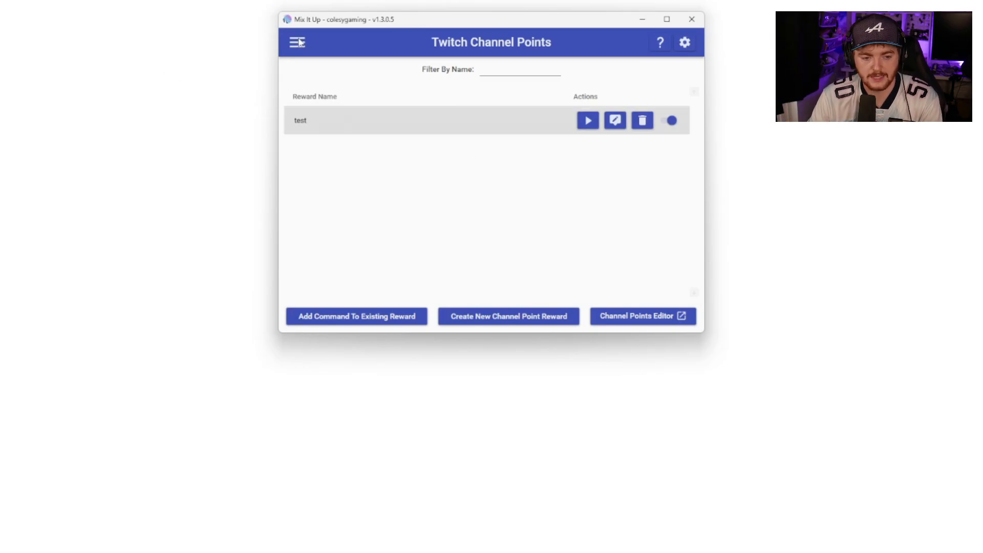
# Step: Add a new overlay endpoint named 'cole' in Settings > Overlays
pyautogui.click(683, 42)
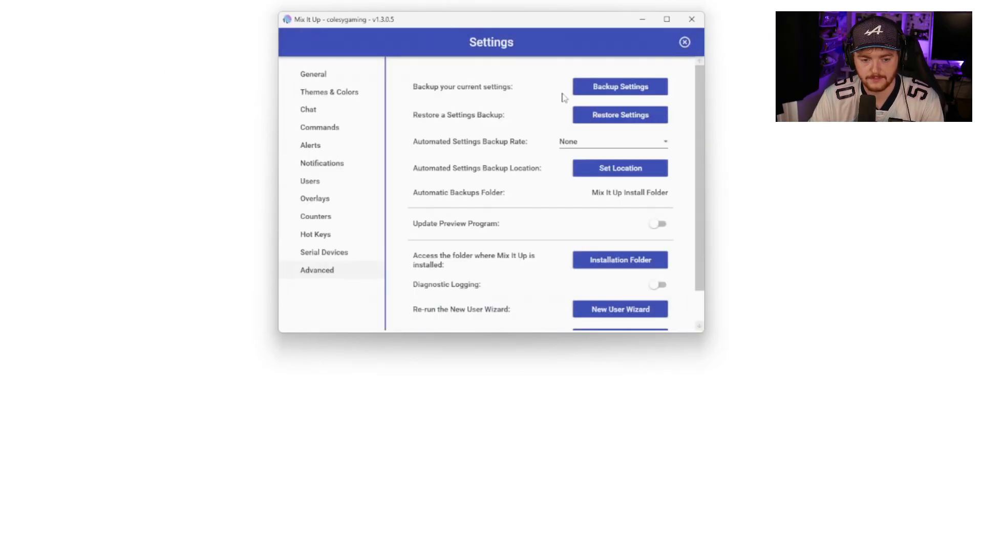
pyautogui.click(315, 198)
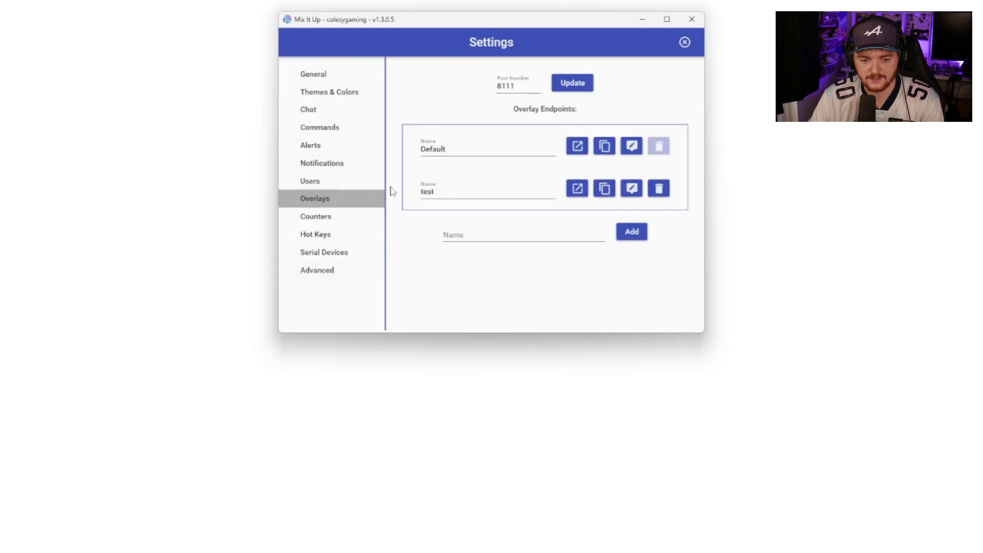
pyautogui.moveTo(575, 188)
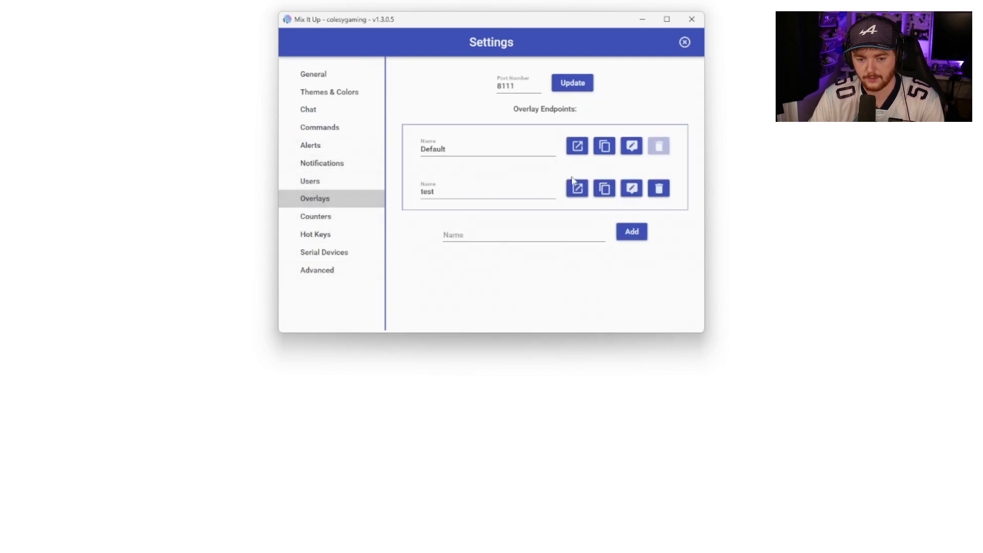
pyautogui.click(487, 191)
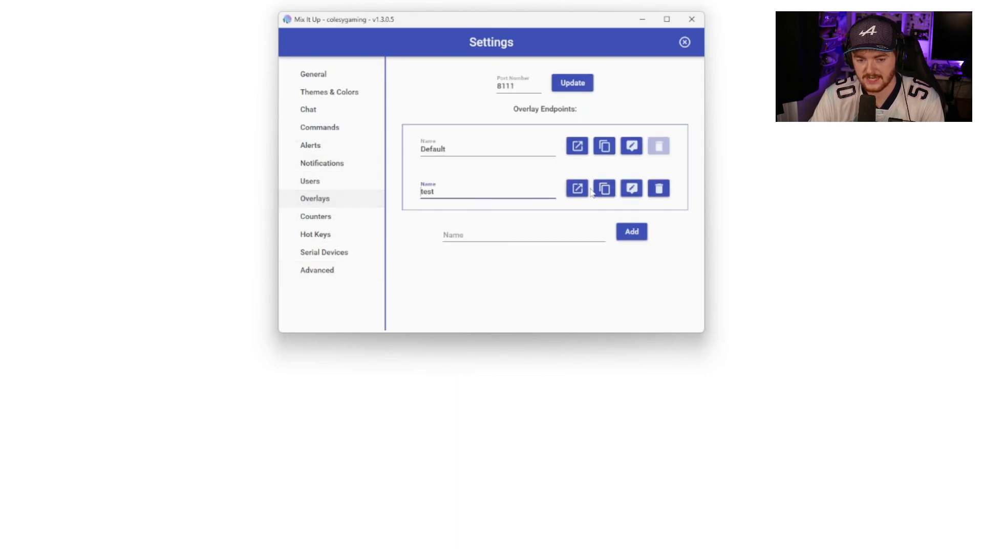
pyautogui.write('cole')
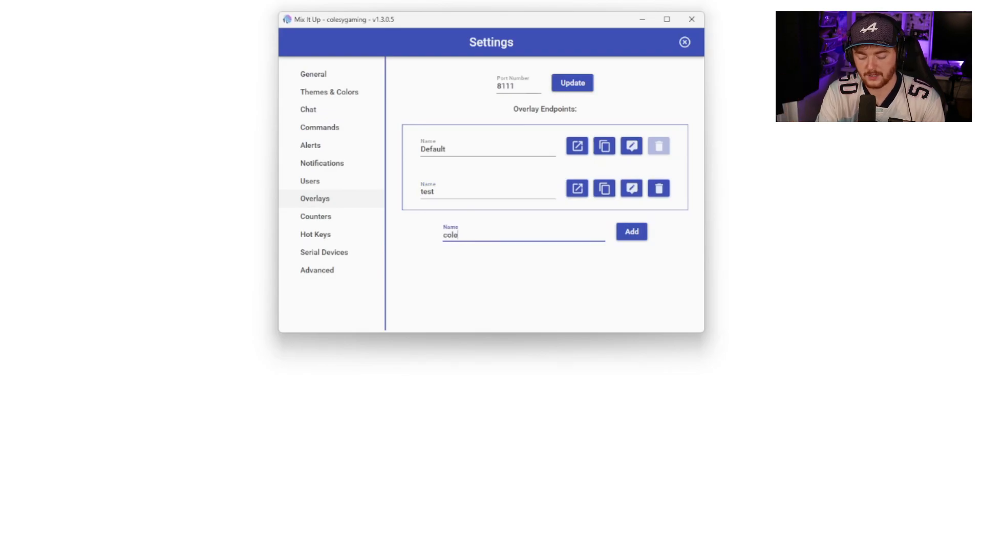
pyautogui.click(631, 231)
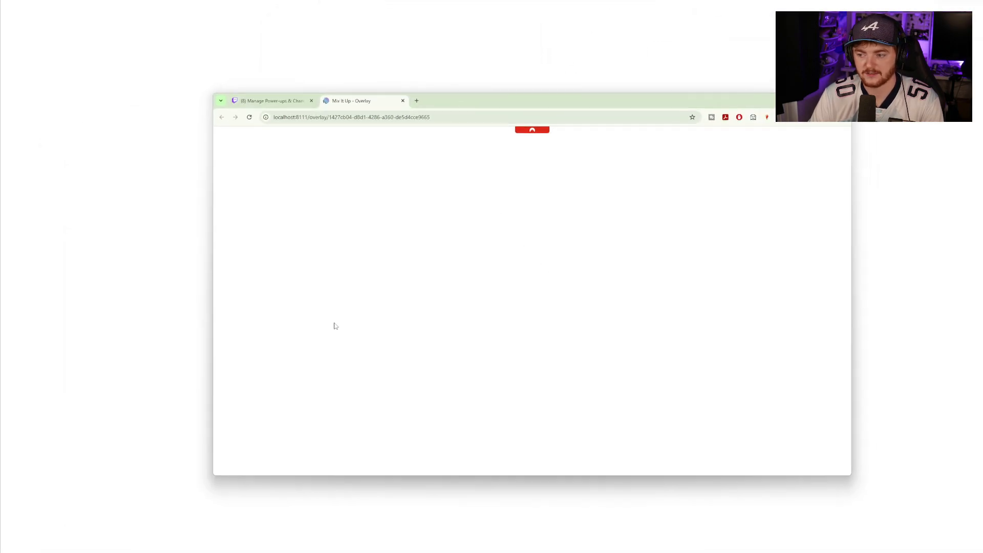
pyautogui.moveTo(439, 103)
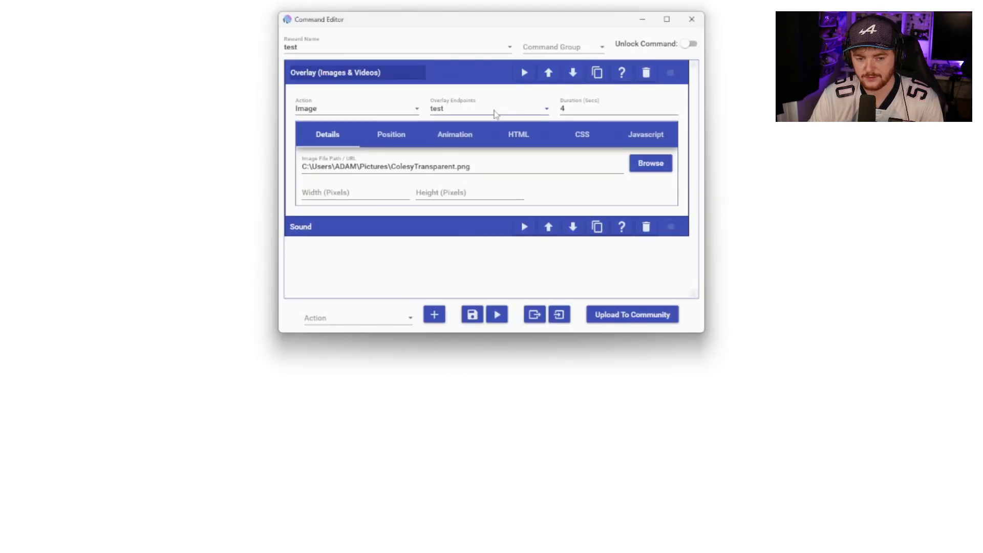
# Step: Retarget the image overlay action to the new 'cole' endpoint
pyautogui.click(489, 107)
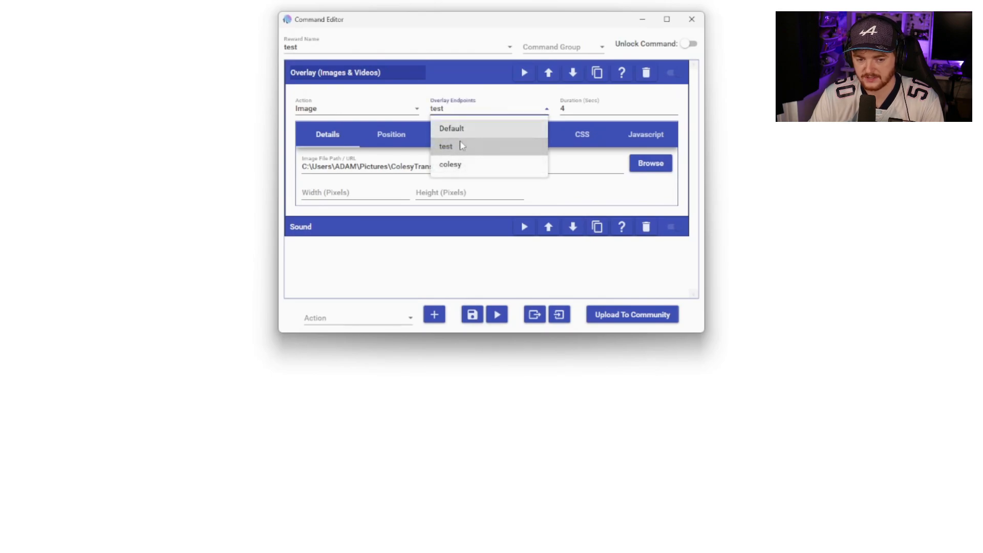
pyautogui.moveTo(519, 171)
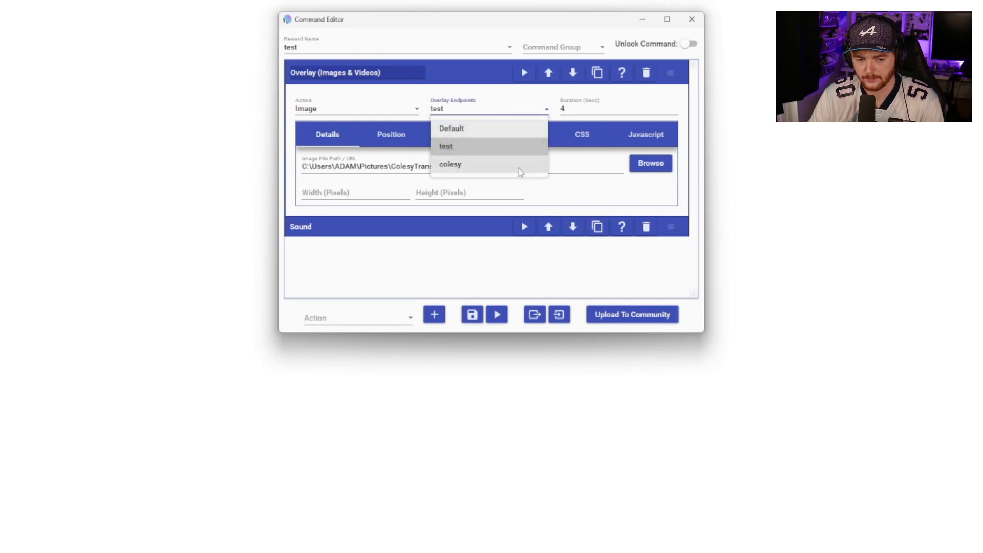
pyautogui.click(449, 164)
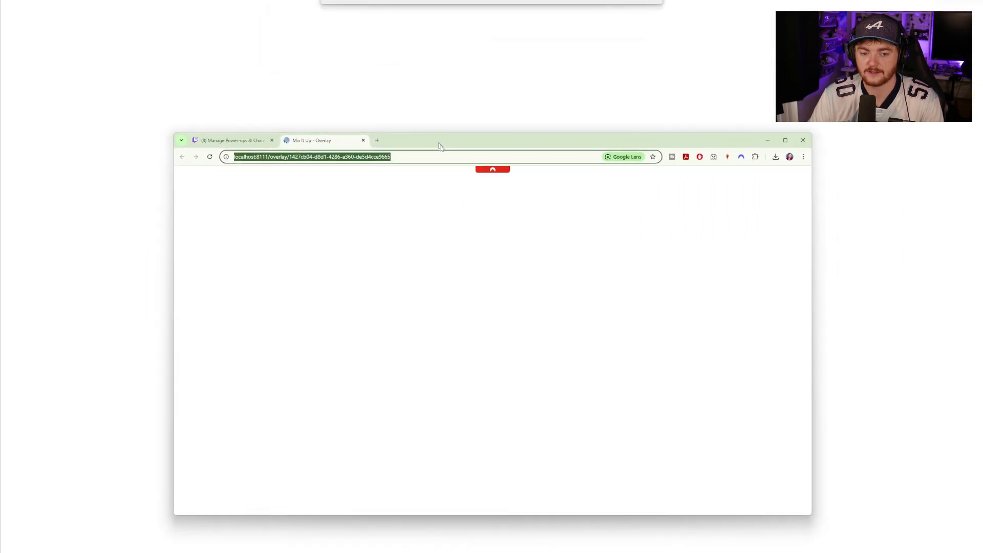
# Step: Bring up copy options for the overlay's localhost address in Chrome
pyautogui.rightClick(311, 157)
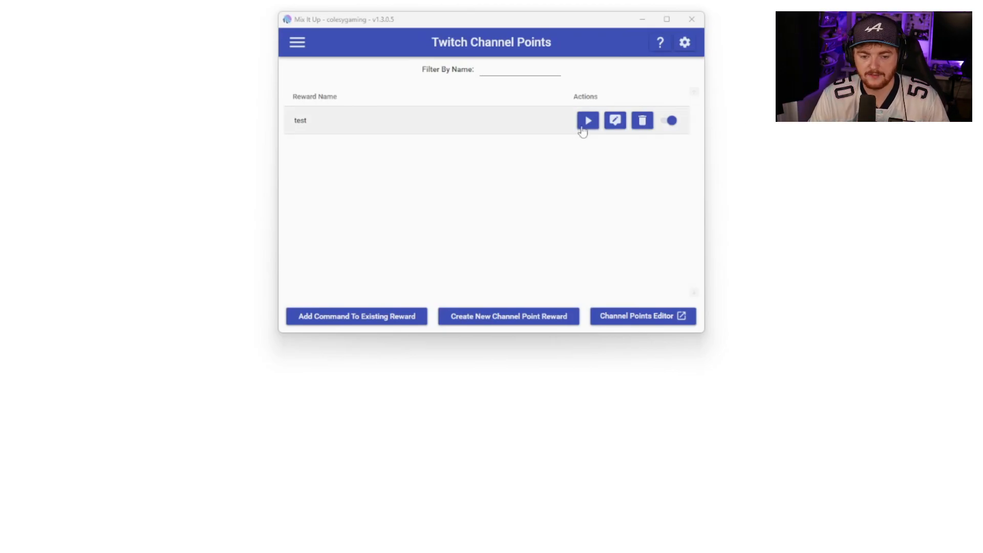
# Step: Fire the test reward's command once with default test values, then reopen its editor
pyautogui.click(586, 120)
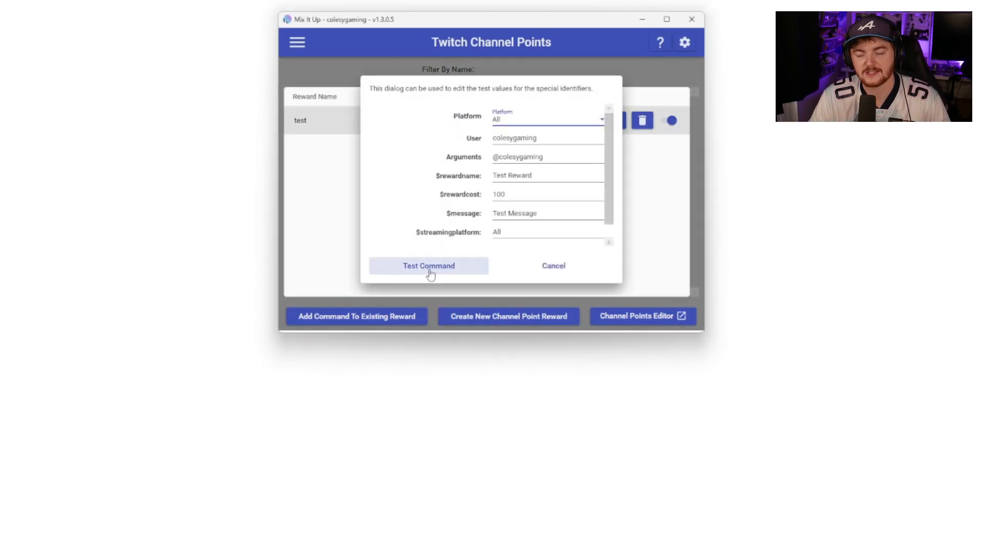
pyautogui.click(427, 266)
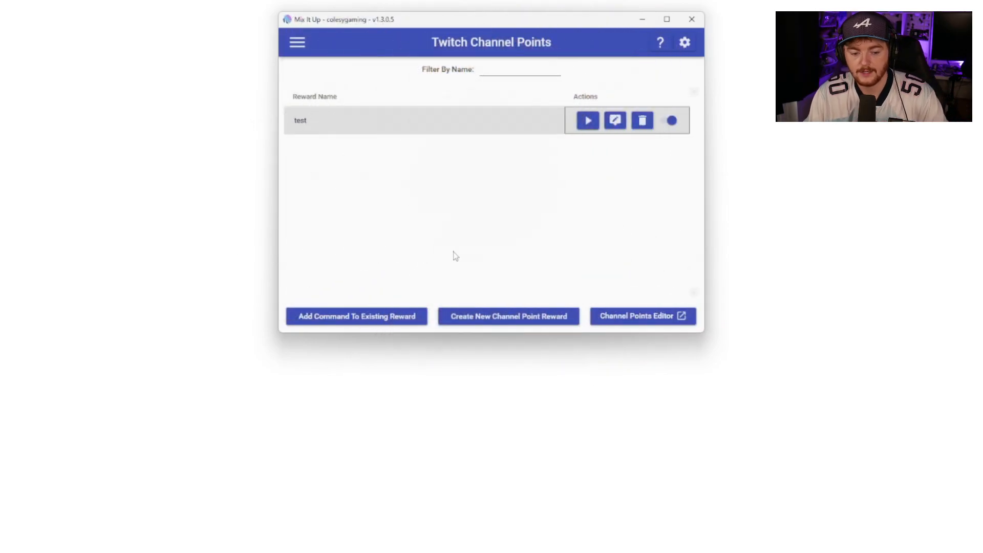
pyautogui.click(613, 119)
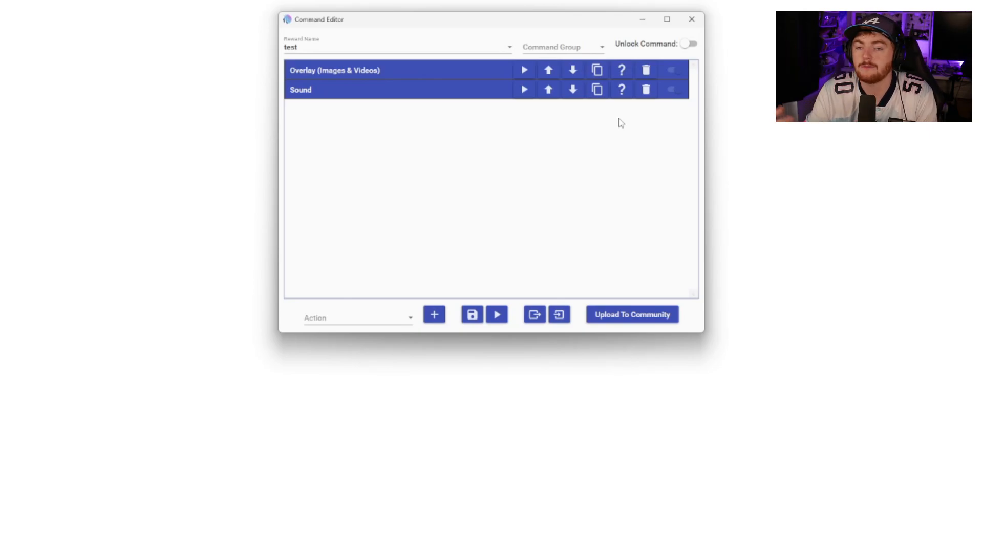
# Step: Set the image overlay's screen position to Simple centred placement
pyautogui.click(335, 70)
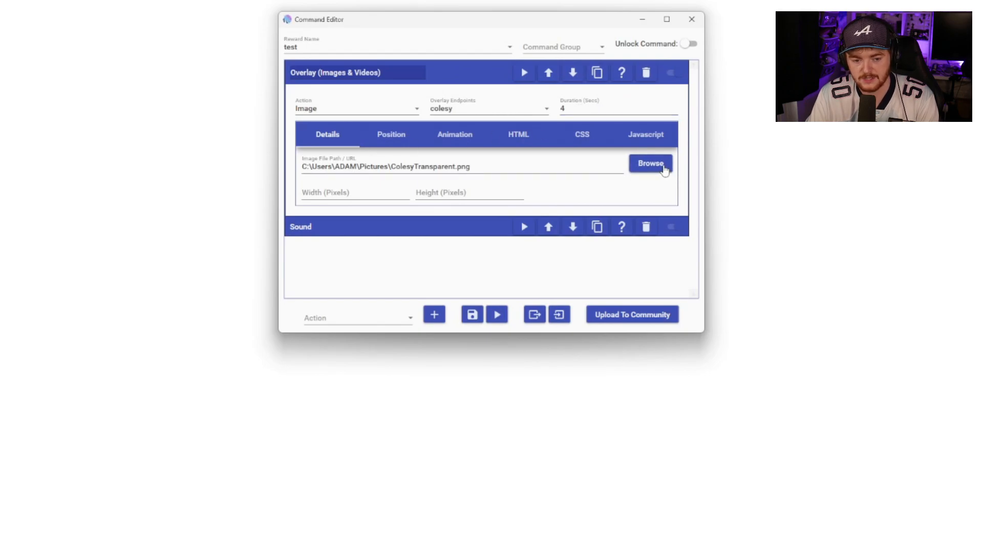
pyautogui.click(390, 133)
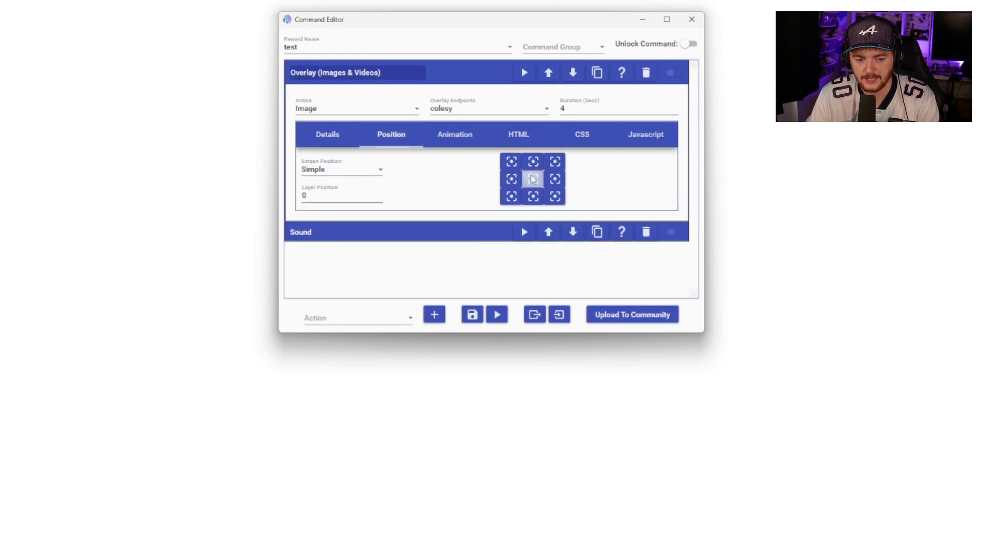
pyautogui.click(341, 169)
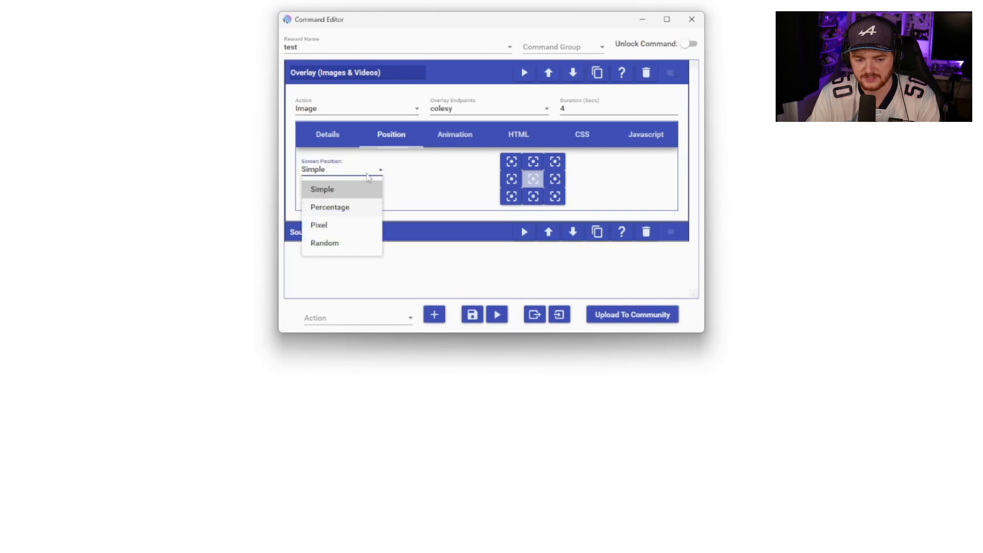
pyautogui.click(322, 189)
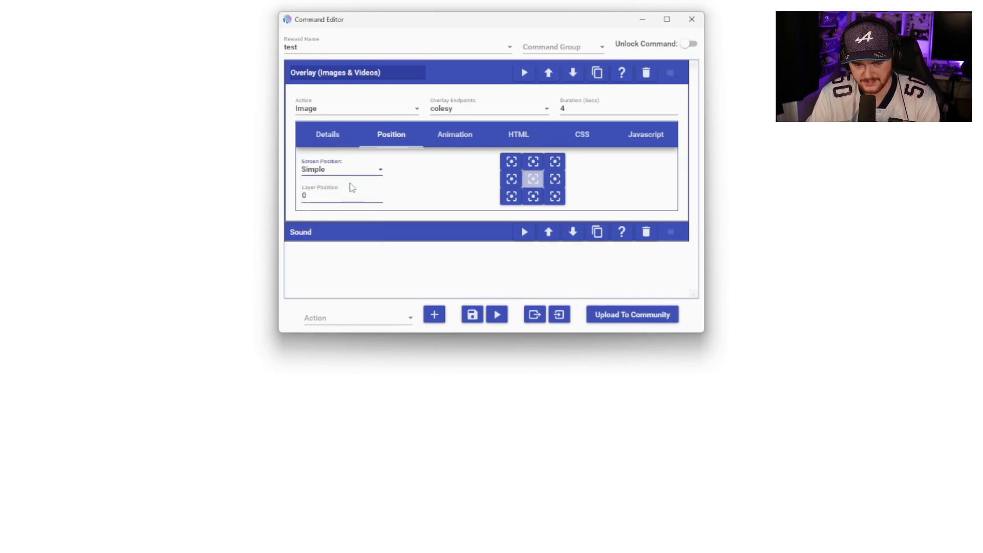
# Step: Give the image a Wobble entrance and a Tada exit animation
pyautogui.click(453, 135)
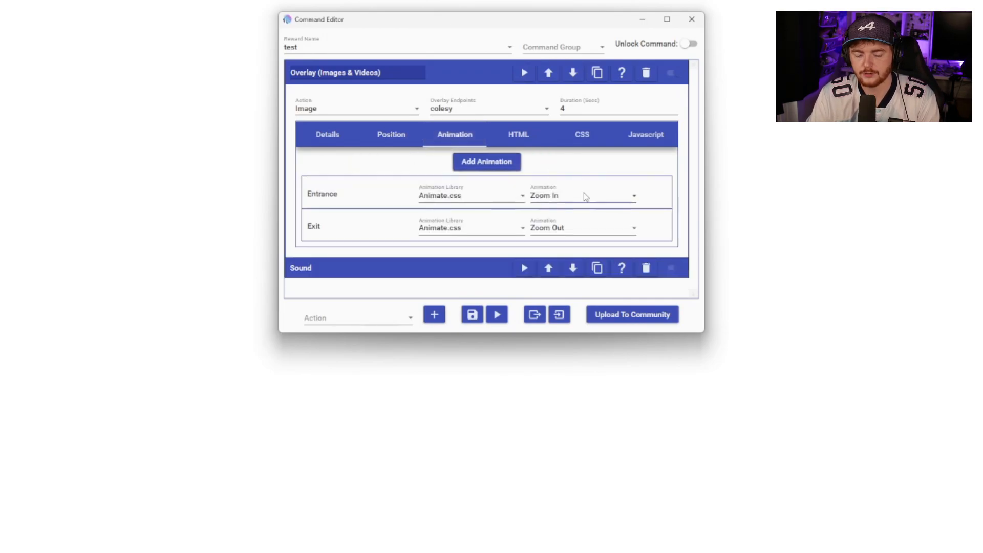
pyautogui.click(580, 195)
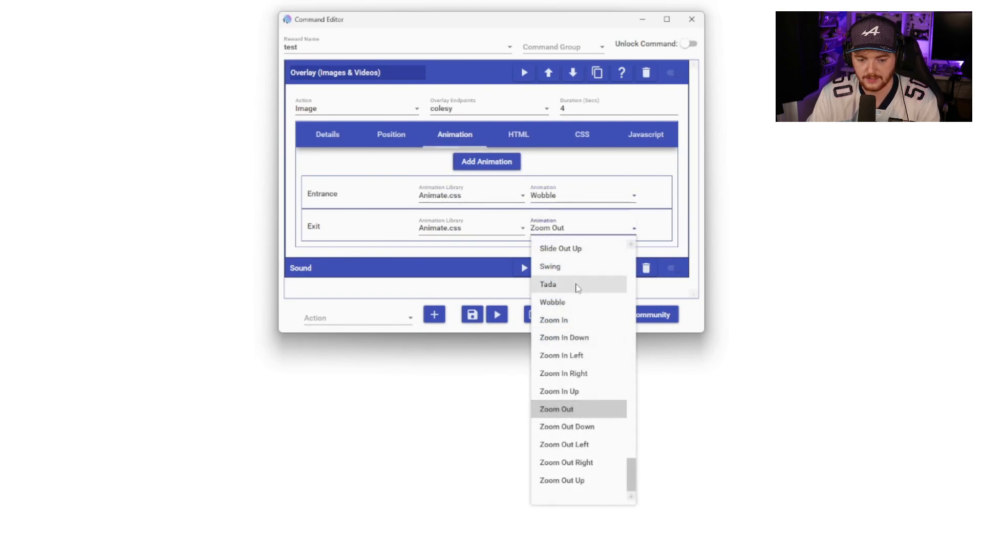
pyautogui.click(547, 283)
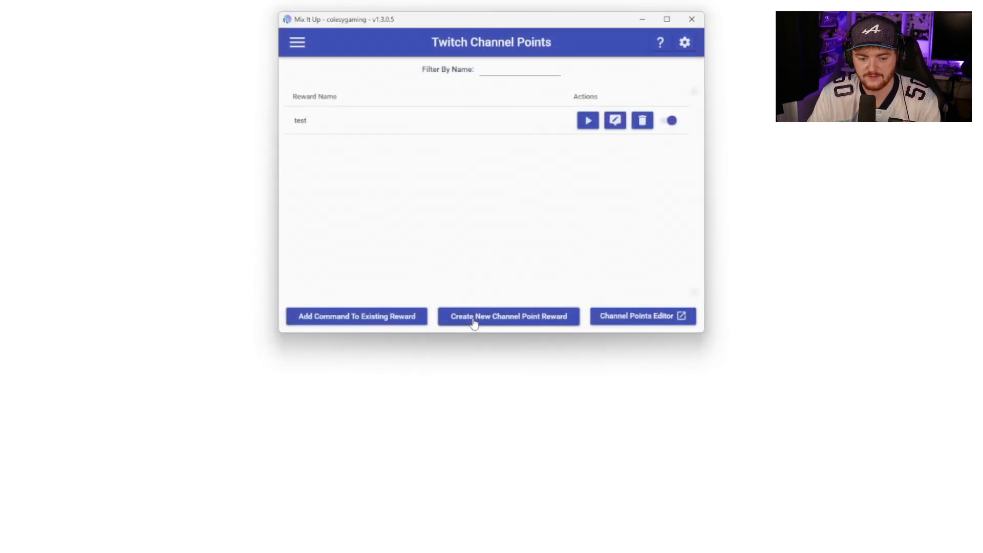
# Step: Reopen the test reward's command editor to review its overlay and sound actions
pyautogui.click(587, 120)
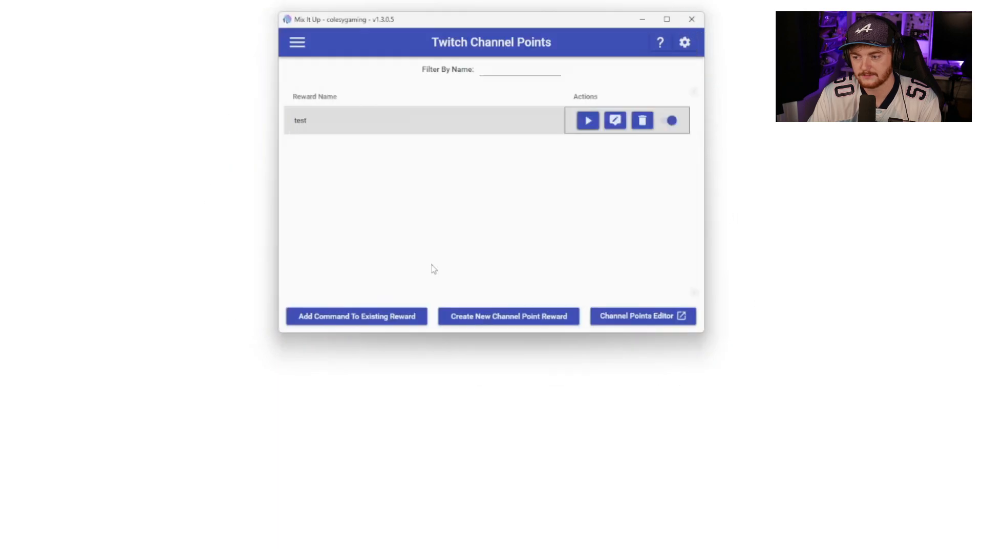
pyautogui.moveTo(447, 244)
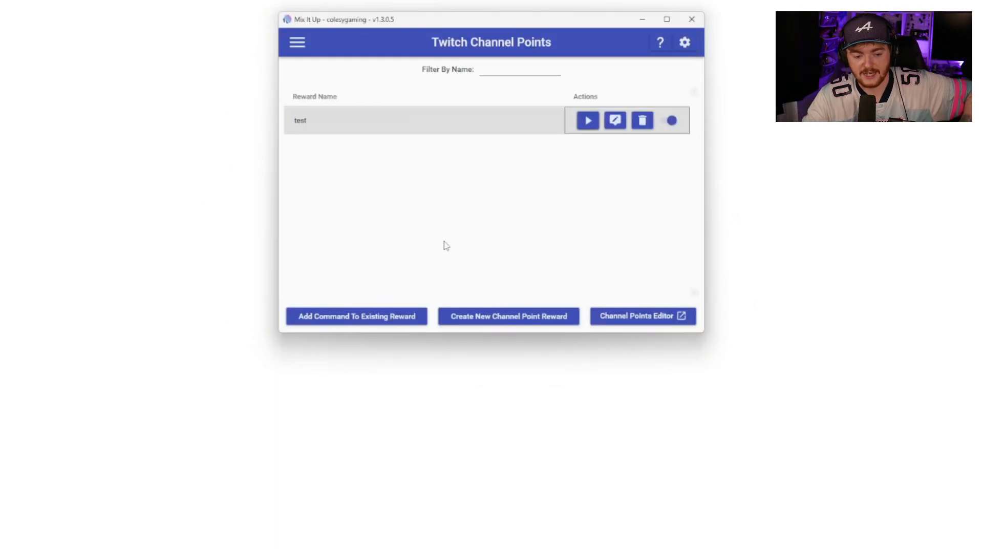
pyautogui.click(615, 119)
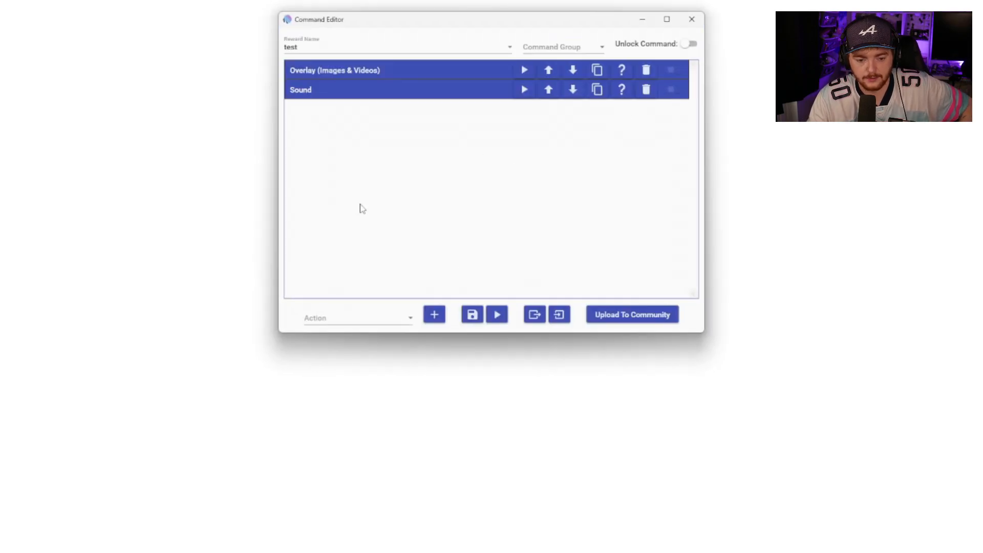
pyautogui.click(357, 317)
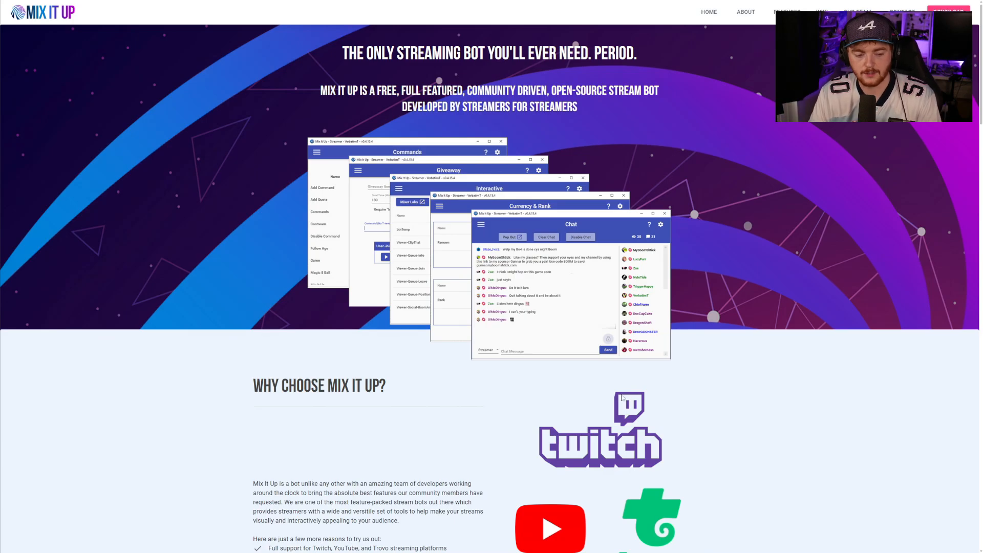
# Step: Scroll the Mix It Up homepage down to the Features overview section
pyautogui.scroll(-3)
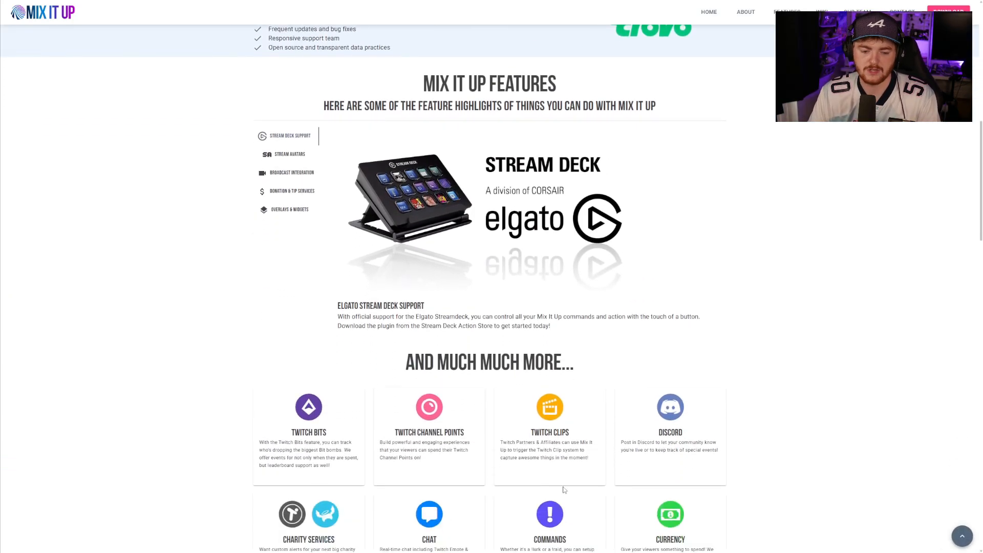
pyautogui.scroll(-3)
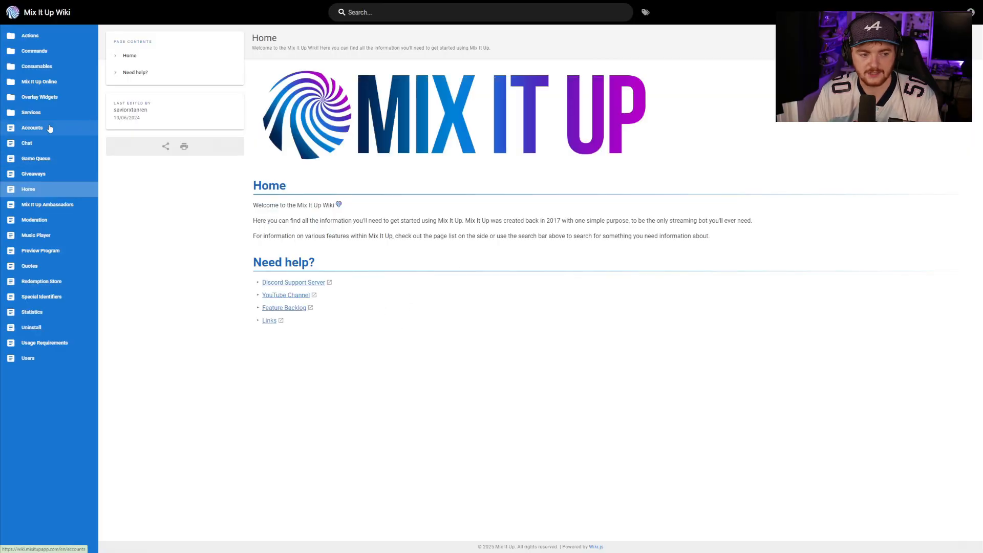
pyautogui.moveTo(35, 236)
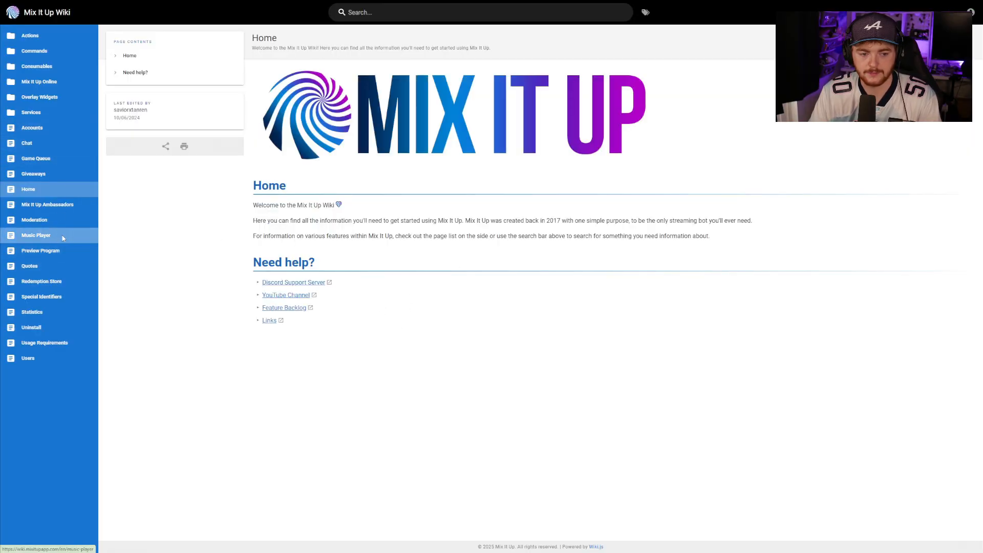
# Step: Go to the Music Player page of the Mix It Up Wiki
pyautogui.click(34, 235)
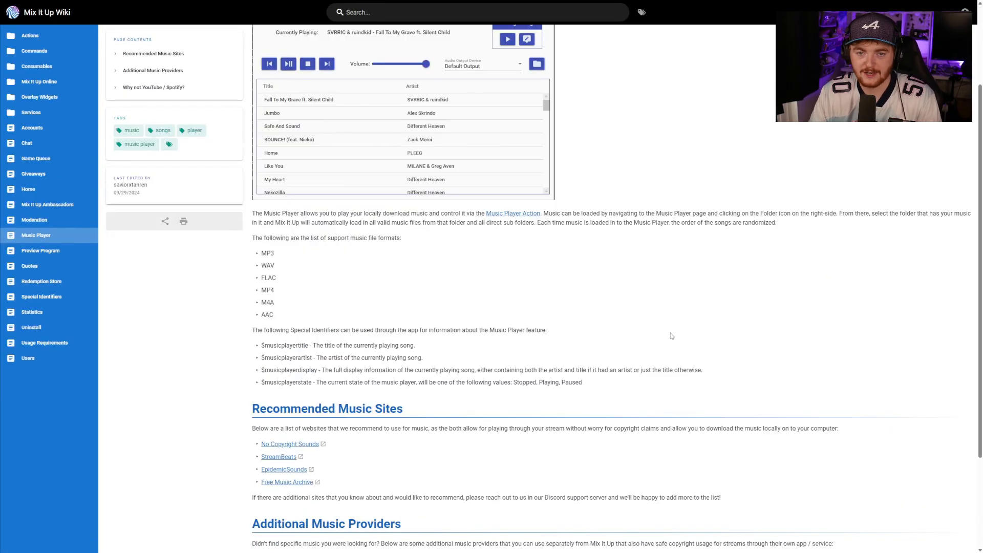